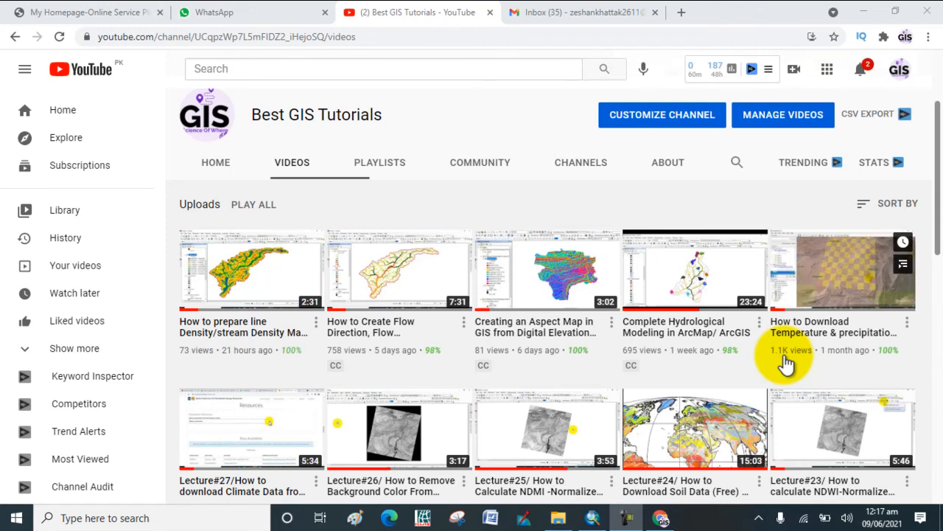
pyautogui.moveTo(577, 81)
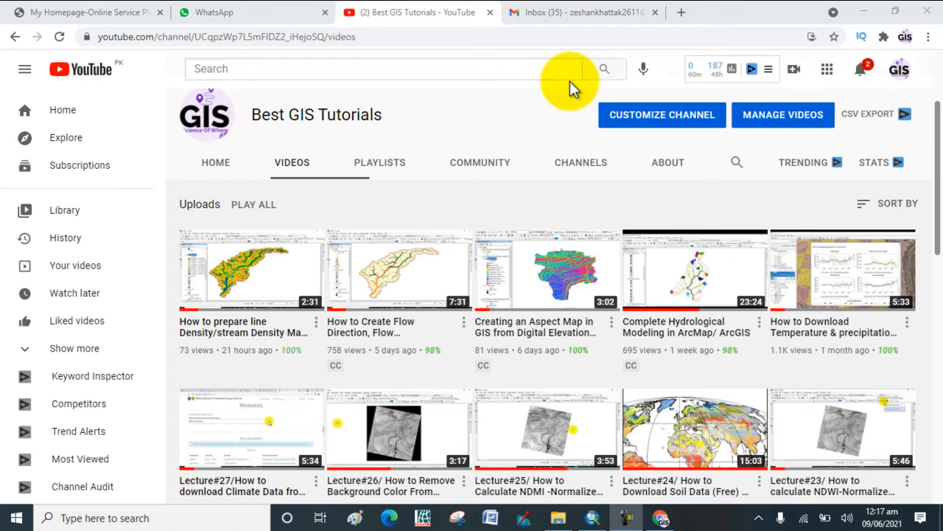
pyautogui.moveTo(549, 96)
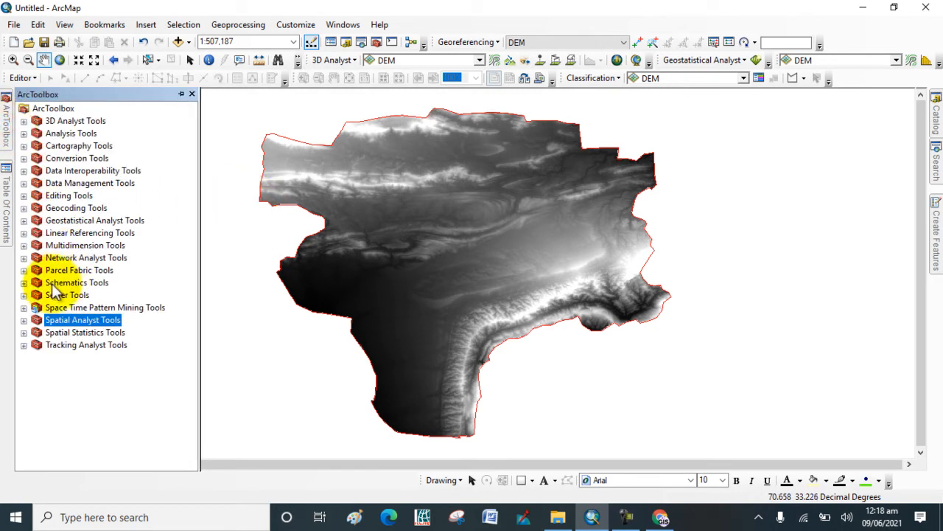
# Step: Run Hydrology Fill on the DEM, outputting the filled surface as Fill
pyautogui.click(24, 320)
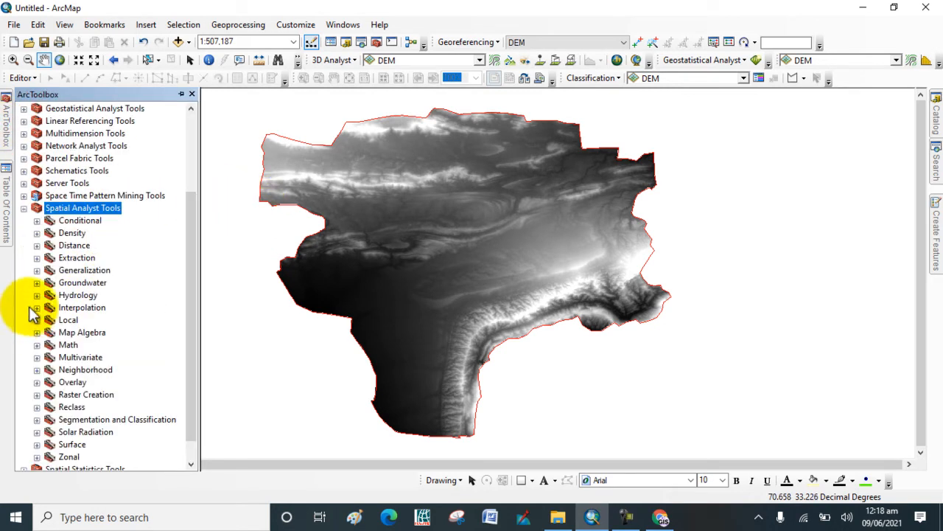
pyautogui.click(36, 294)
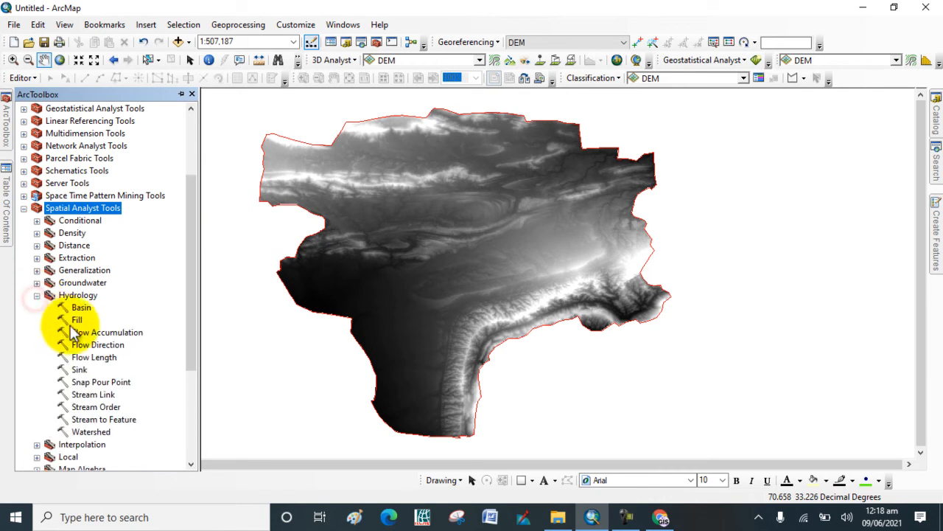
pyautogui.click(77, 319)
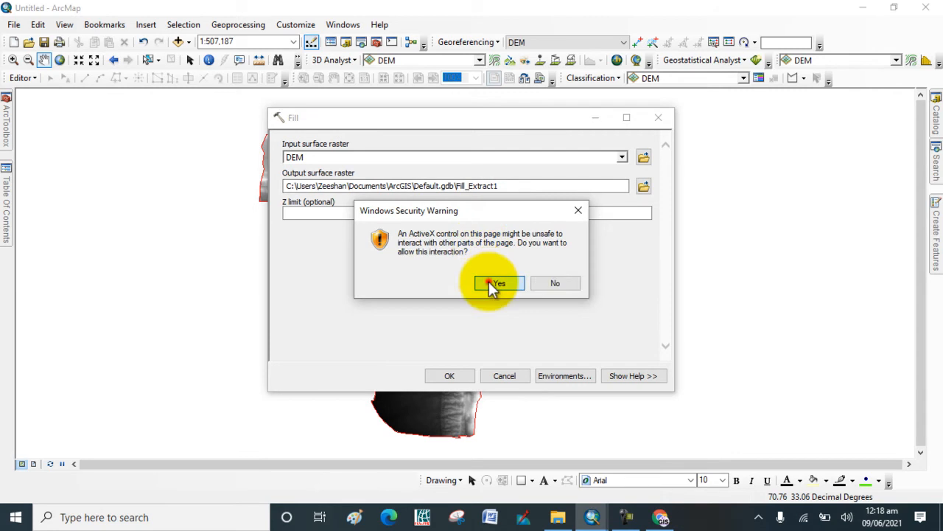
pyautogui.click(499, 283)
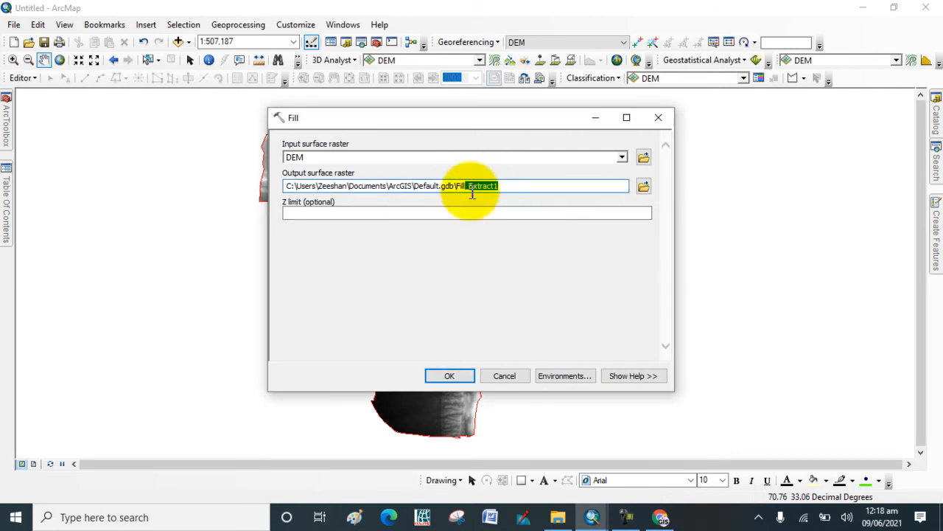
pyautogui.press('Delete')
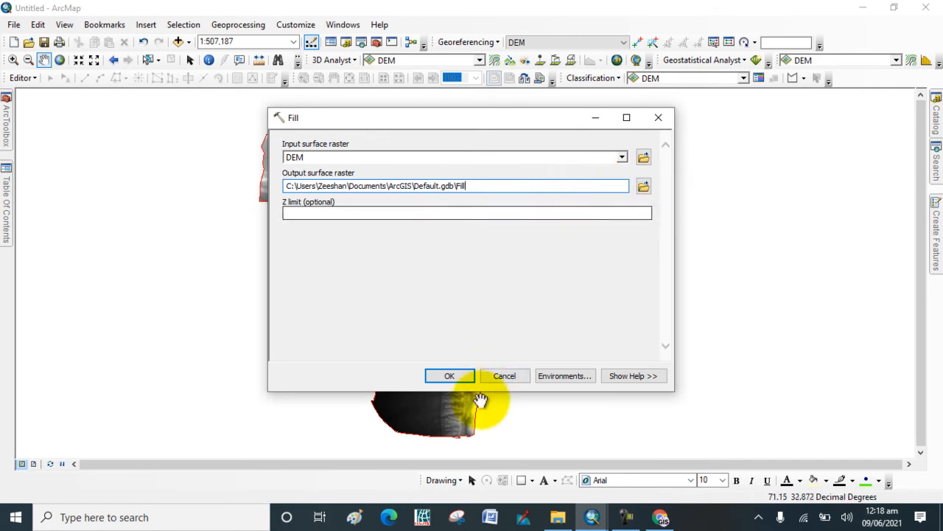
pyautogui.click(450, 375)
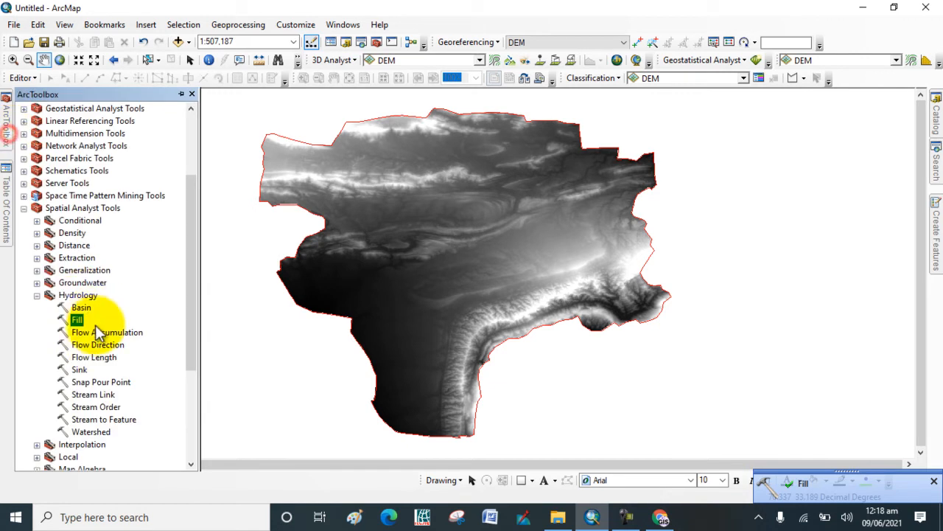
pyautogui.moveTo(97, 344)
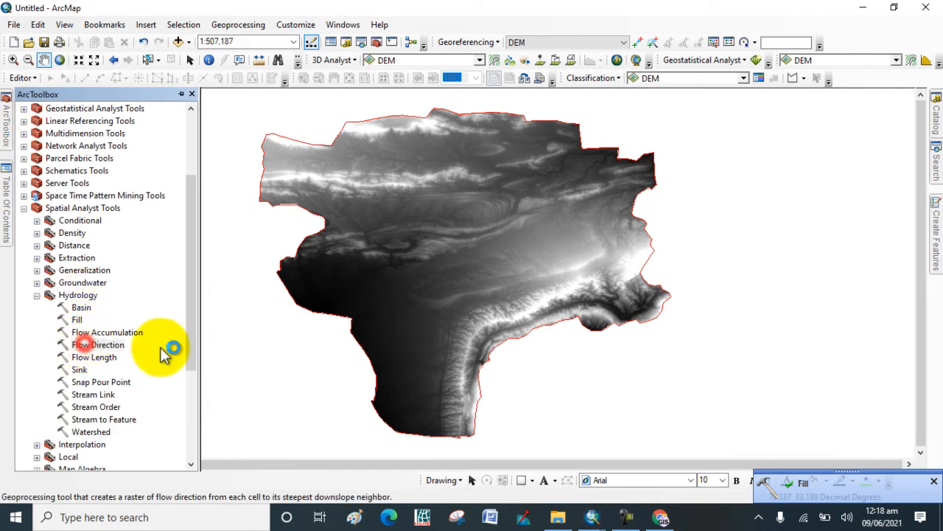
# Step: Run Flow Direction on the Fill surface, outputting FlowDirection
pyautogui.doubleClick(98, 345)
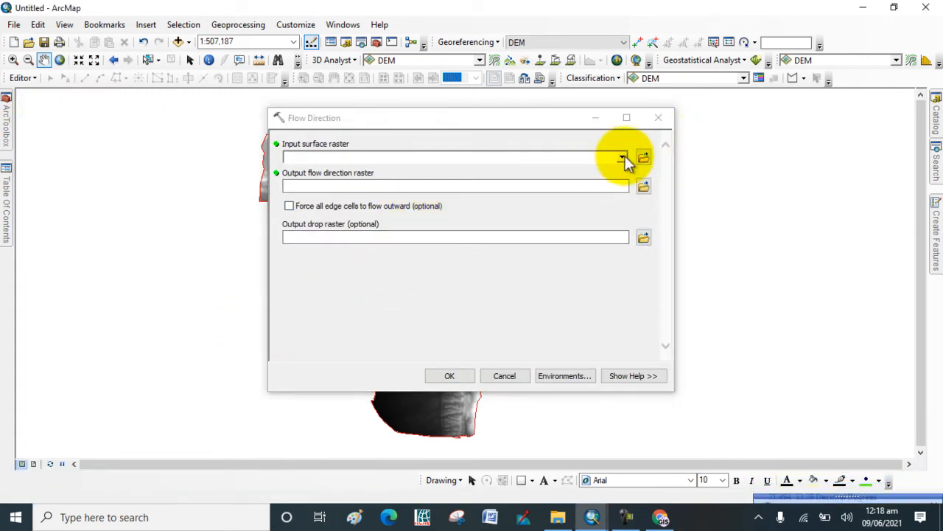
pyautogui.click(621, 157)
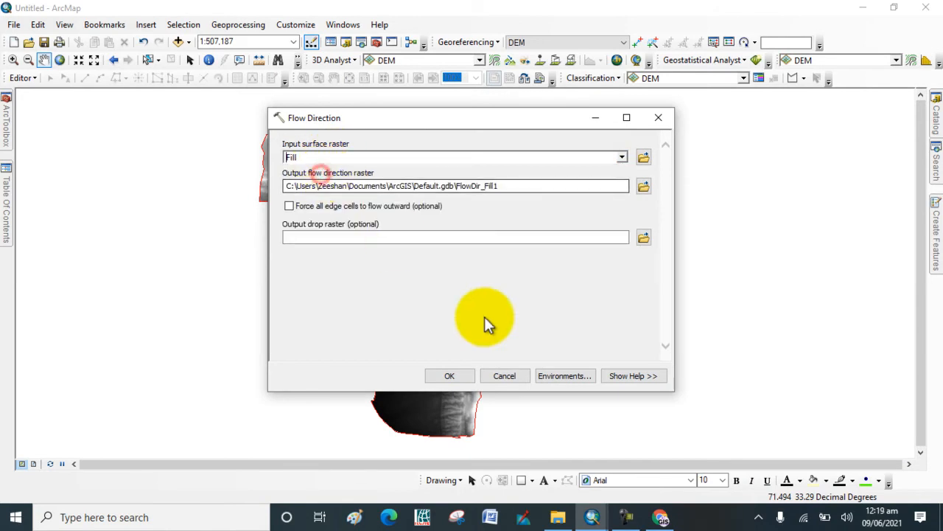
pyautogui.click(503, 186)
pyautogui.write('ection')
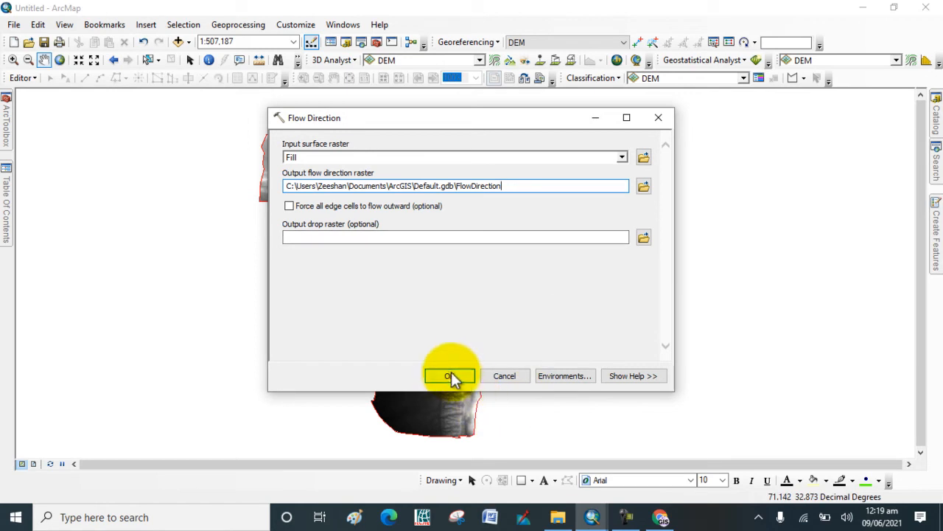
pyautogui.click(450, 375)
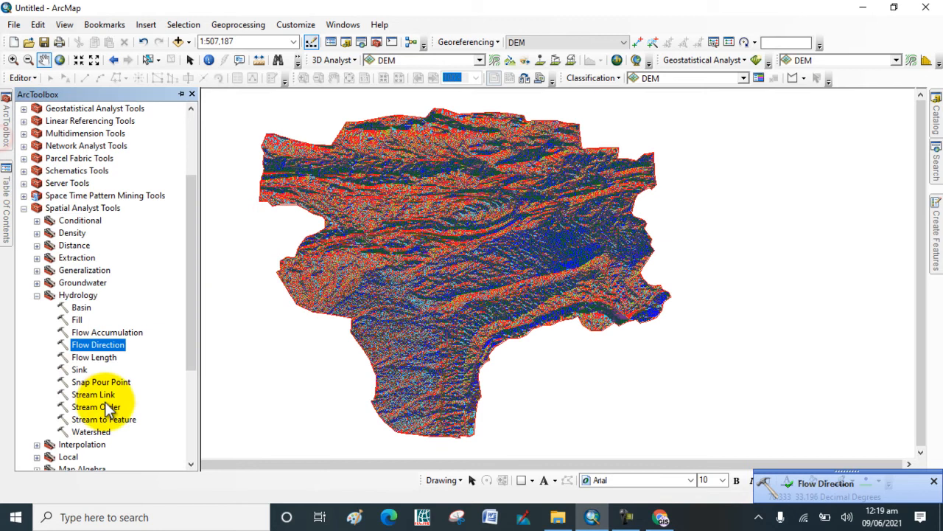
# Step: Run Flow Accumulation on FlowDirection, outputting FlowAccumulation
pyautogui.doubleClick(107, 331)
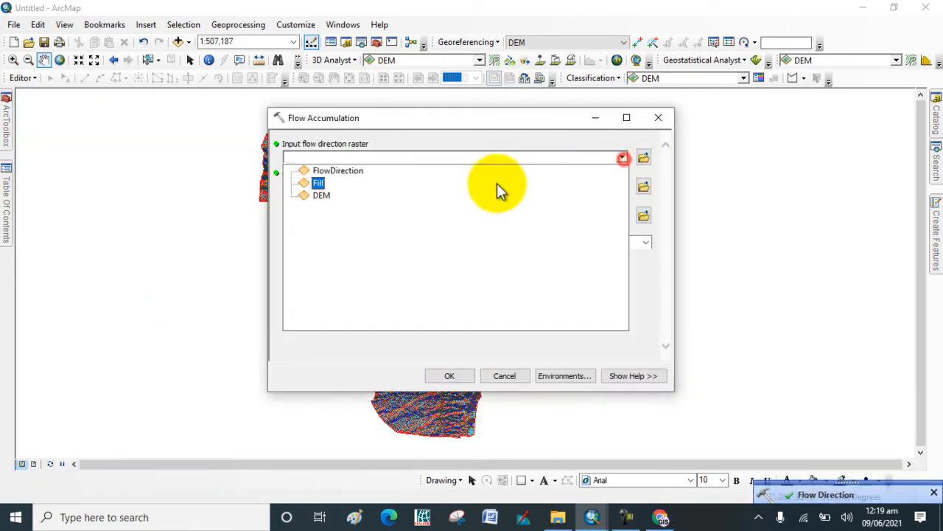
pyautogui.click(338, 171)
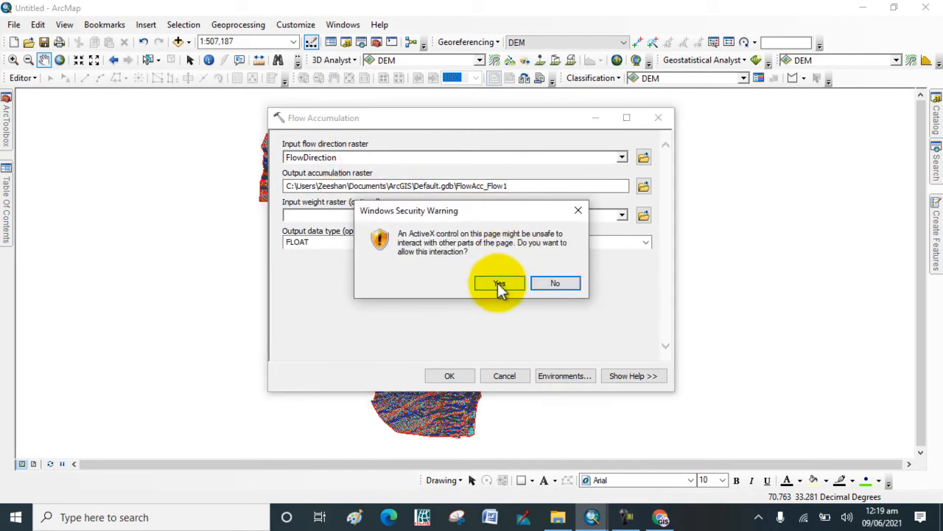
pyautogui.click(499, 283)
pyautogui.write('umulation')
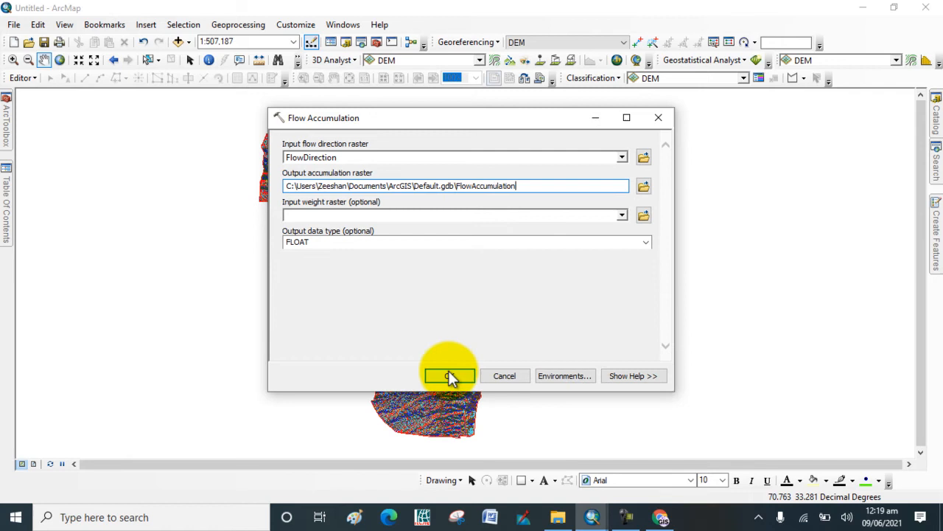
pyautogui.click(450, 375)
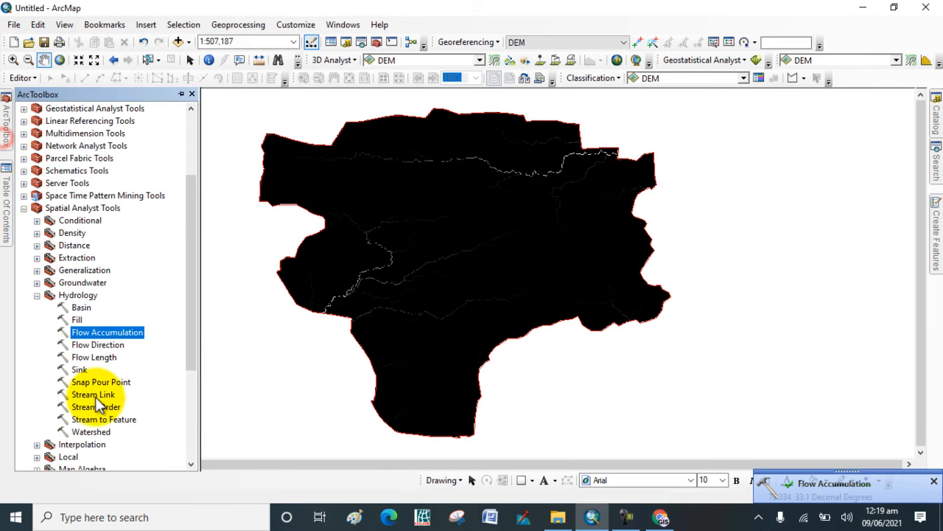
# Step: View the layer list showing FlowAccumulation ranging 0 to 98315
pyautogui.click(37, 295)
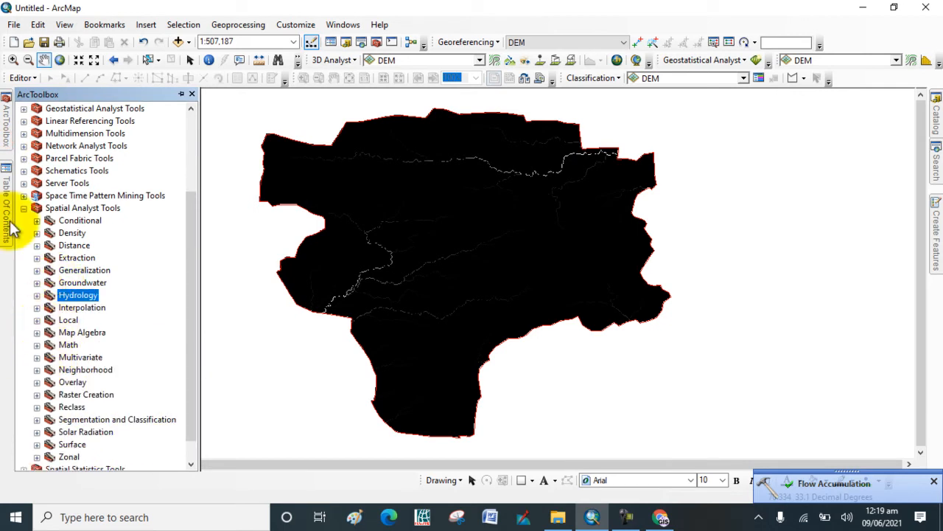
pyautogui.click(6, 207)
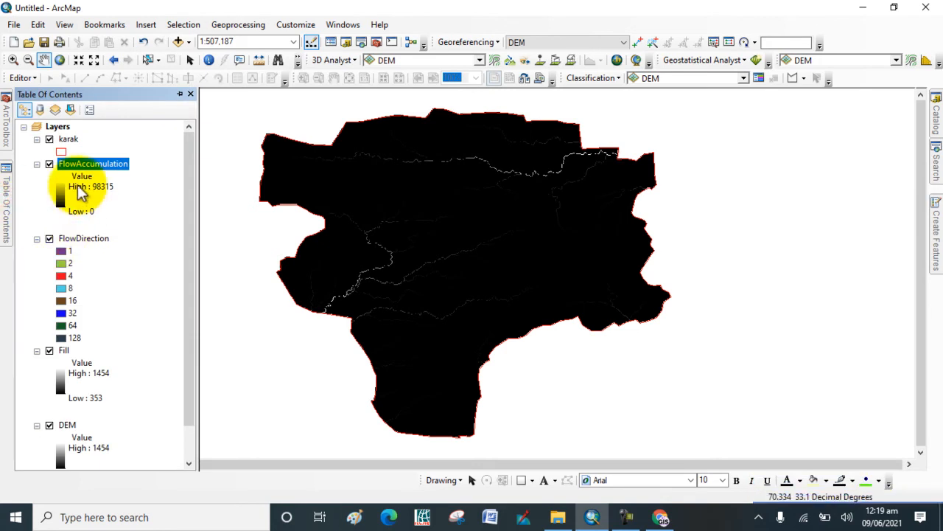
pyautogui.moveTo(67, 199)
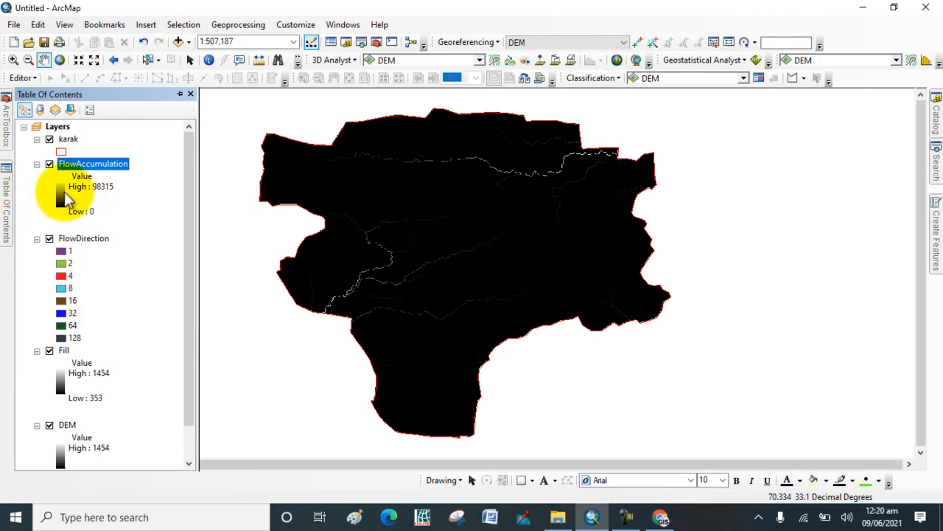
pyautogui.moveTo(80, 205)
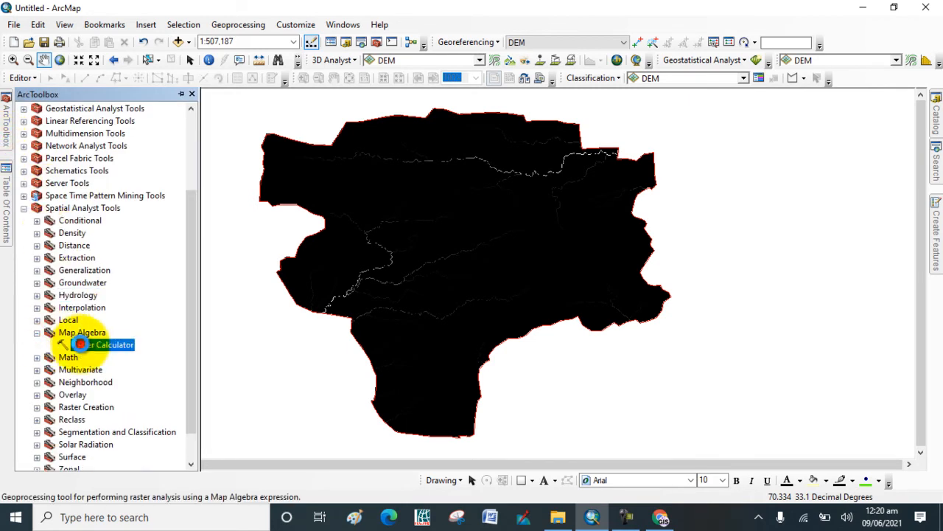
# Step: In Raster Calculator compute "FlowAccumulation" > 1200 into rastercalc
pyautogui.doubleClick(102, 344)
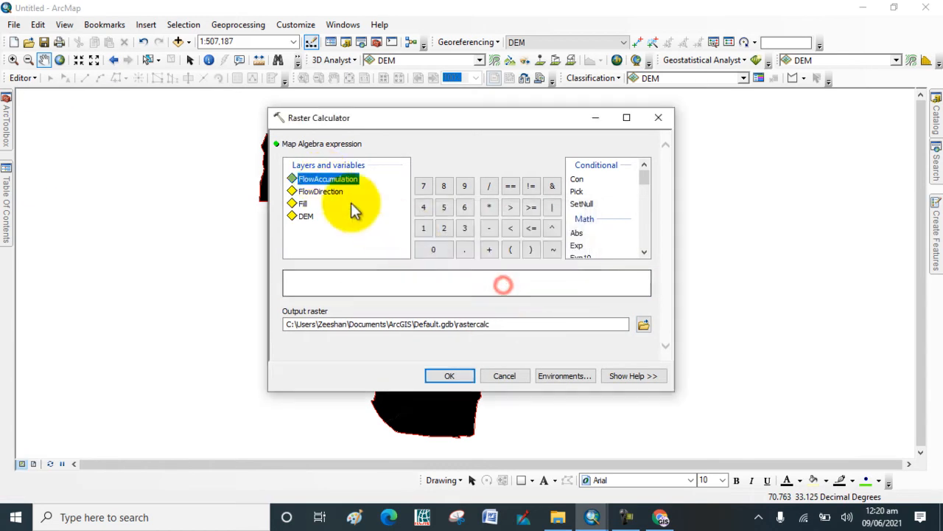
pyautogui.doubleClick(327, 178)
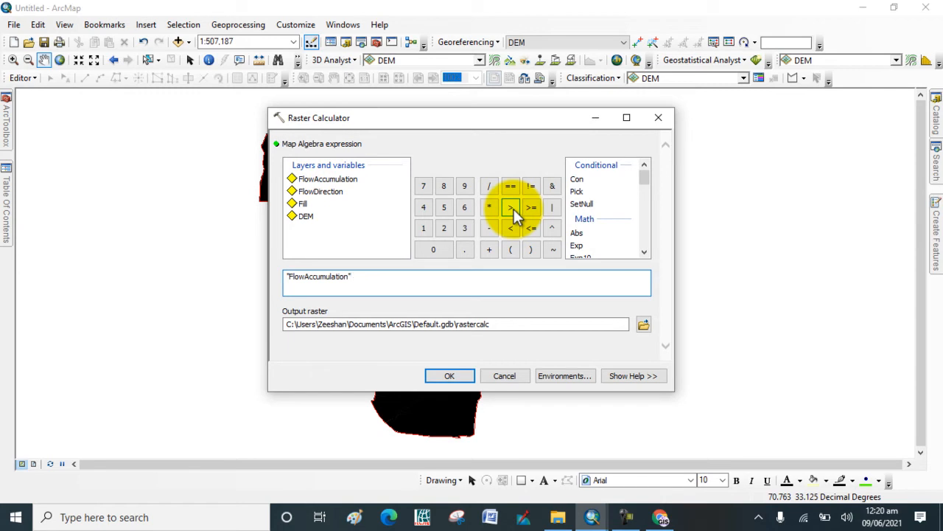
pyautogui.click(423, 228)
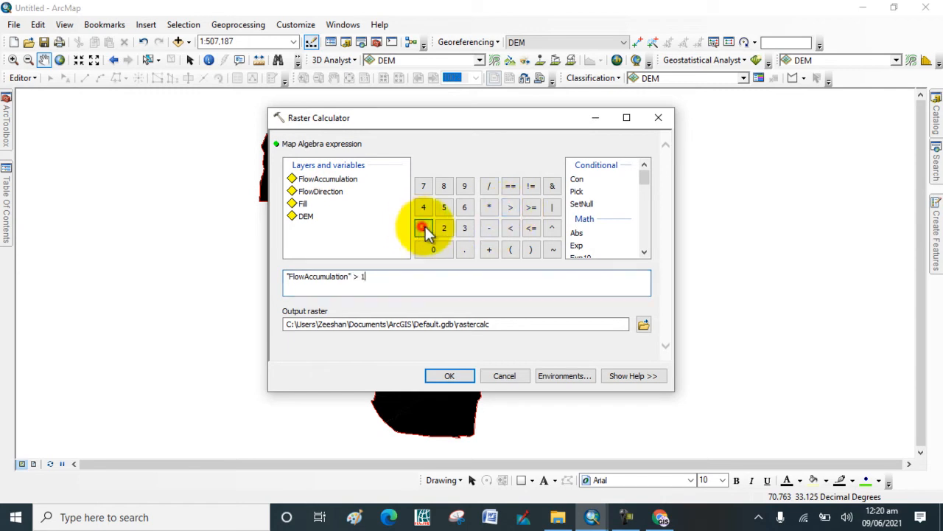
pyautogui.click(464, 228)
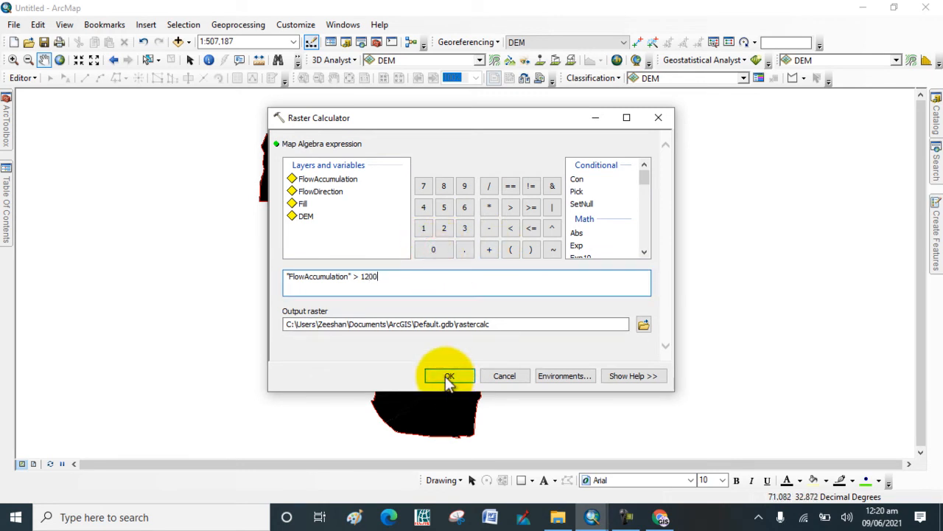
pyautogui.moveTo(449, 379)
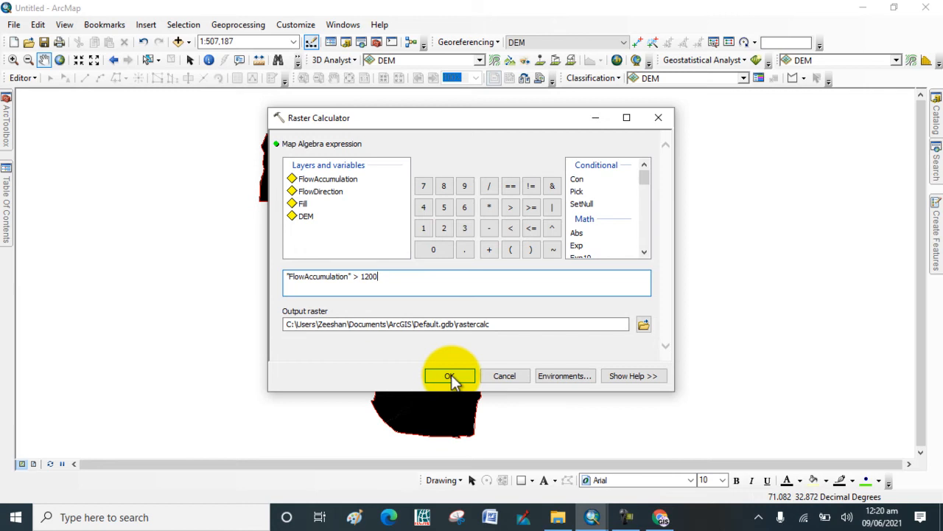
pyautogui.click(450, 376)
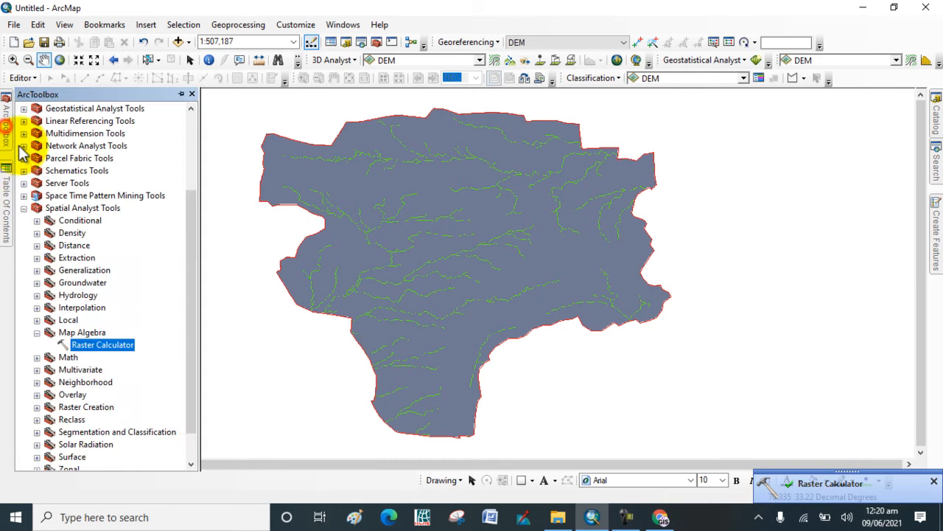
# Step: Set up Stream Order with rastercalc as stream raster and FlowDirection as flow direction
pyautogui.click(36, 332)
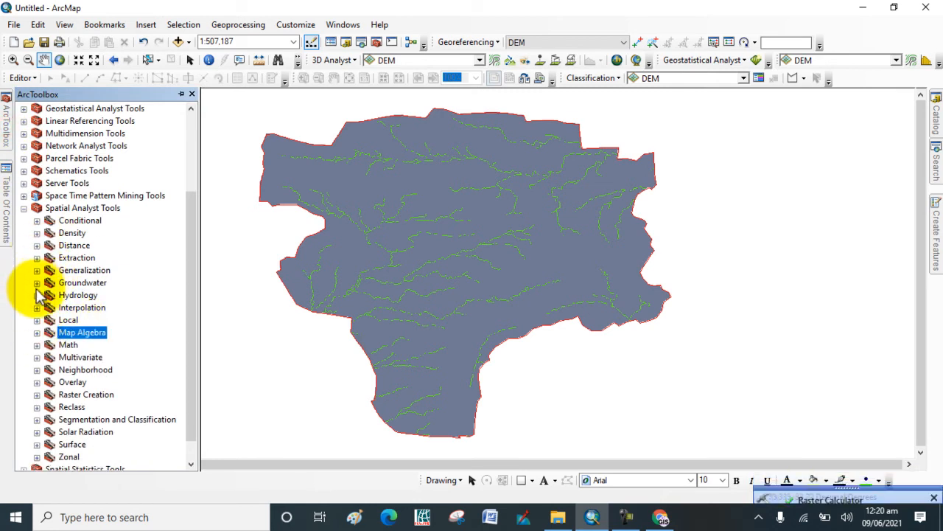
pyautogui.click(36, 295)
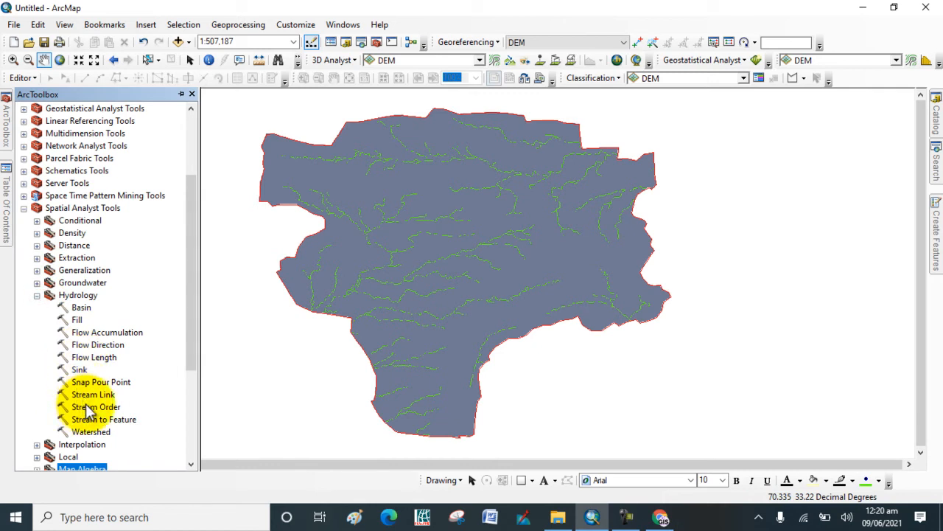
pyautogui.doubleClick(96, 406)
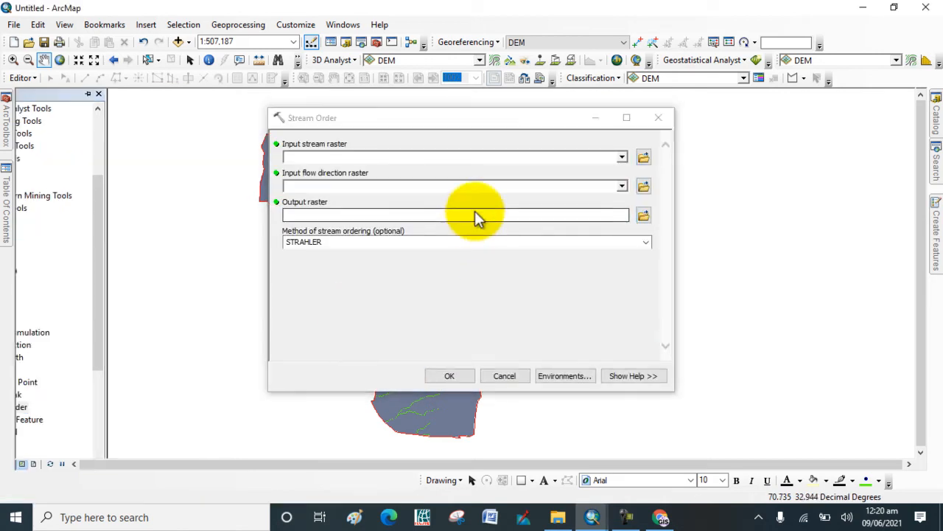
pyautogui.click(621, 156)
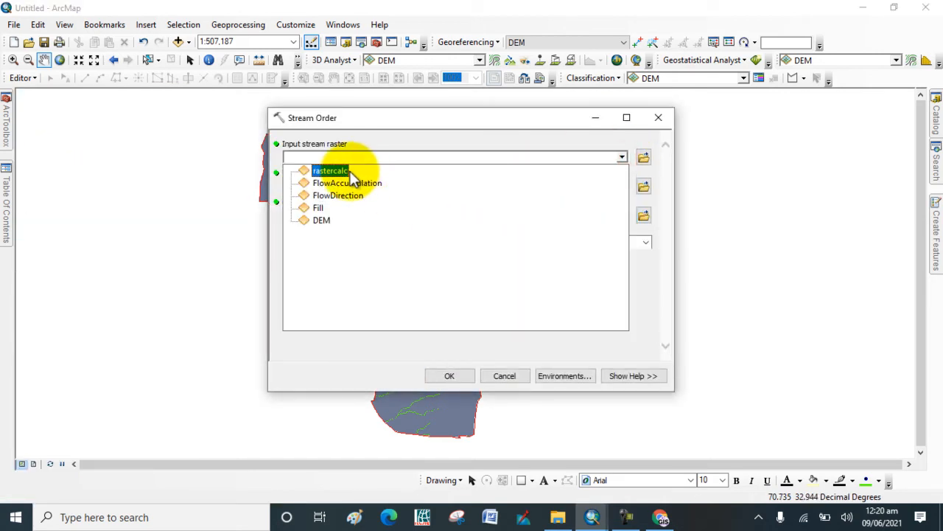
pyautogui.click(330, 171)
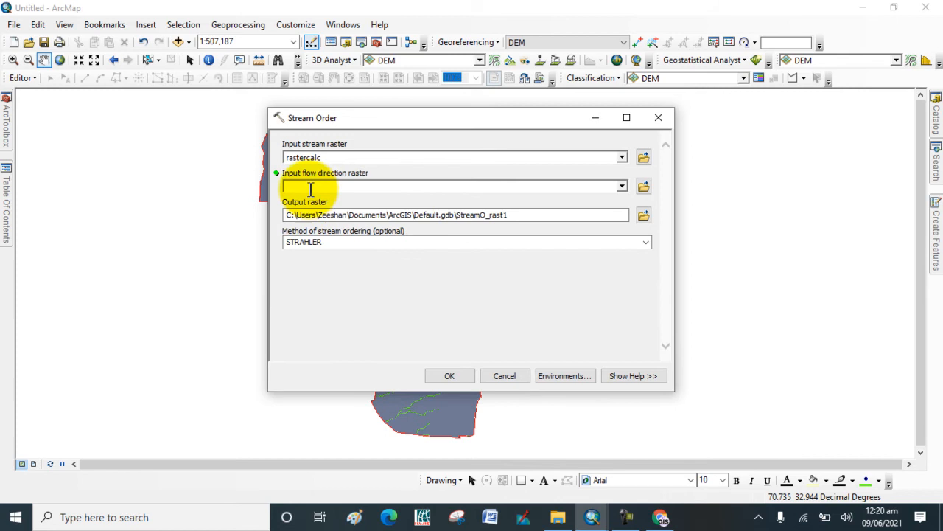
pyautogui.click(621, 186)
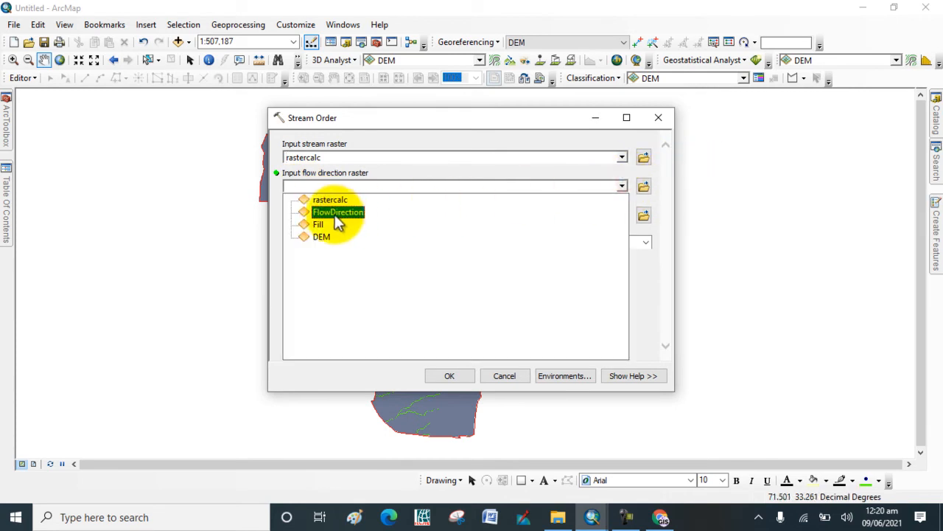
pyautogui.click(338, 212)
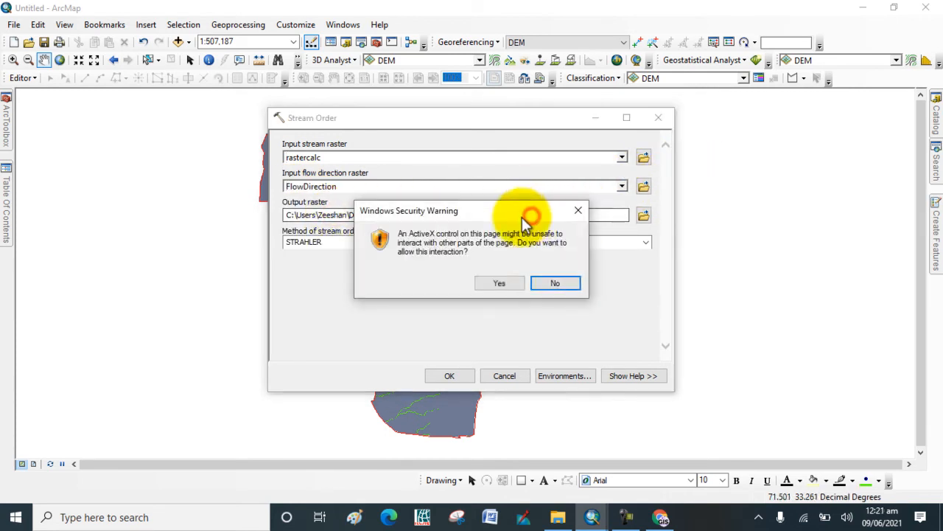
# Step: Name the output StreamOrder and run the Strahler stream order calculation
pyautogui.click(555, 283)
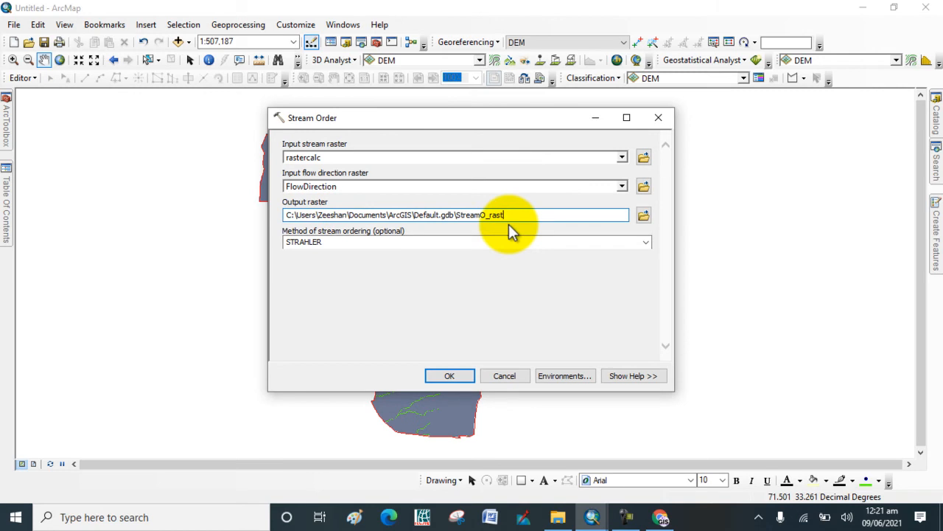
pyautogui.press('BackSpace')
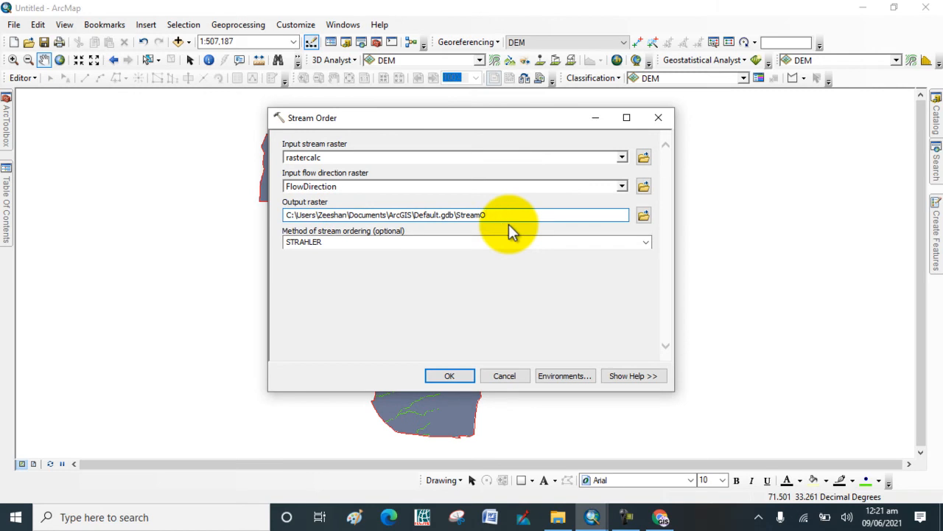
pyautogui.write('rder')
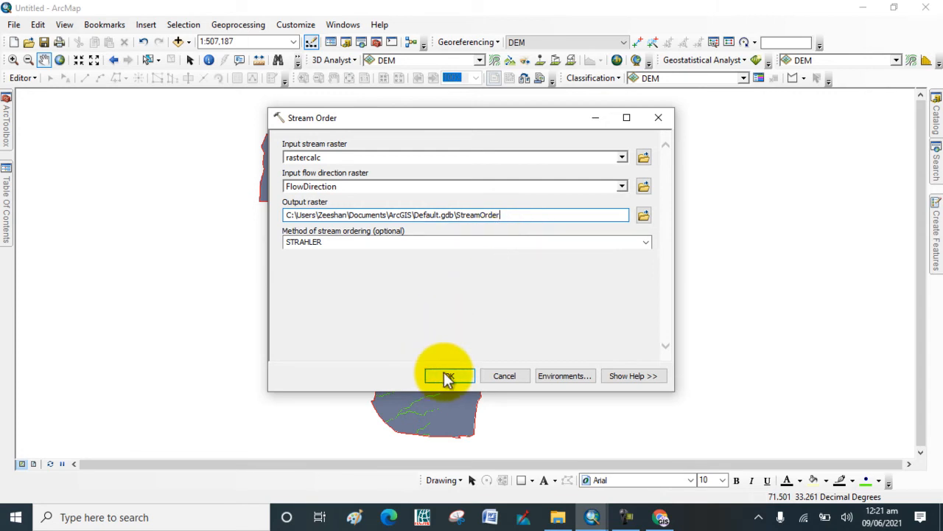
pyautogui.click(448, 375)
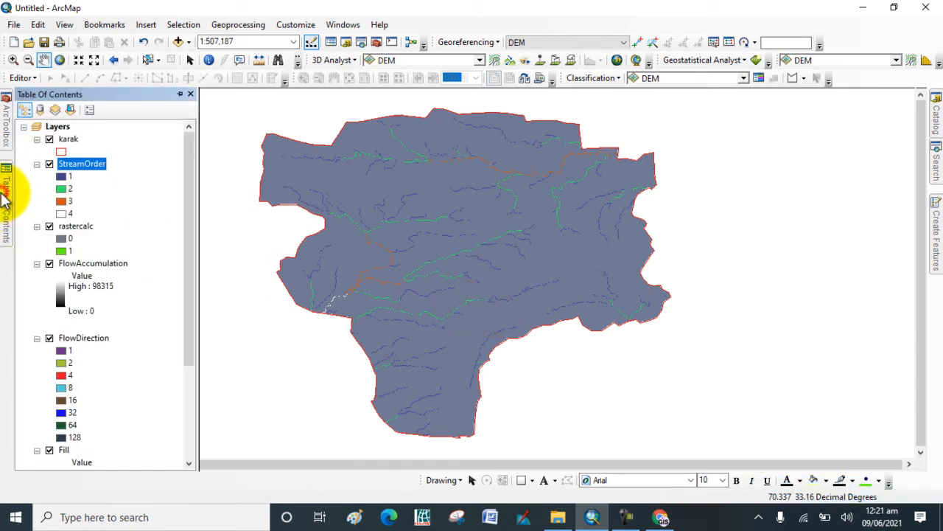
pyautogui.moveTo(45, 317)
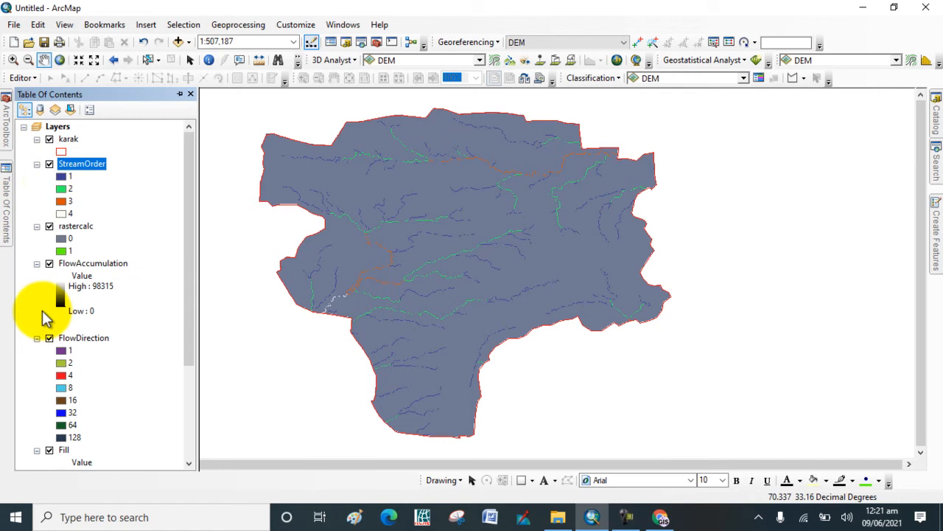
# Step: Hide FlowDirection and make rastercalc's 0 class symbol Hollow
pyautogui.click(49, 338)
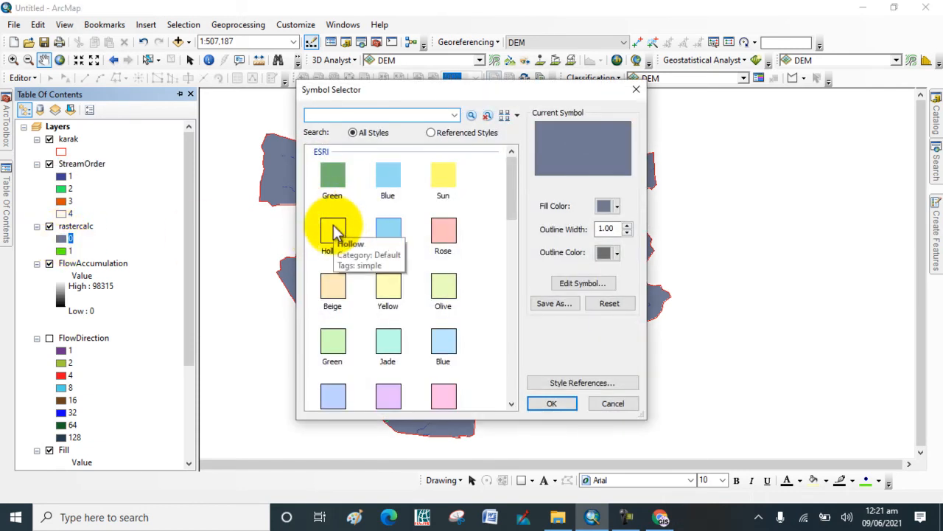
pyautogui.click(333, 230)
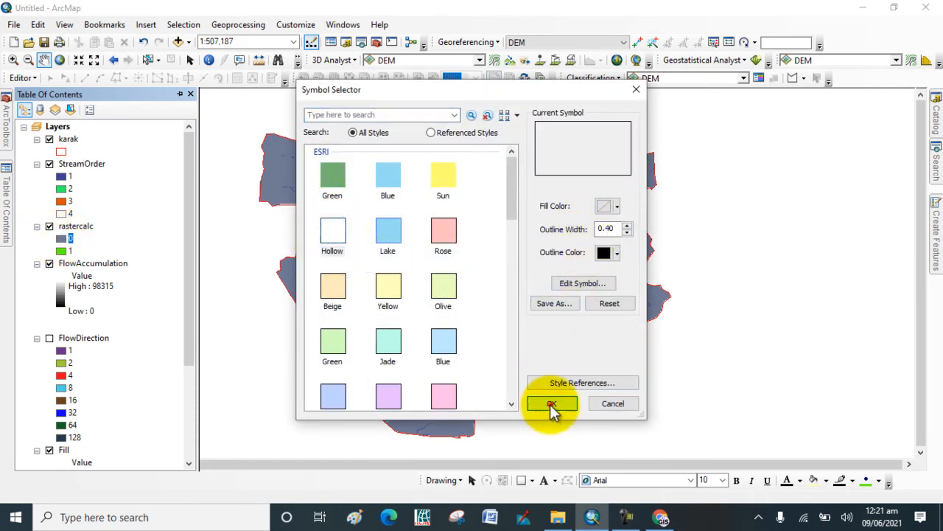
pyautogui.click(551, 404)
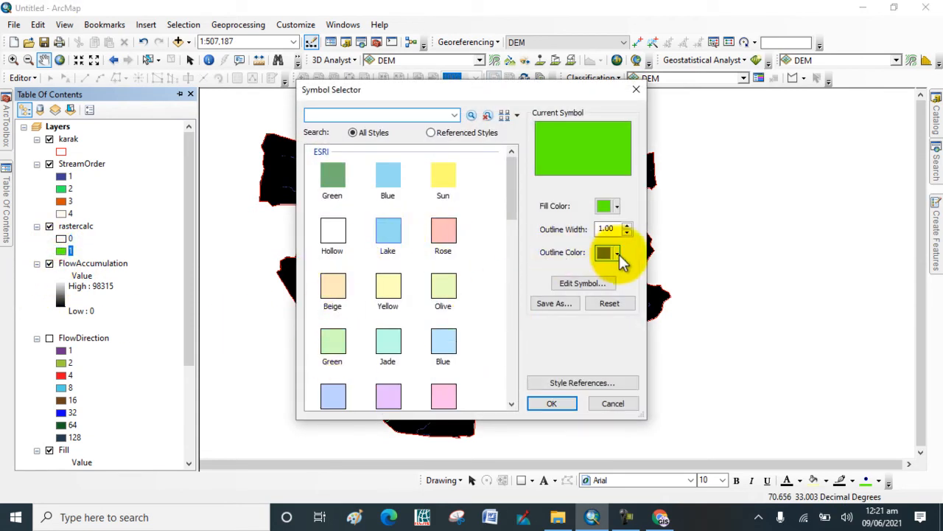
pyautogui.click(616, 252)
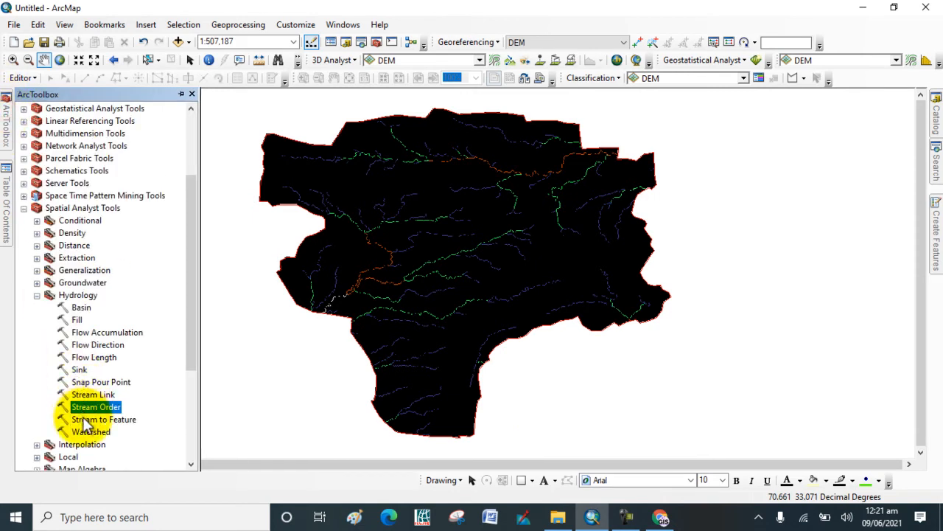
# Step: Set up Stream to Feature with StreamOrder and FlowDirection as inputs
pyautogui.doubleClick(103, 419)
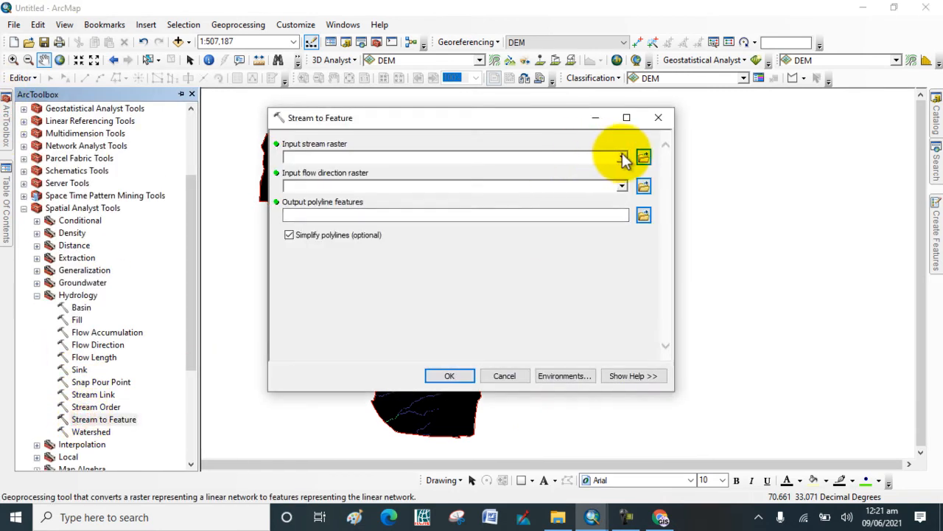
pyautogui.click(623, 157)
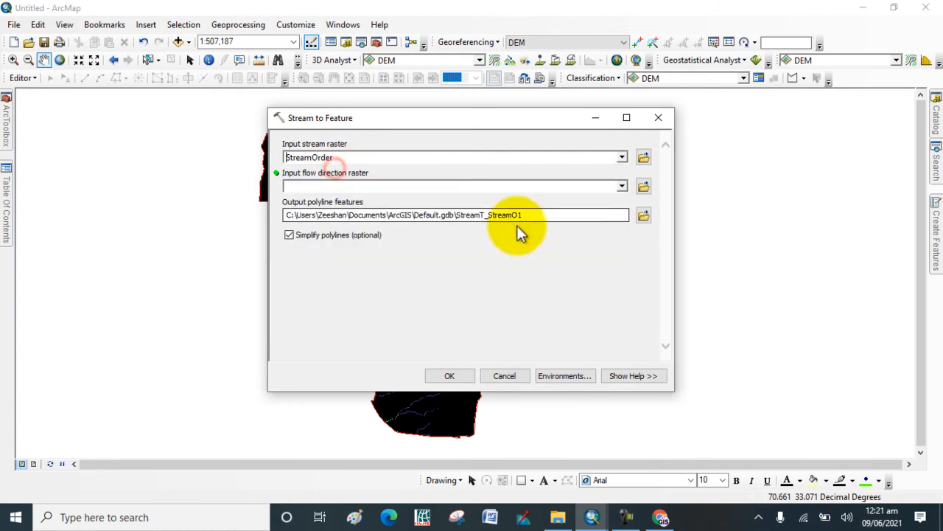
pyautogui.click(621, 186)
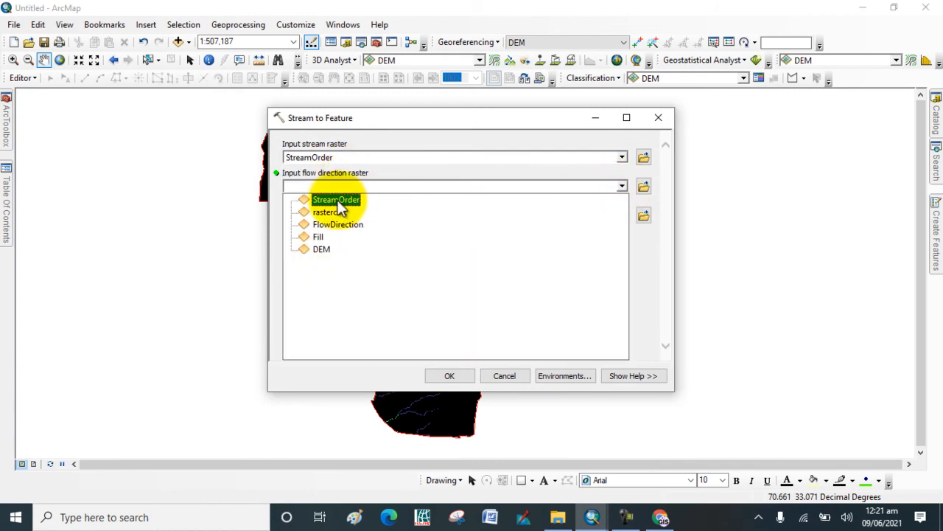
pyautogui.click(337, 224)
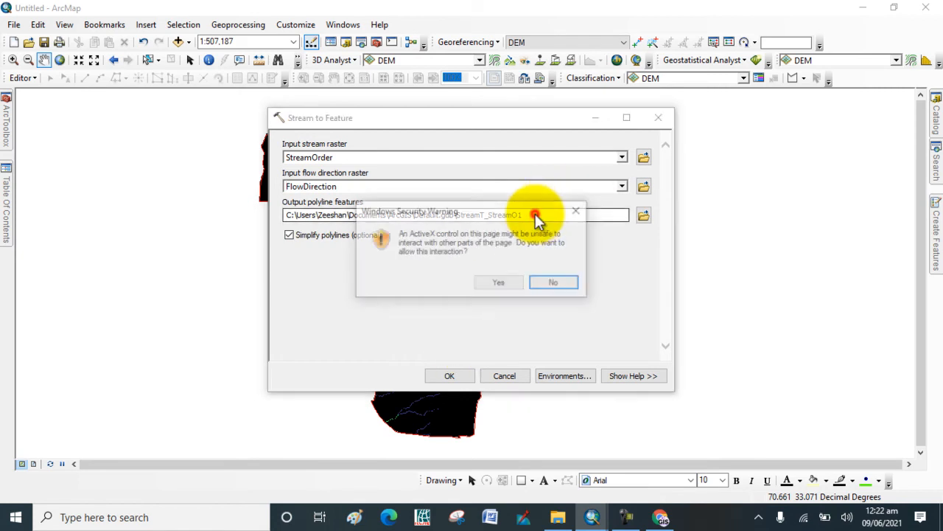
# Step: Name the output StreamTofeature and convert the stream orders to polylines
pyautogui.click(553, 281)
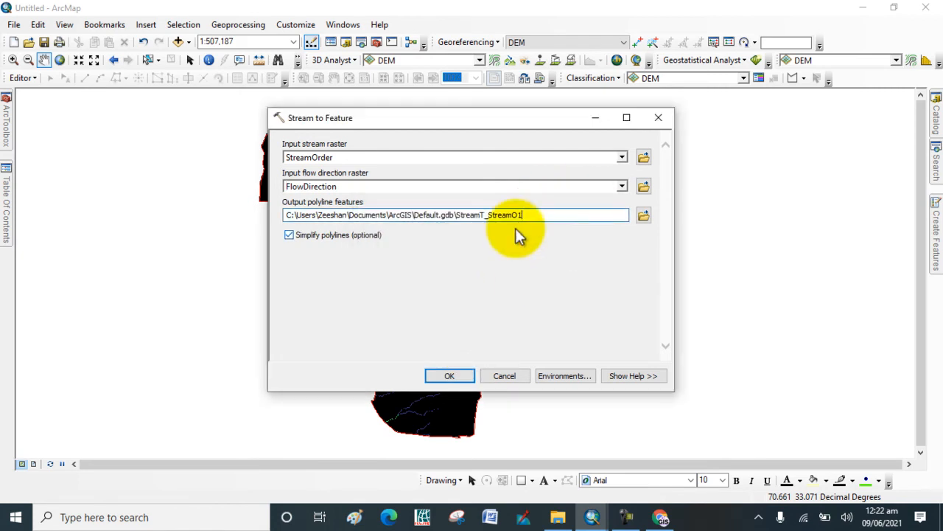
pyautogui.press('Backspace')
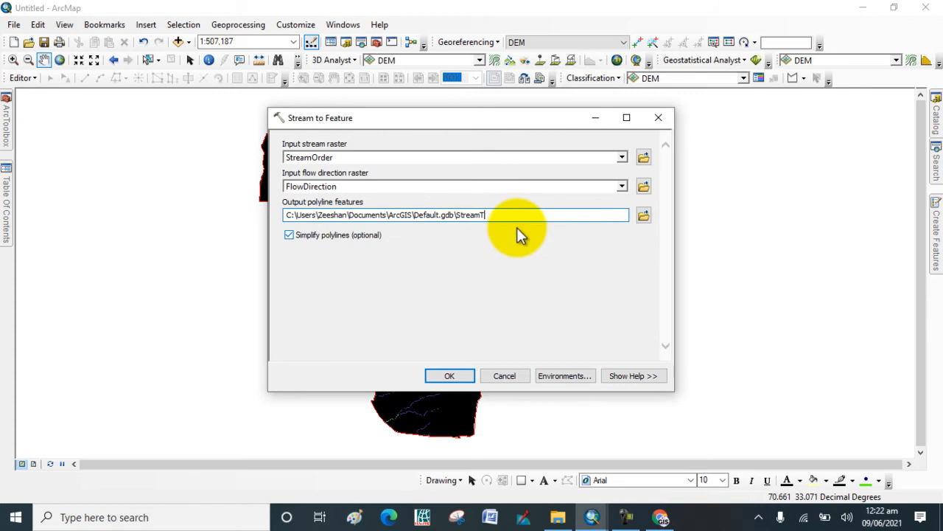
pyautogui.write('of')
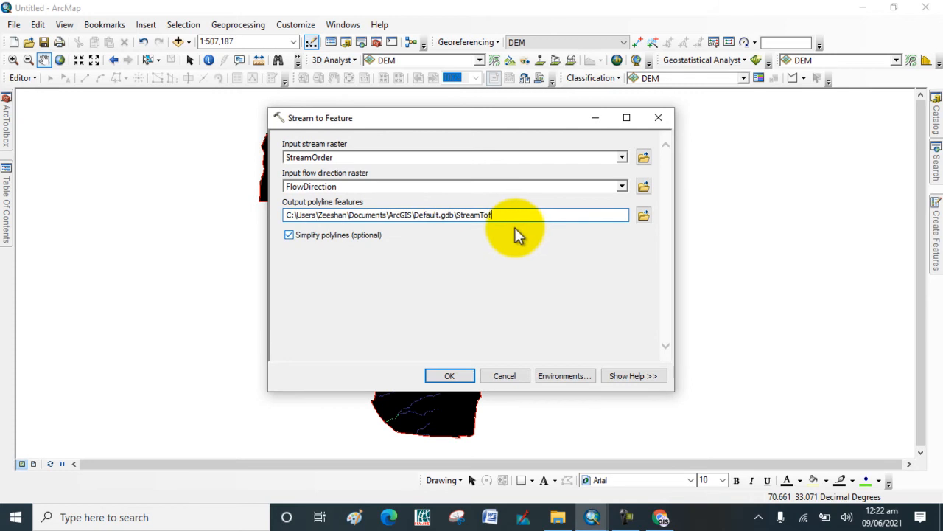
pyautogui.write('eature')
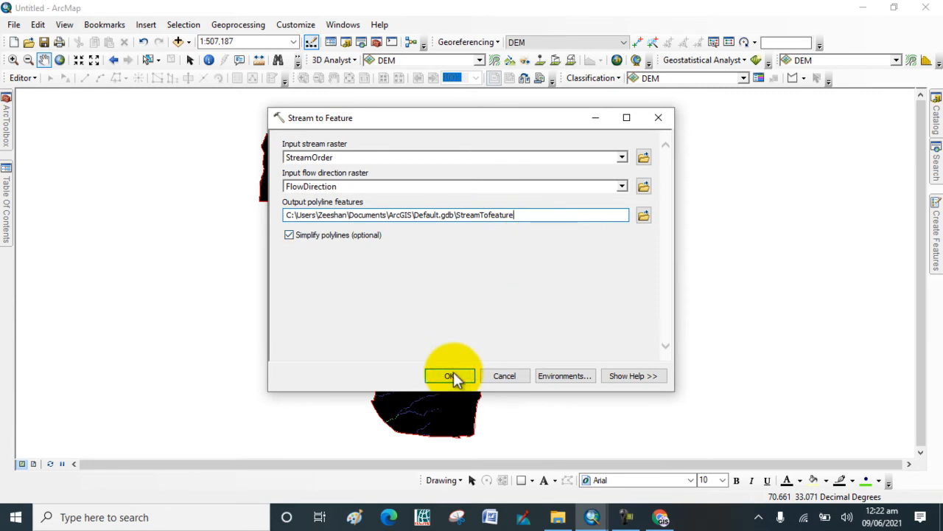
pyautogui.click(451, 376)
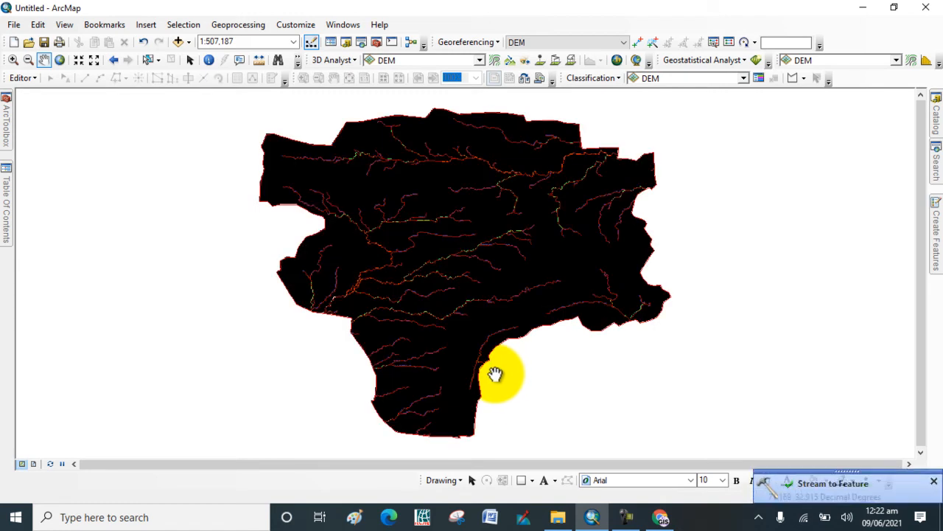
pyautogui.moveTo(686, 380)
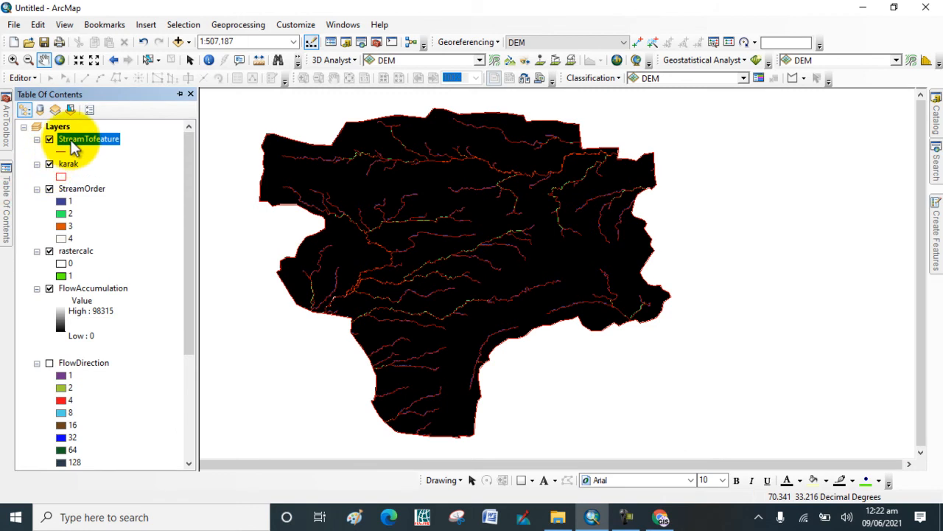
pyautogui.rightClick(89, 139)
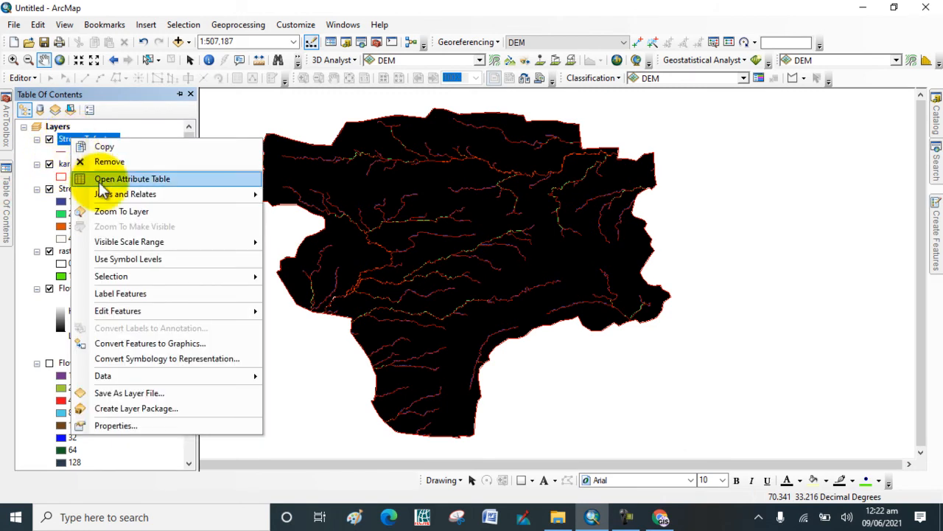
pyautogui.click(132, 178)
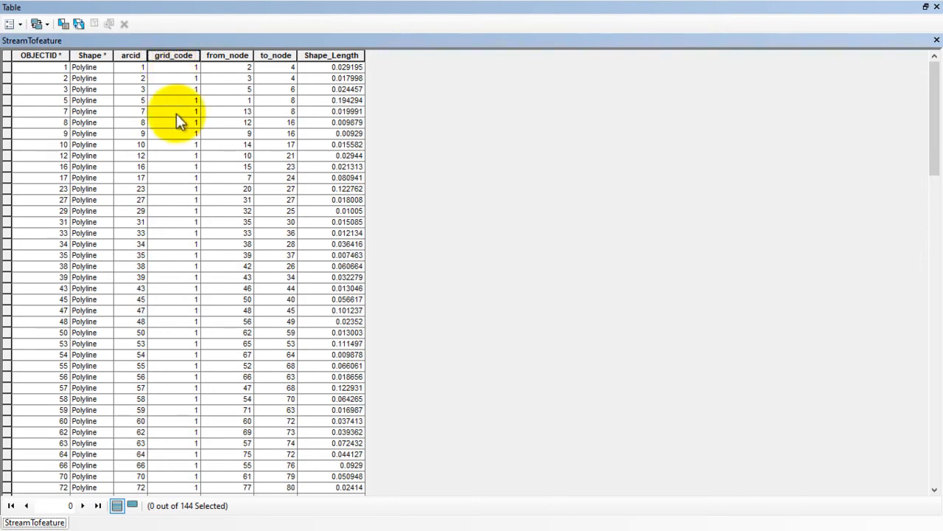
pyautogui.scroll(-3)
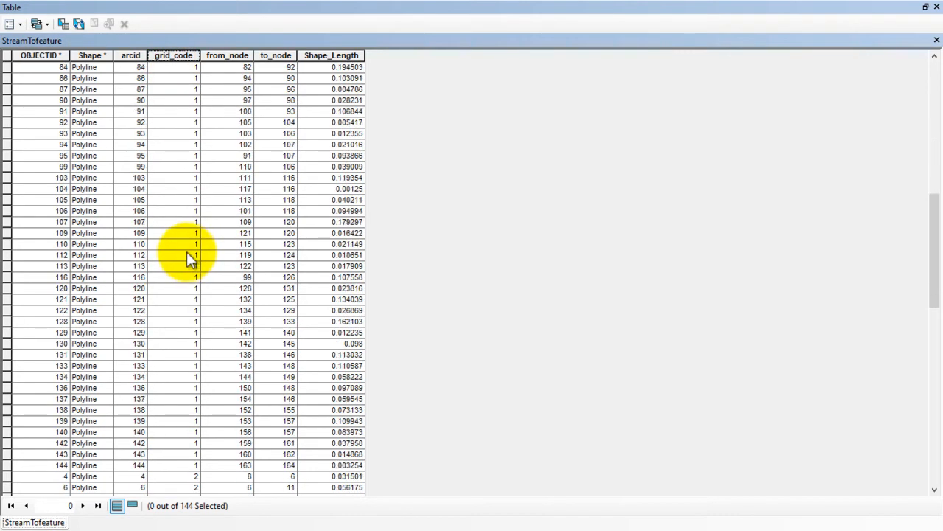
pyautogui.scroll(-3)
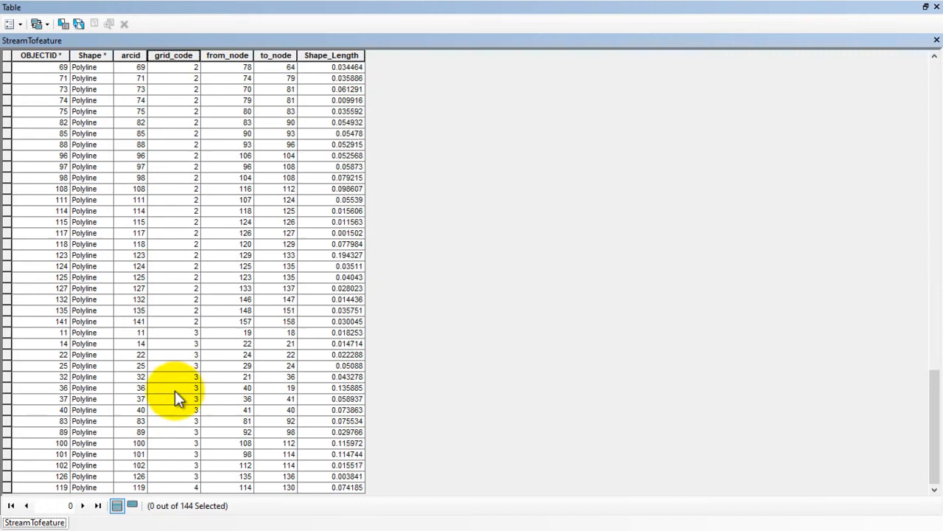
pyautogui.moveTo(188, 490)
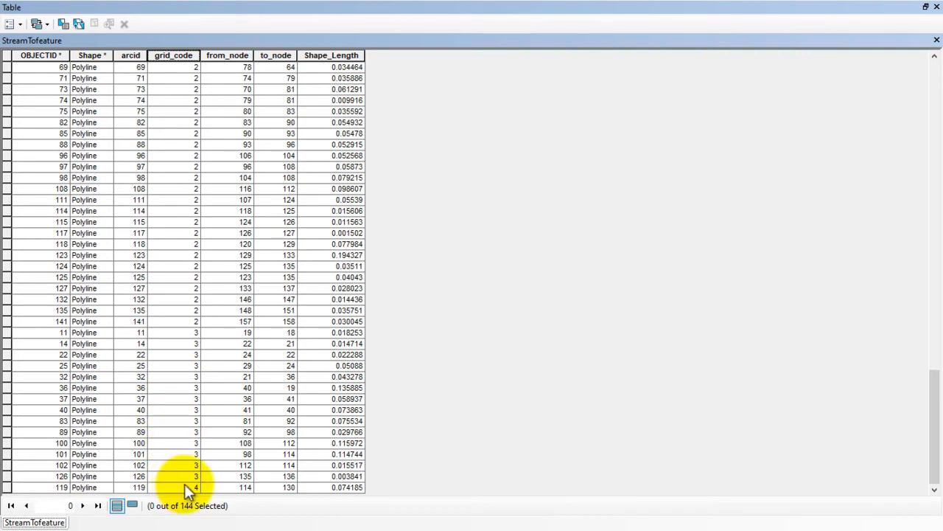
pyautogui.scroll(3)
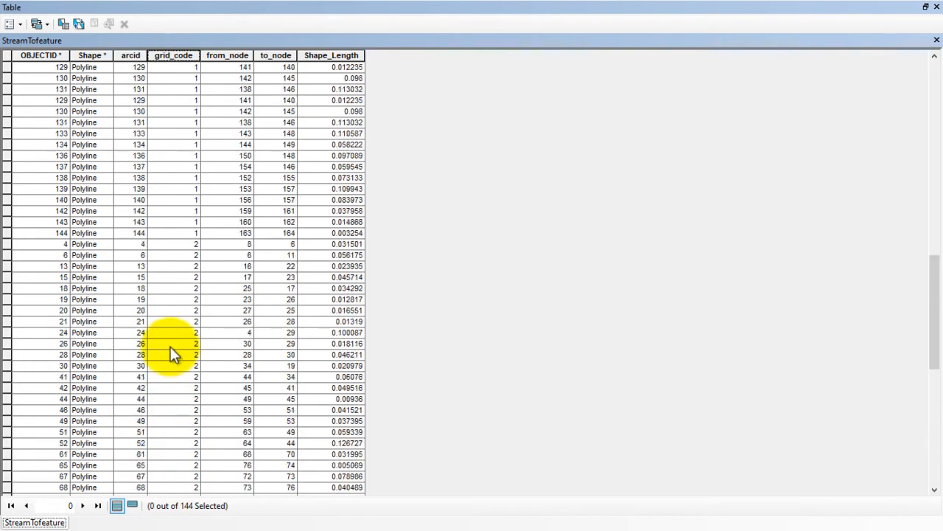
pyautogui.scroll(3)
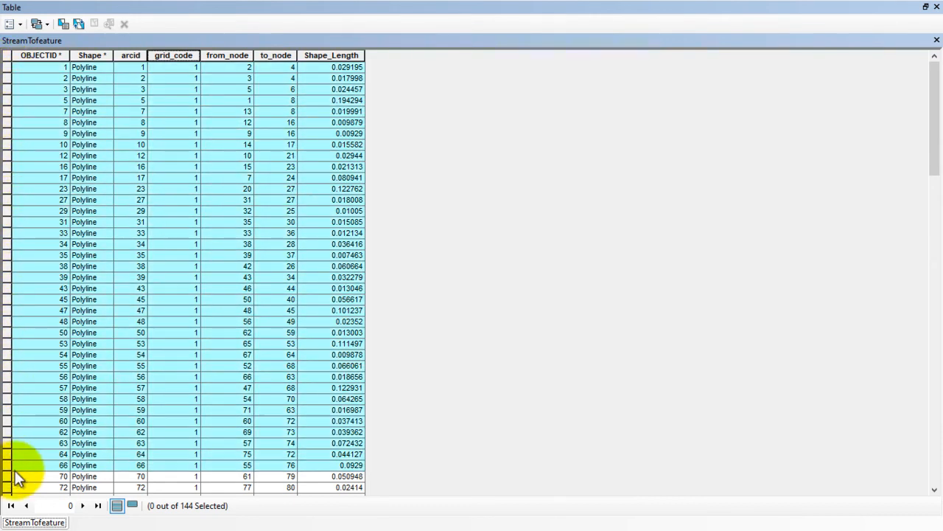
# Step: Select the 82 grid_code 1 rows and shrink the table to show them on the map
pyautogui.scroll(-3)
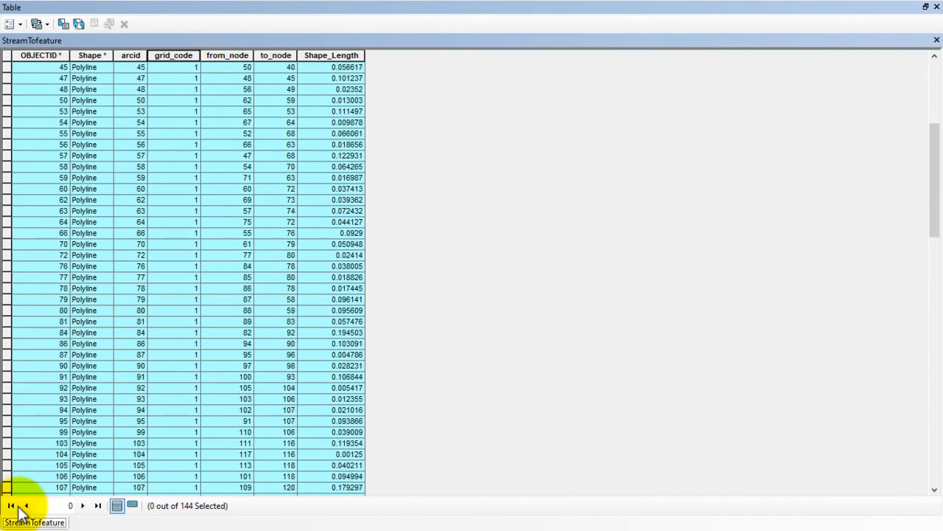
pyautogui.scroll(-3)
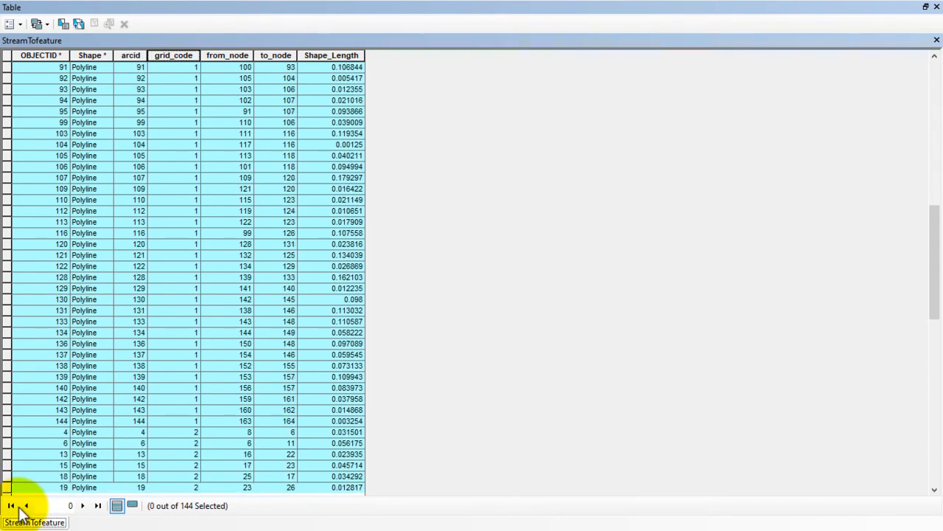
pyautogui.scroll(-3)
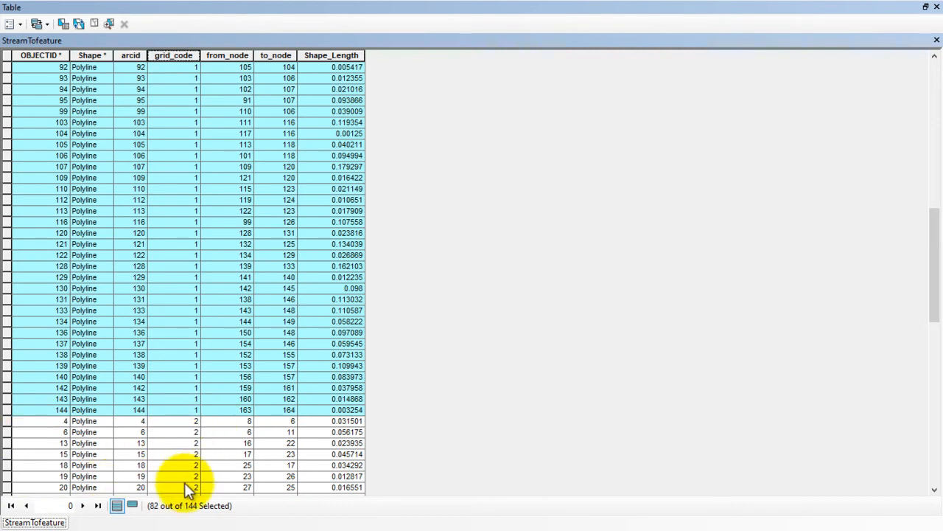
pyautogui.moveTo(184, 516)
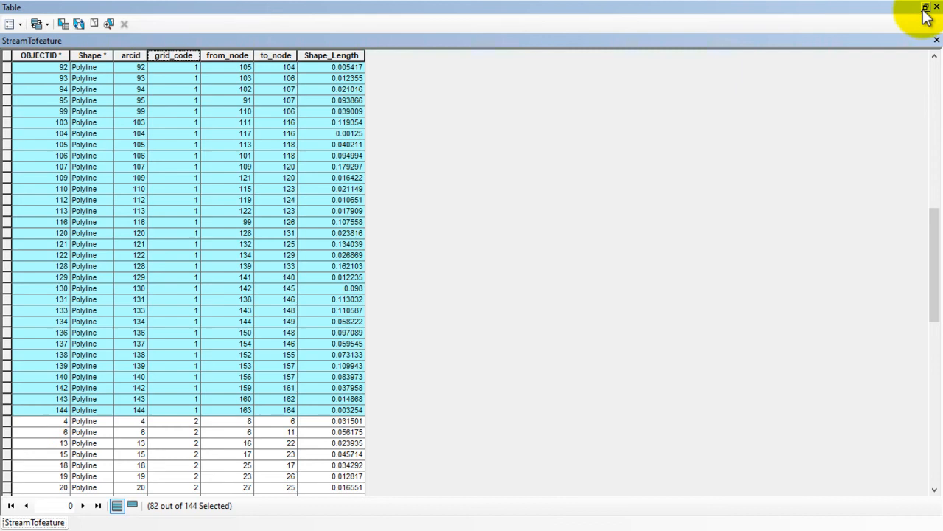
pyautogui.click(925, 8)
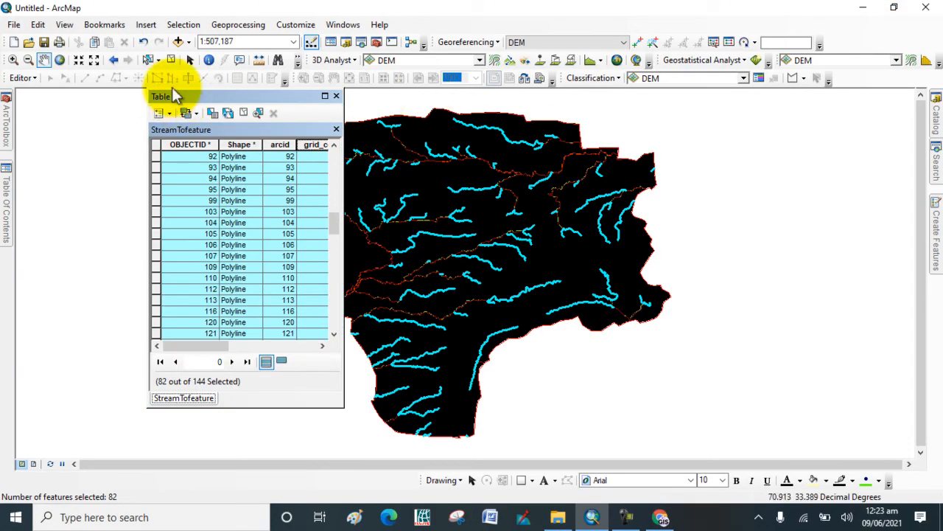
# Step: Start an Editor editing session on StreamTofeature, continuing past the spatial reference warning
pyautogui.click(22, 77)
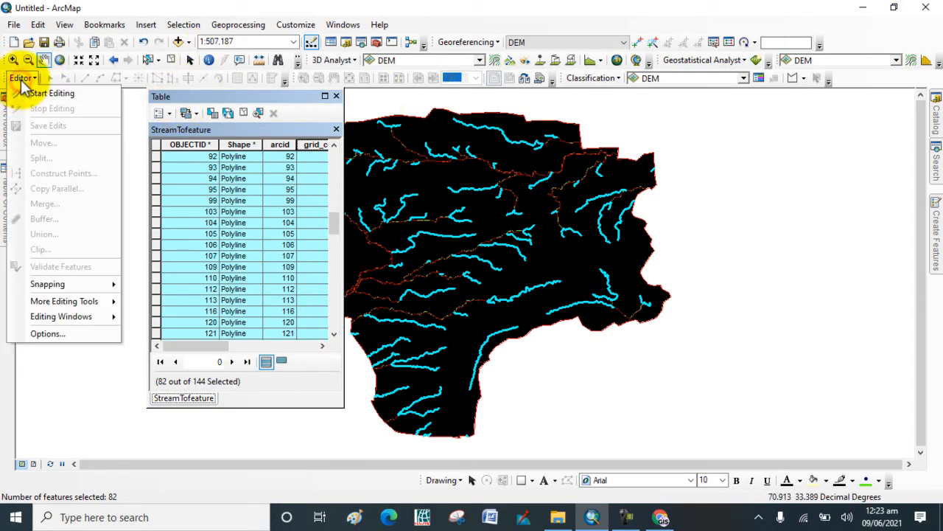
pyautogui.click(51, 92)
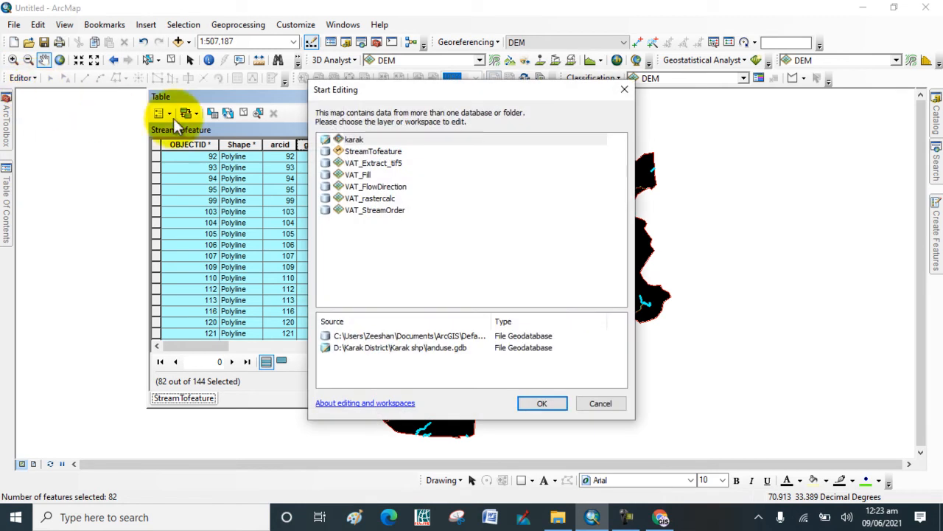
pyautogui.click(373, 152)
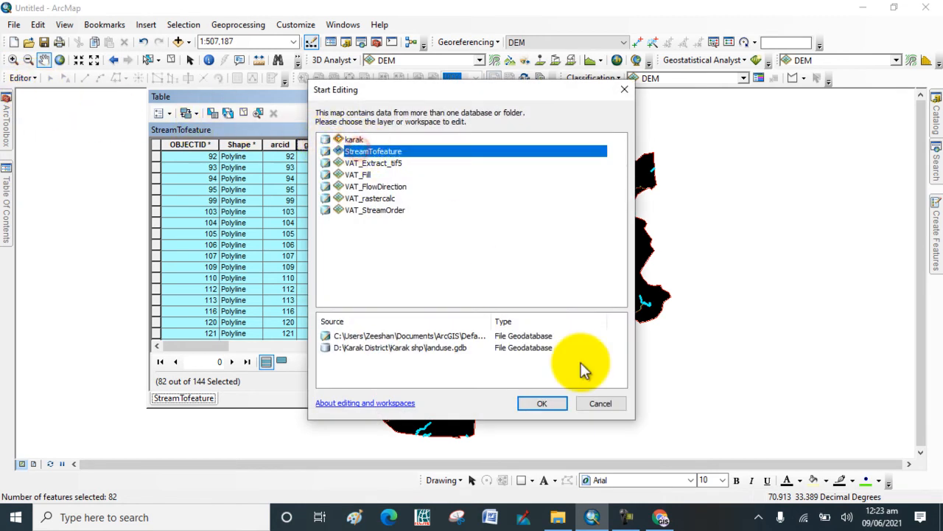
pyautogui.click(542, 403)
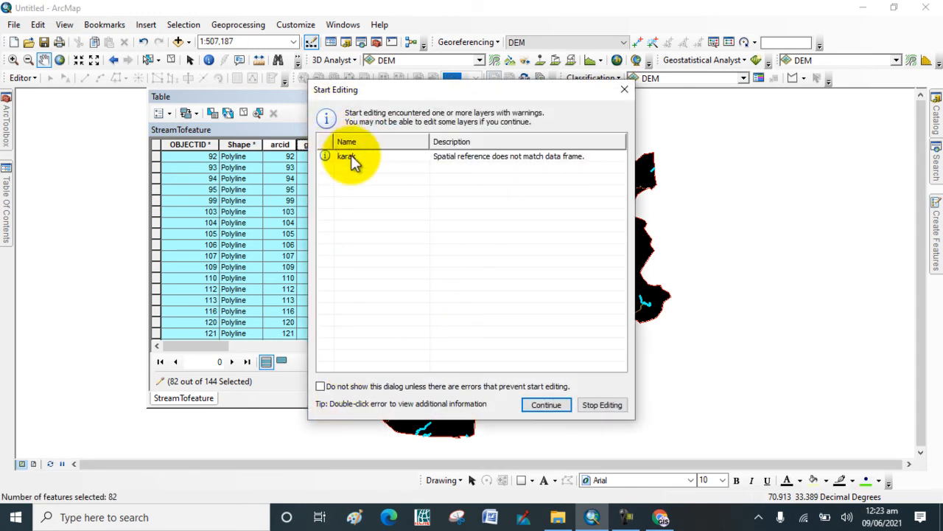
pyautogui.click(547, 405)
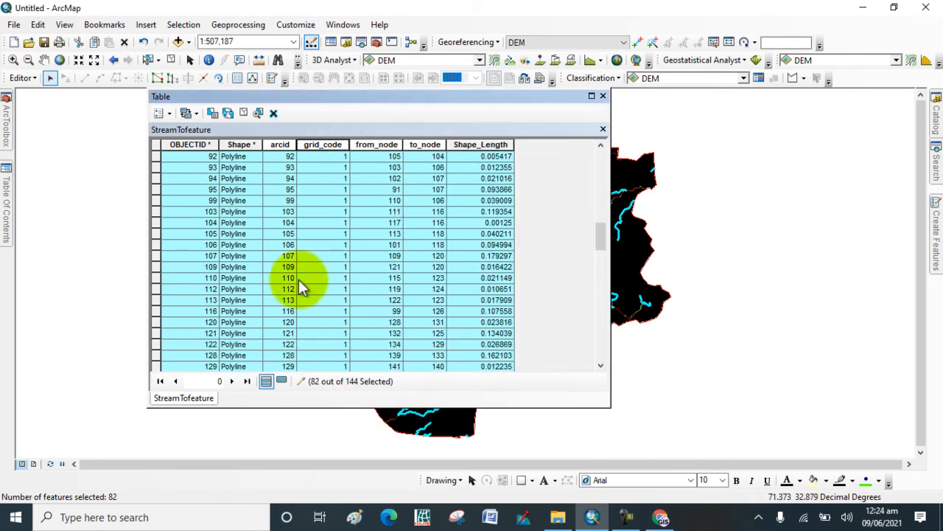
pyautogui.moveTo(22, 78)
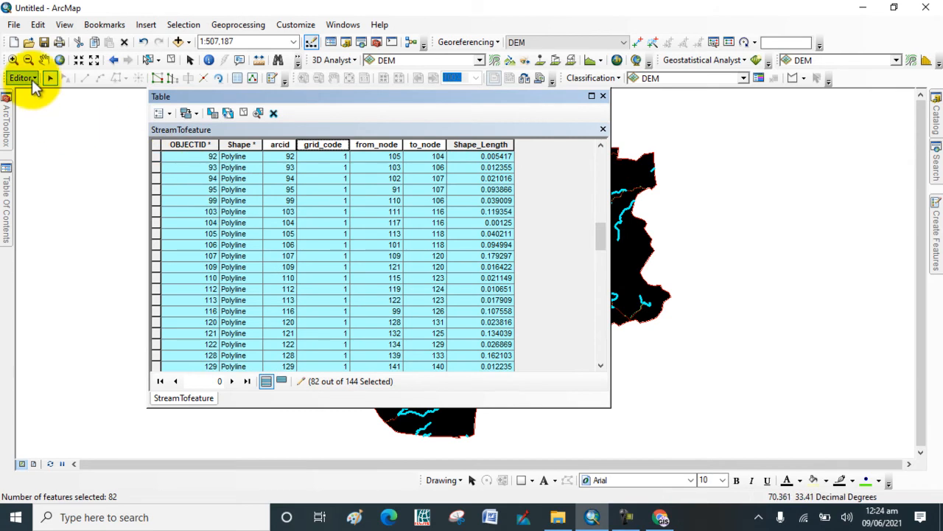
# Step: Merge the 82 selected grid_code 1 streams into feature 1 via Editor > Merge
pyautogui.click(22, 78)
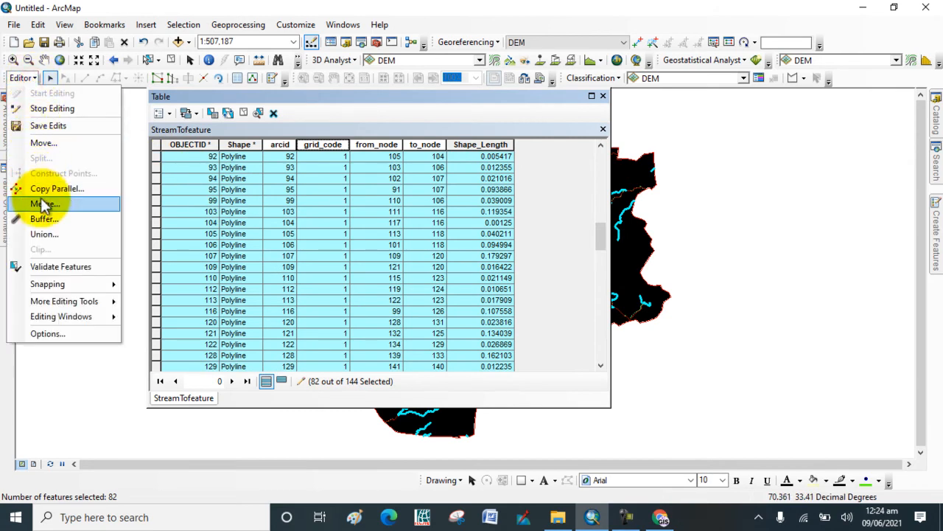
pyautogui.click(44, 204)
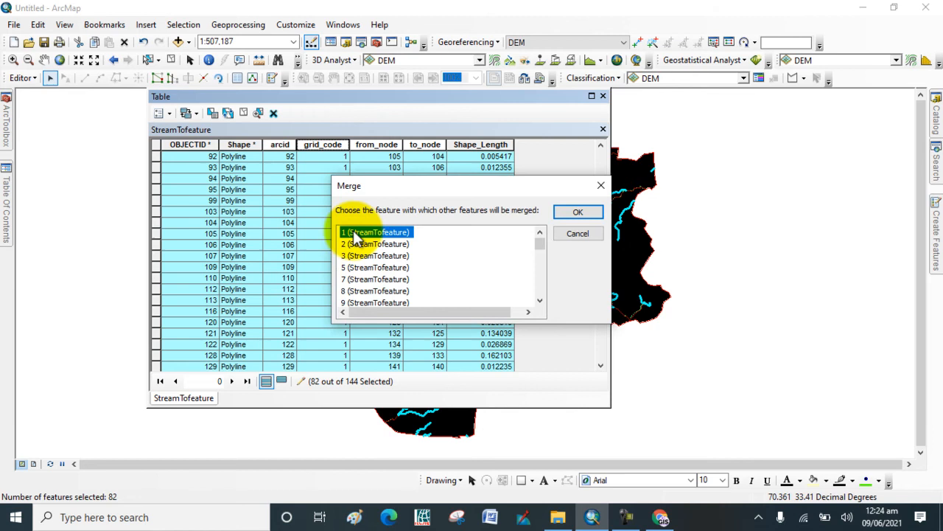
pyautogui.moveTo(578, 212)
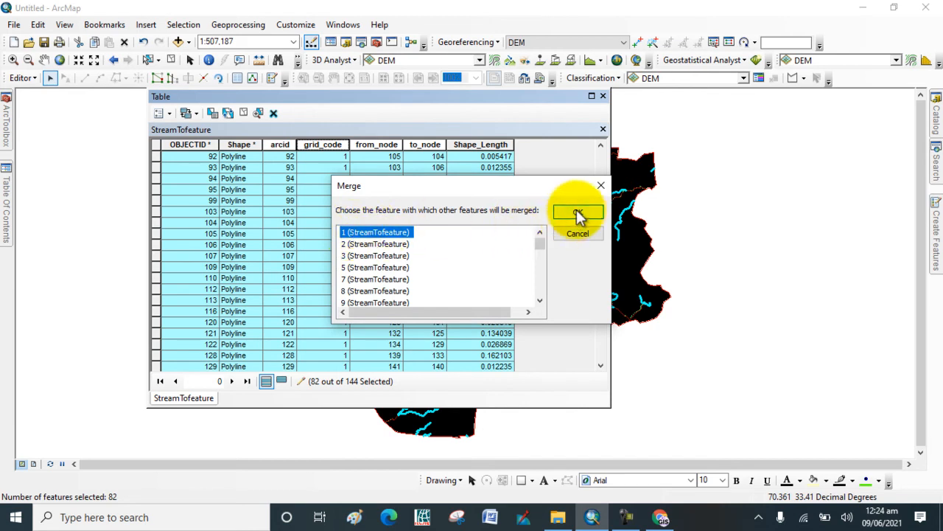
pyautogui.click(578, 214)
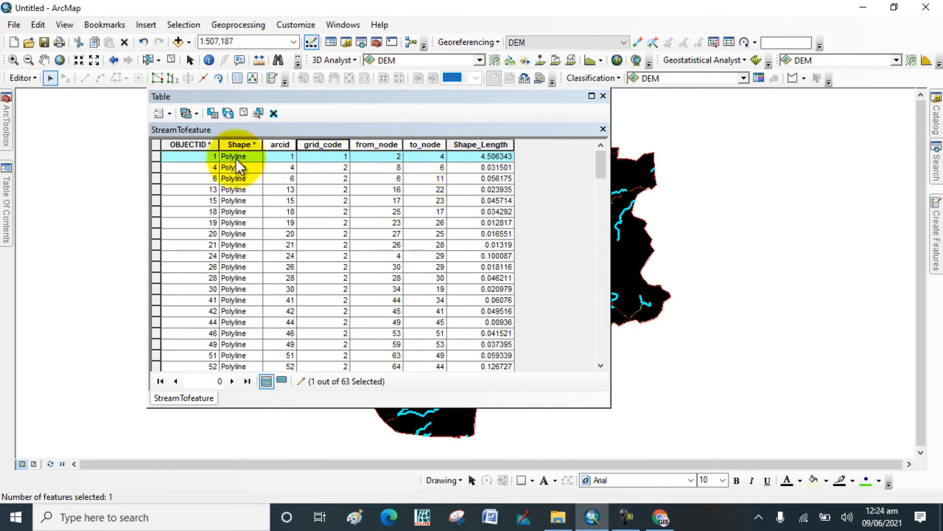
# Step: Select the 47 grid_code 2 records from first to last in the attribute table
pyautogui.click(159, 262)
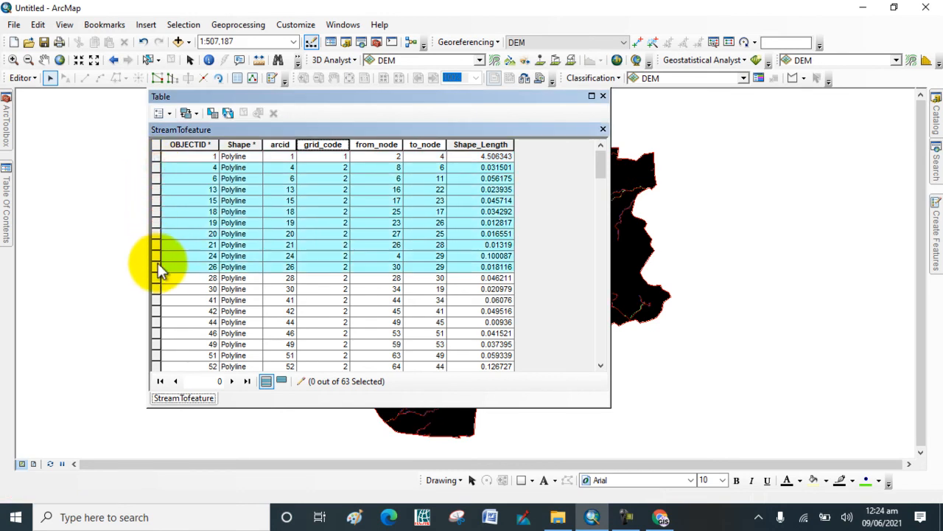
pyautogui.scroll(-3)
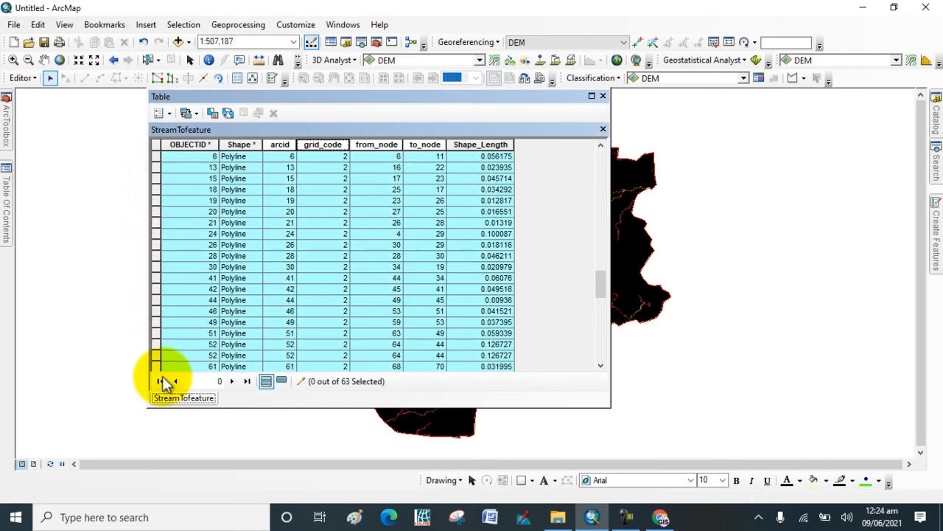
pyautogui.scroll(-3)
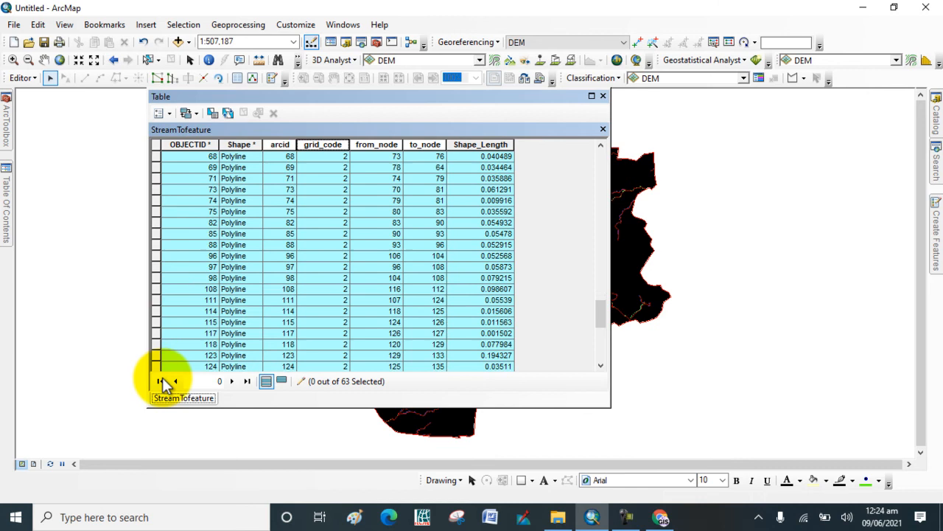
pyautogui.scroll(-3)
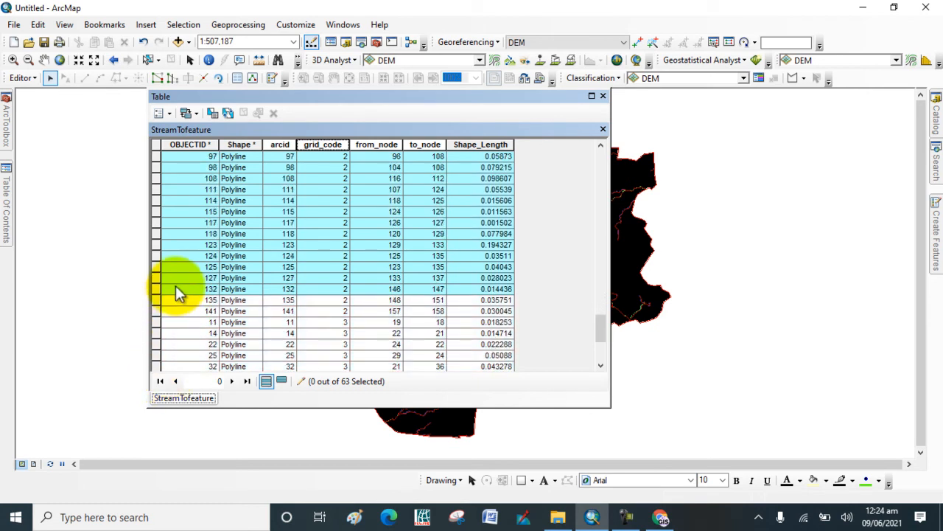
pyautogui.click(156, 311)
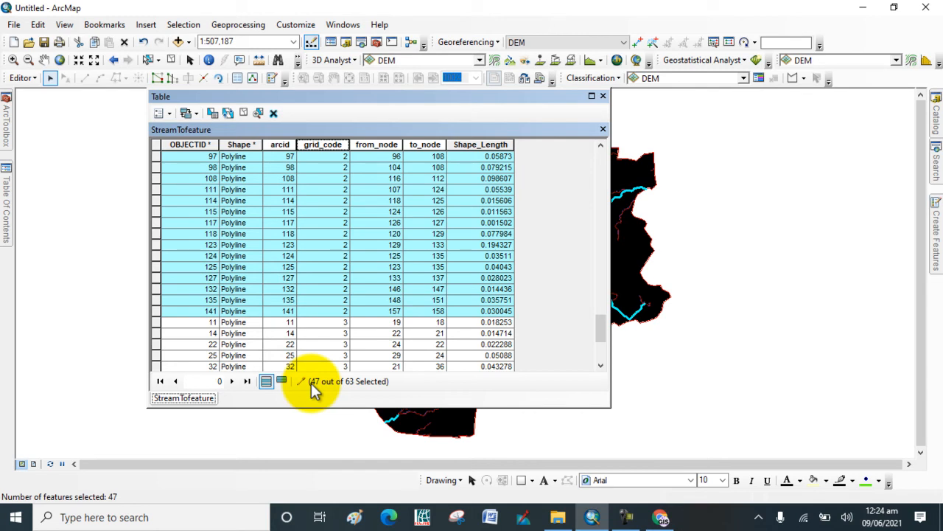
pyautogui.moveTo(306, 372)
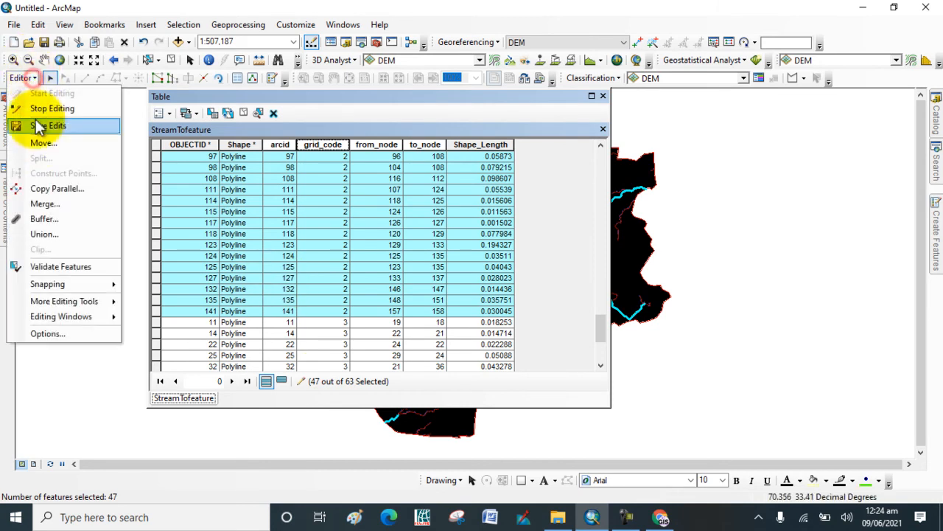
# Step: Merge the 47 selected grid_code 2 streams into one feature
pyautogui.click(45, 204)
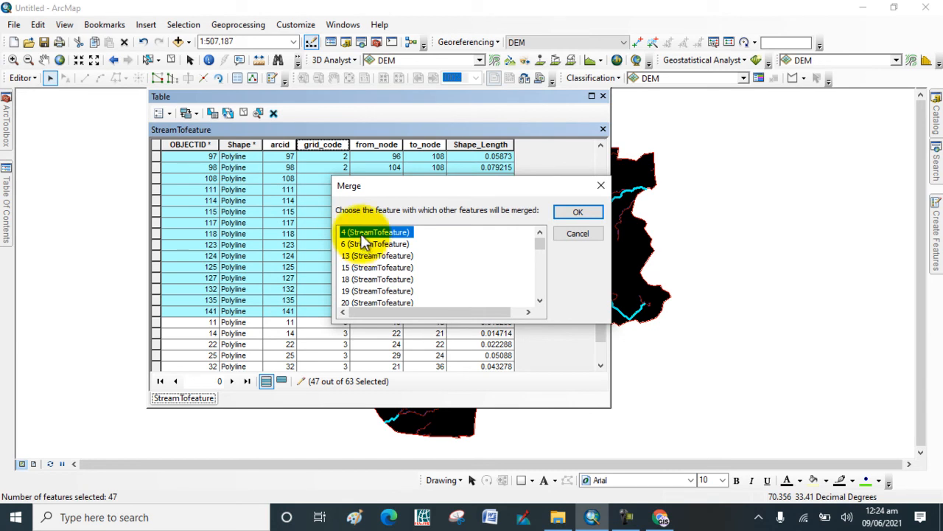
pyautogui.moveTo(449, 243)
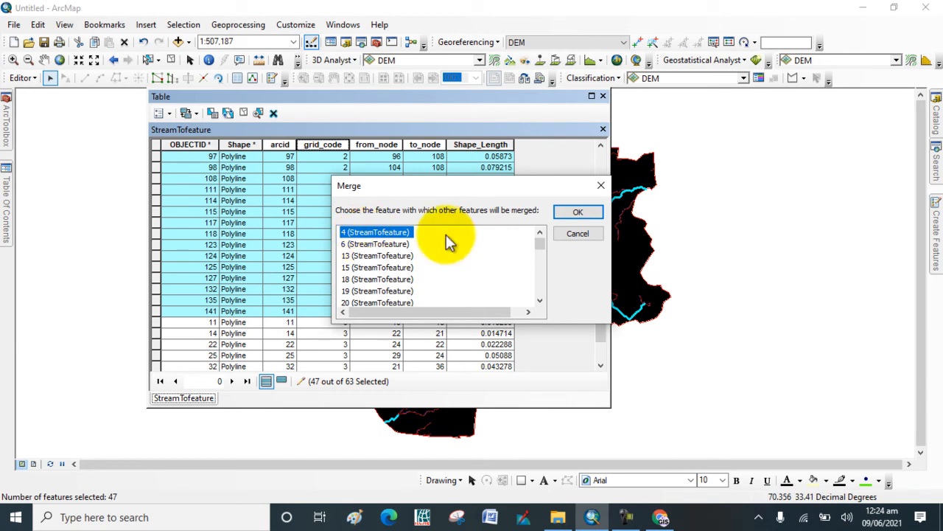
pyautogui.click(578, 212)
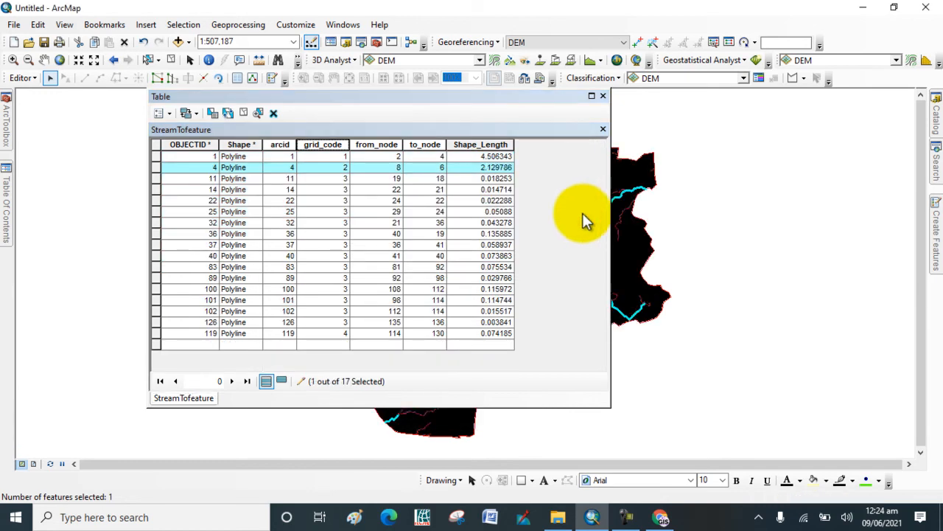
pyautogui.moveTo(155, 188)
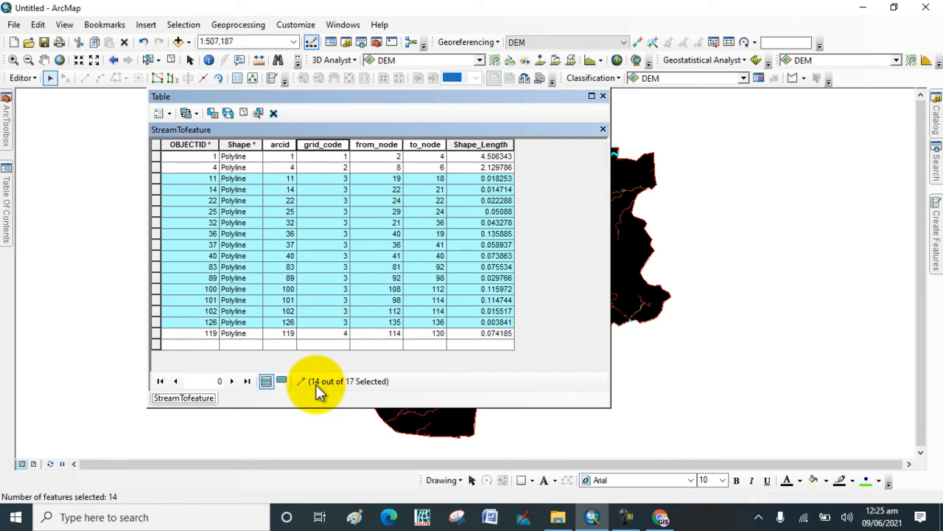
# Step: Merge the fourteen grid_code 3 segments into one feature, leaving four streams, one per order
pyautogui.click(21, 77)
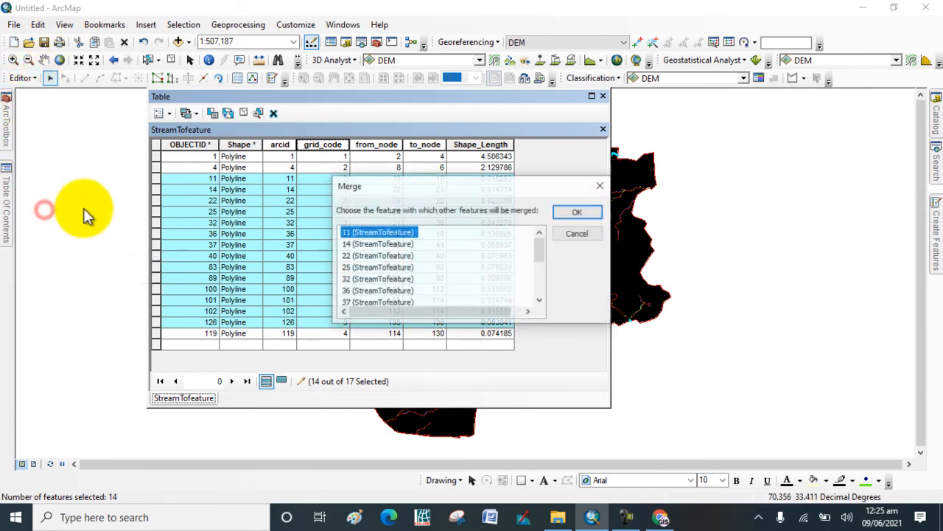
pyautogui.click(577, 212)
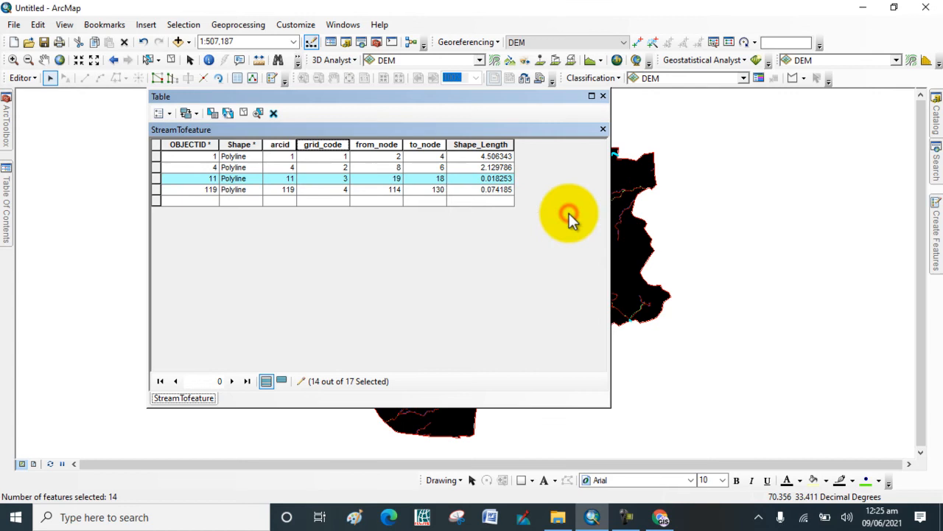
pyautogui.click(156, 179)
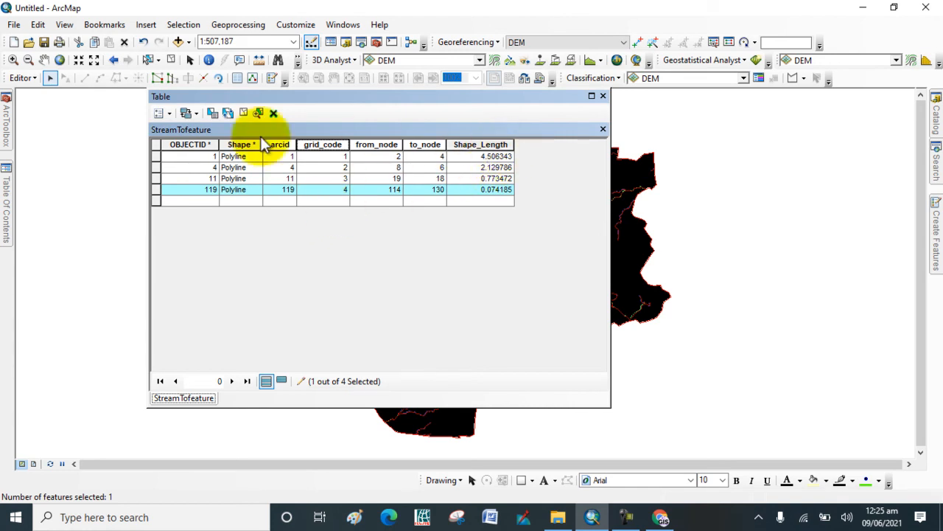
pyautogui.click(22, 78)
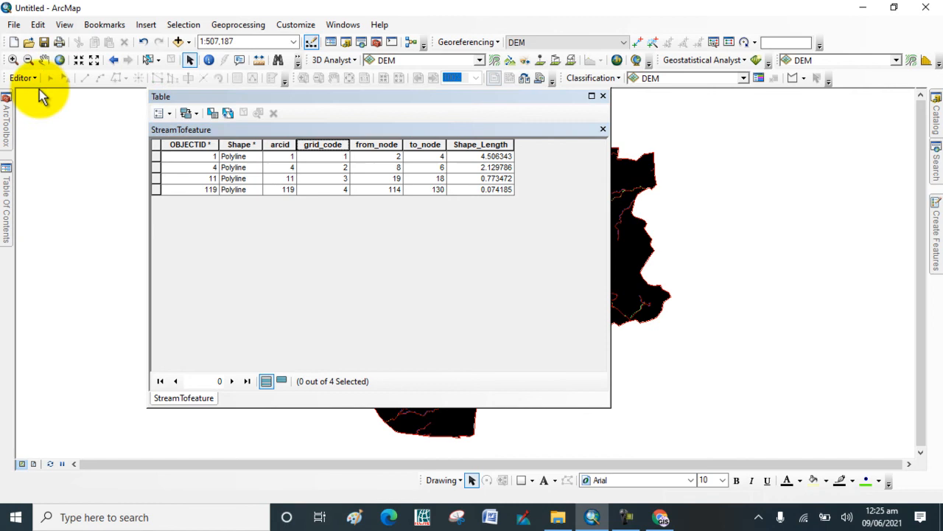
pyautogui.moveTo(160, 113)
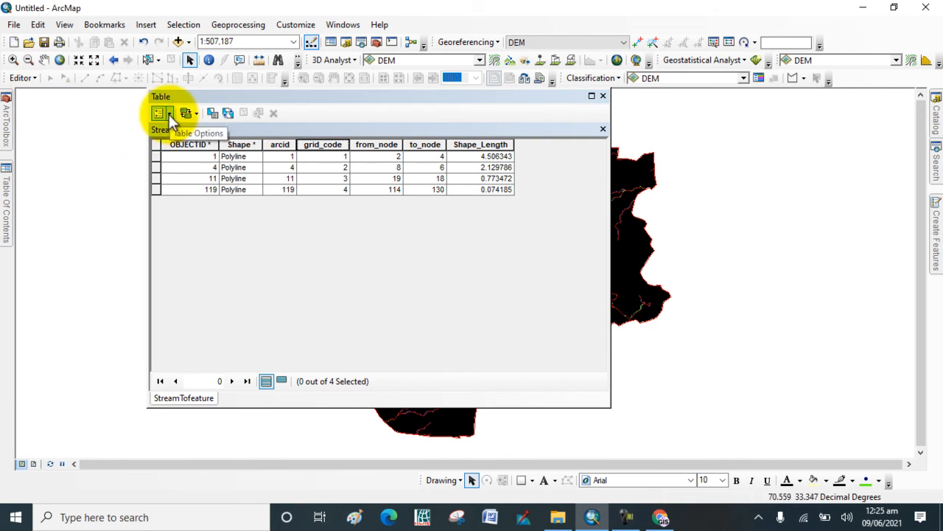
# Step: Add a Float field named Frequency to the StreamTofeature table through Table Options
pyautogui.click(159, 112)
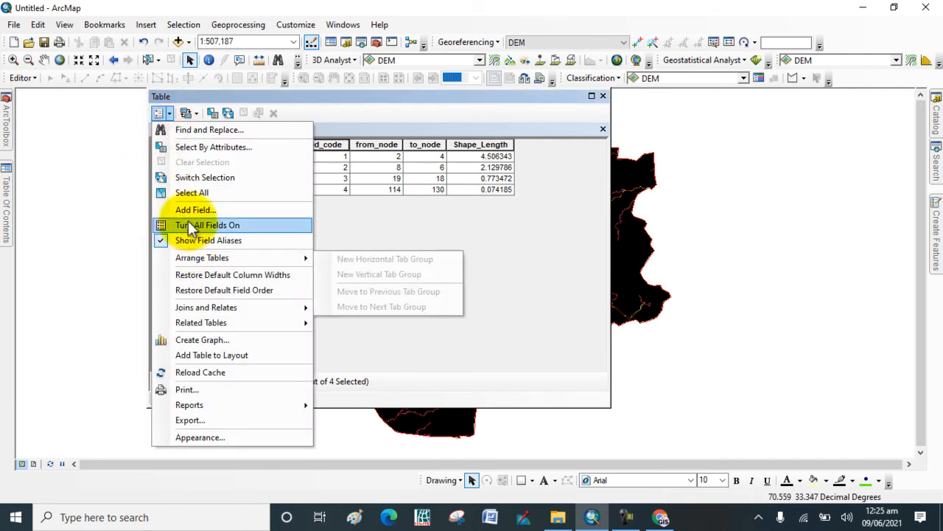
pyautogui.click(195, 209)
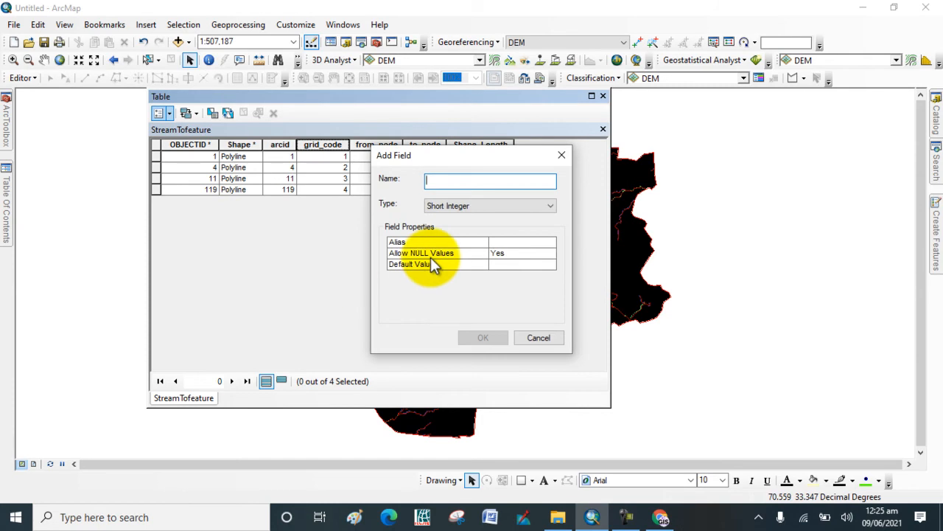
pyautogui.write('Fre')
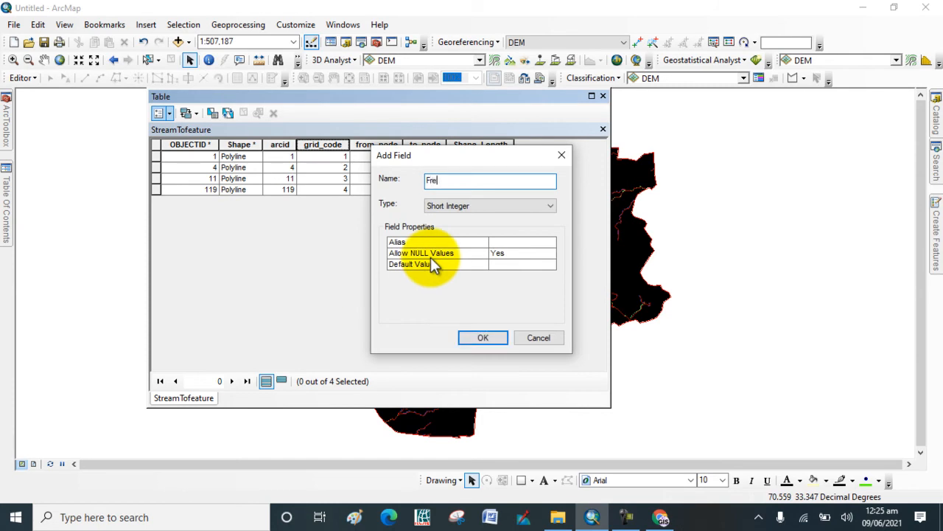
pyautogui.write('quen')
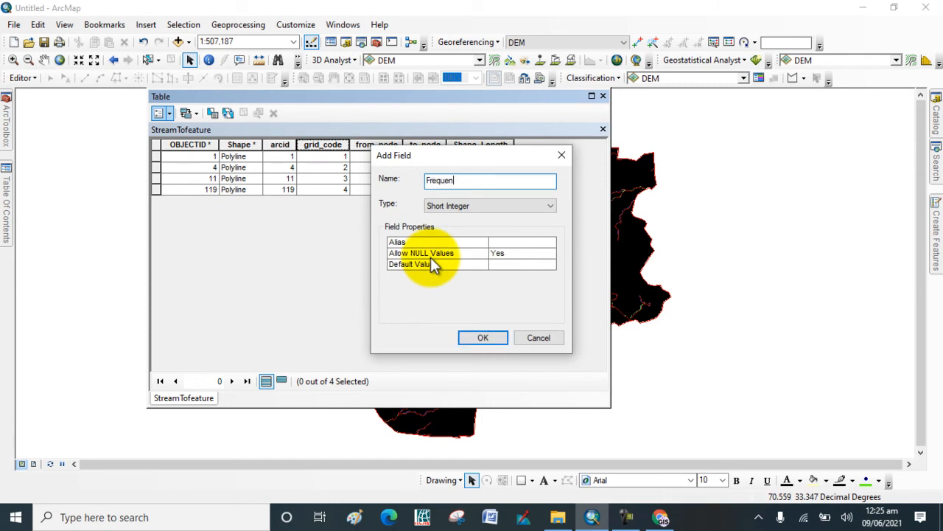
pyautogui.write('cy')
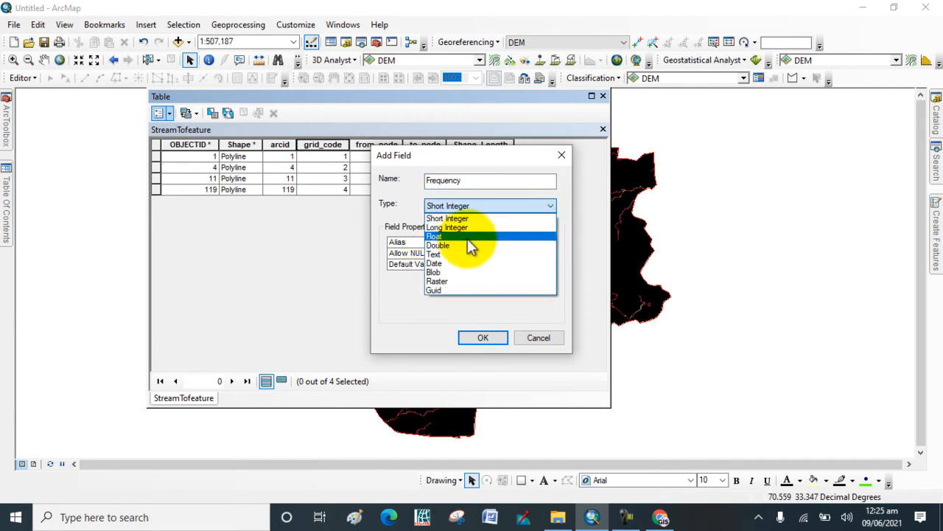
pyautogui.click(434, 253)
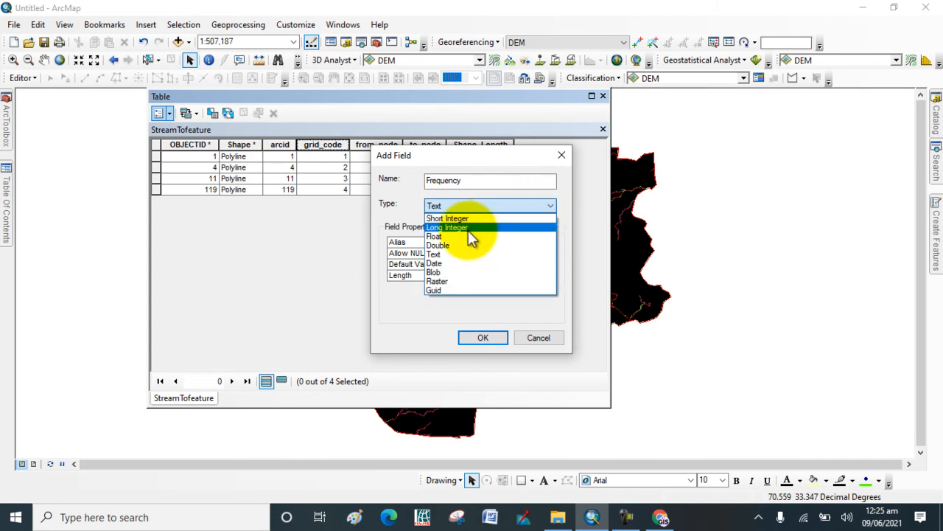
pyautogui.moveTo(472, 236)
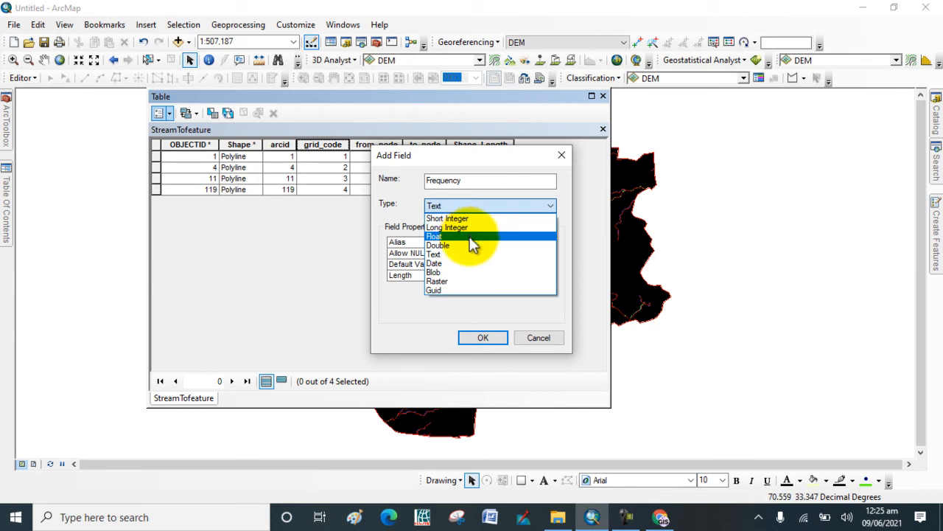
pyautogui.click(435, 236)
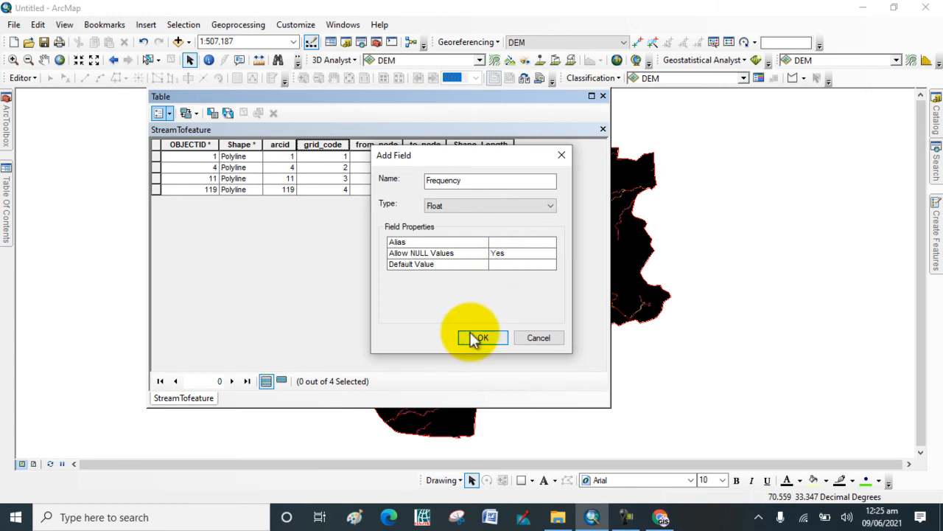
pyautogui.click(482, 338)
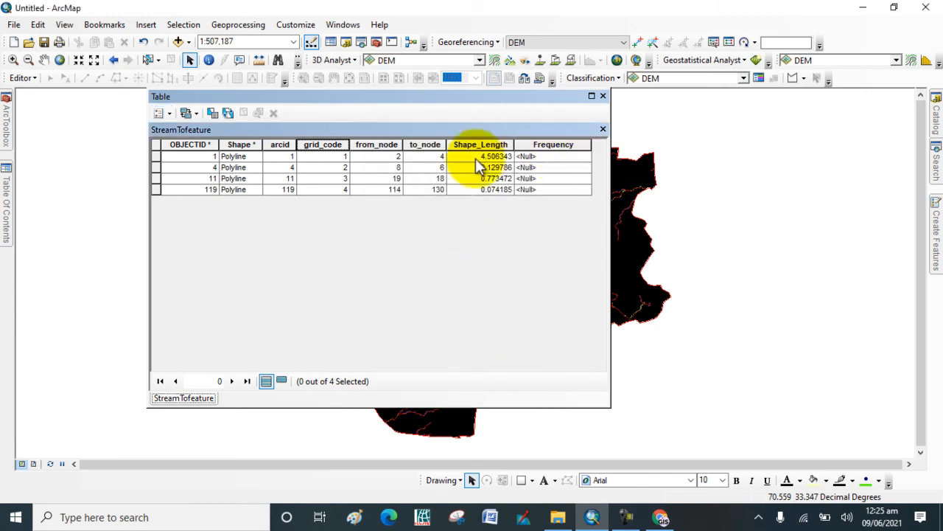
pyautogui.click(22, 77)
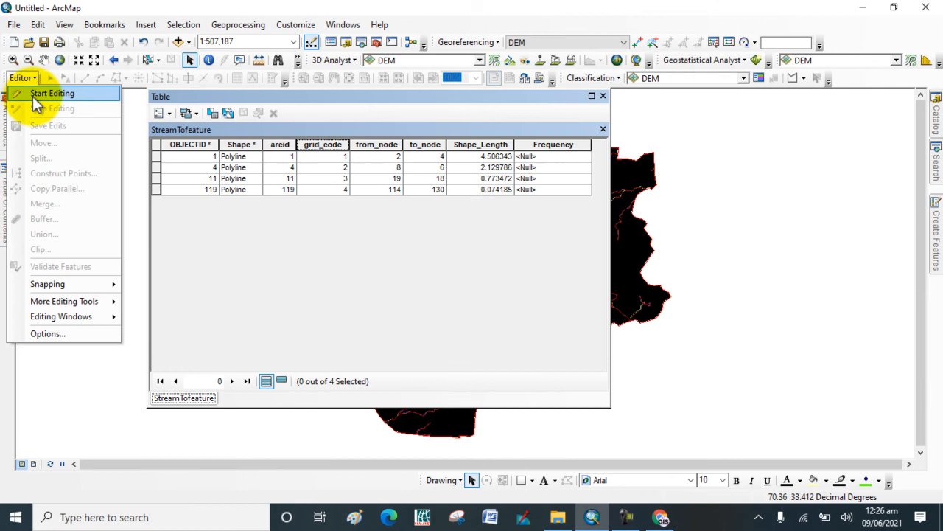
# Step: Start an edit session on the StreamTofeature layer, continuing past the warnings
pyautogui.click(52, 92)
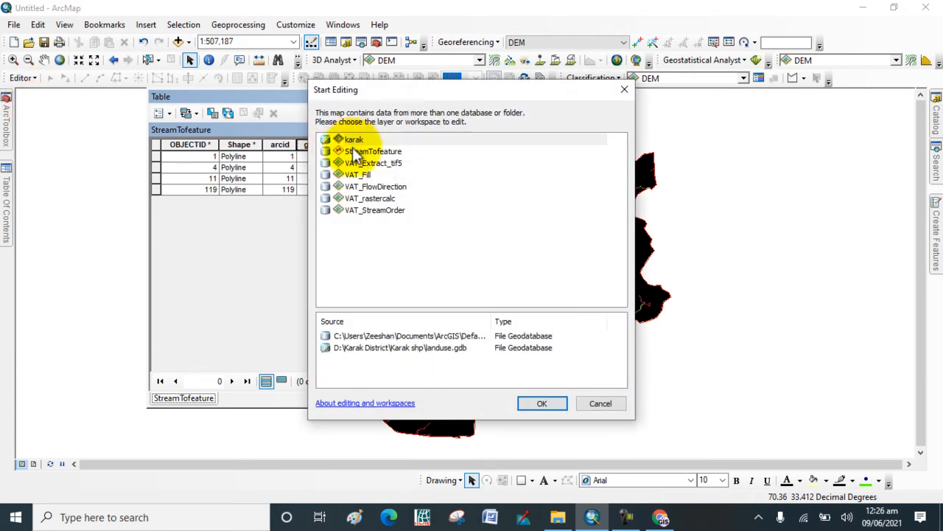
pyautogui.click(542, 404)
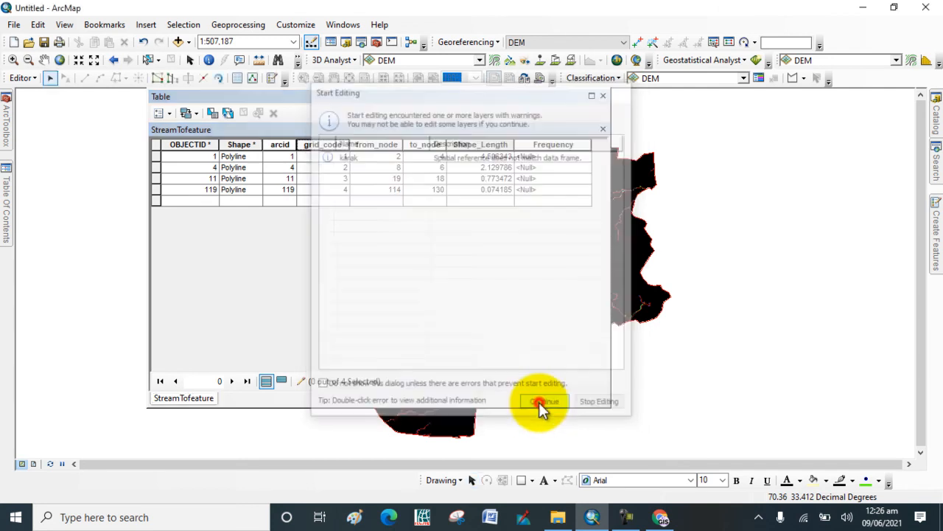
pyautogui.click(543, 401)
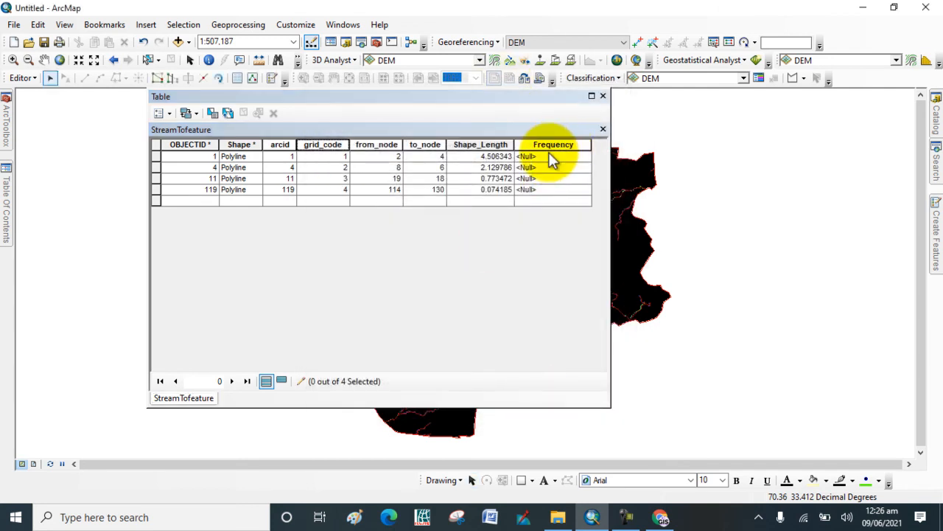
# Step: Enter Frequency values 82, 47, 14 and 1 for stream orders 1 to 4 and save edits
pyautogui.click(553, 155)
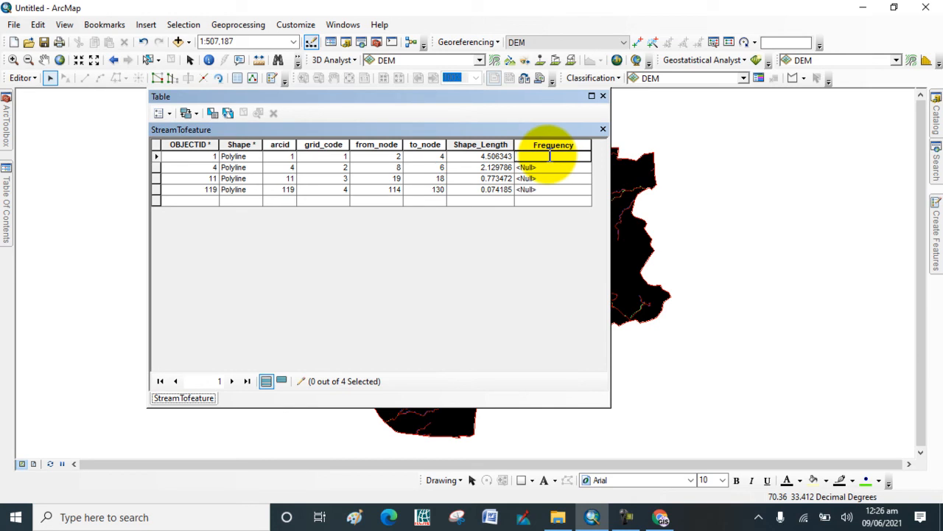
pyautogui.write('82')
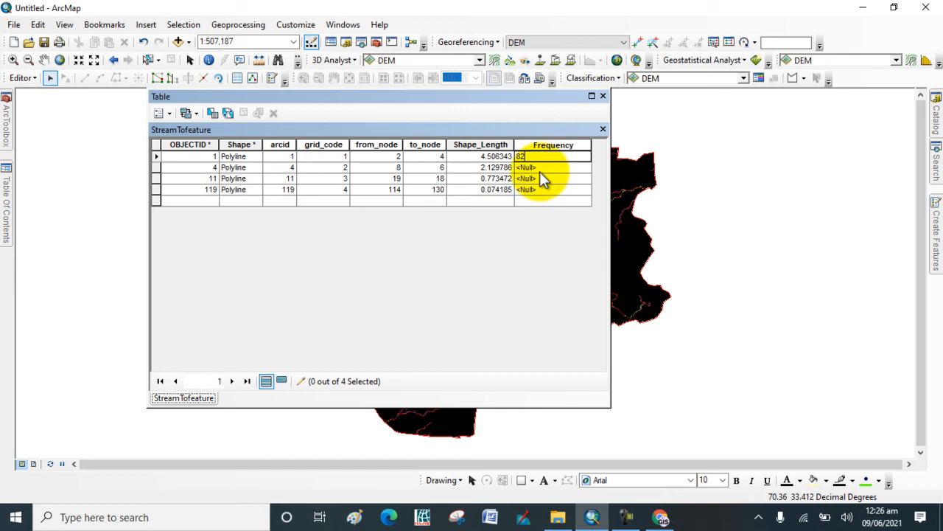
pyautogui.click(553, 167)
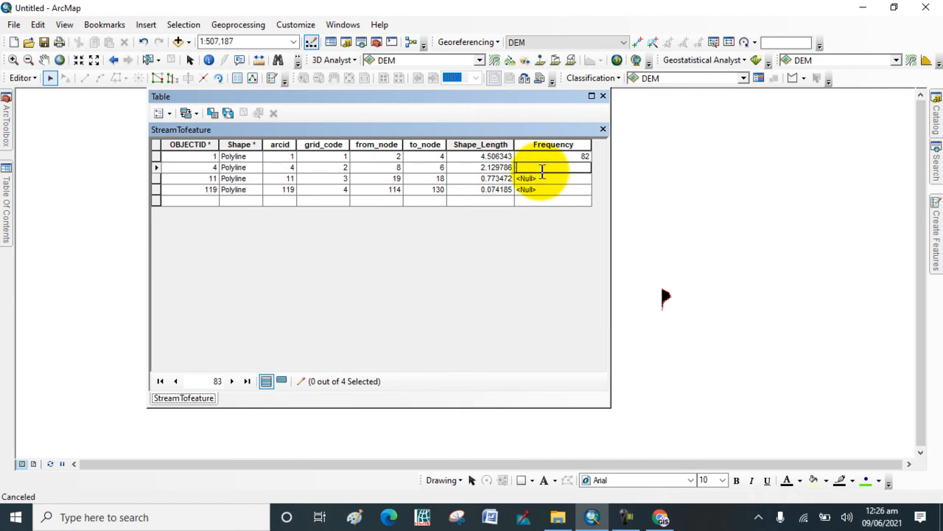
pyautogui.write('47')
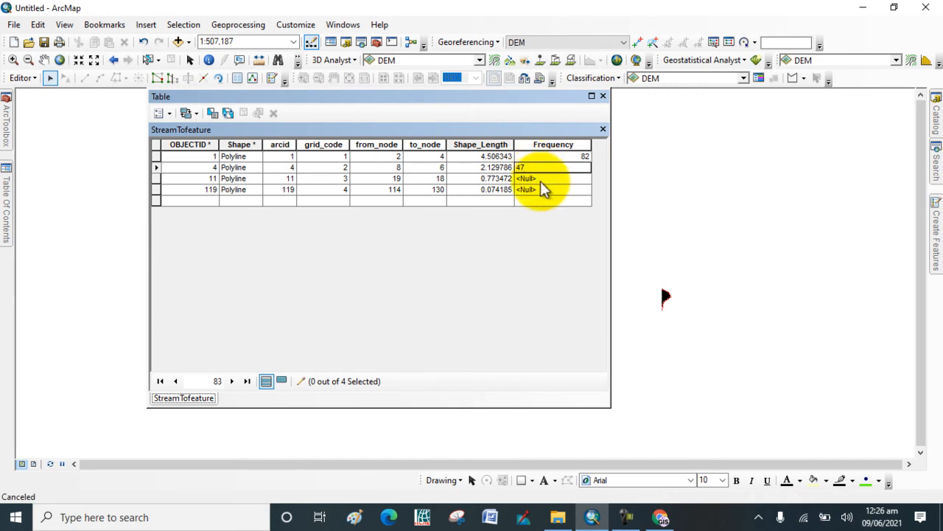
pyautogui.click(549, 179)
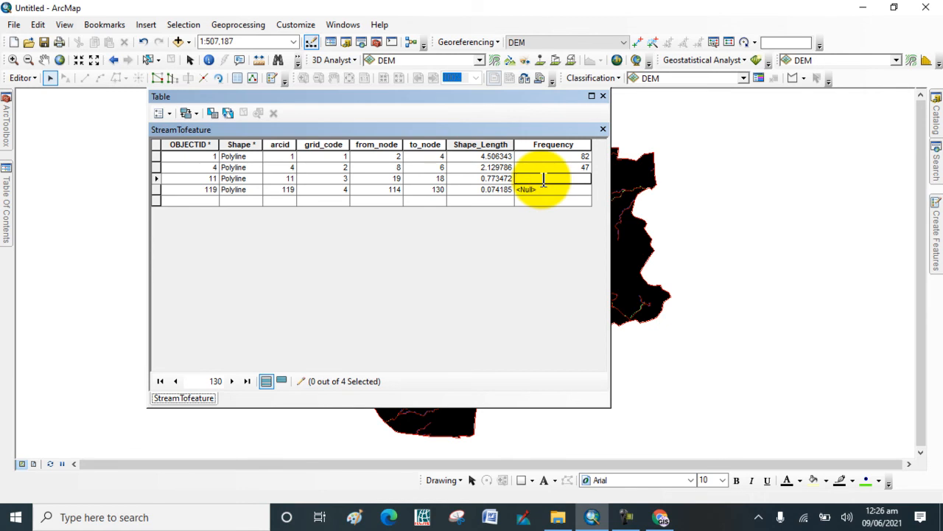
pyautogui.click(552, 190)
pyautogui.write('1')
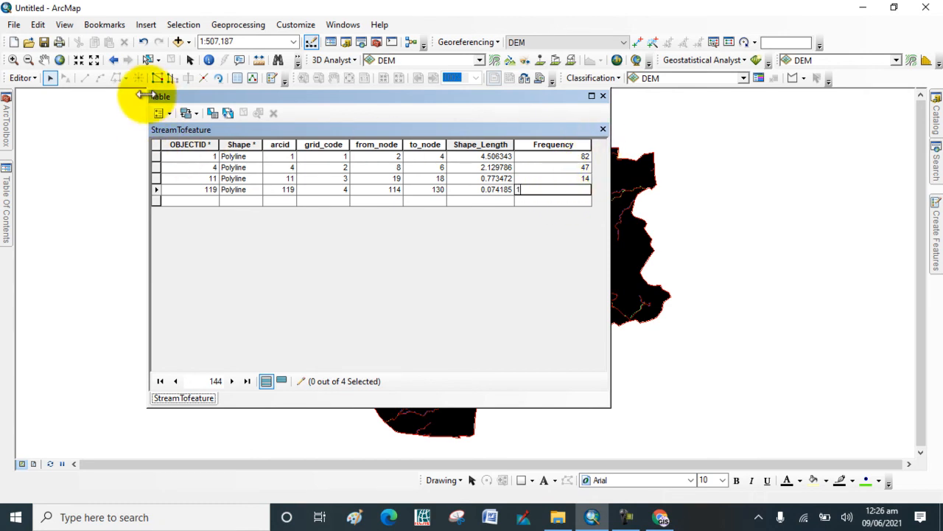
pyautogui.click(22, 77)
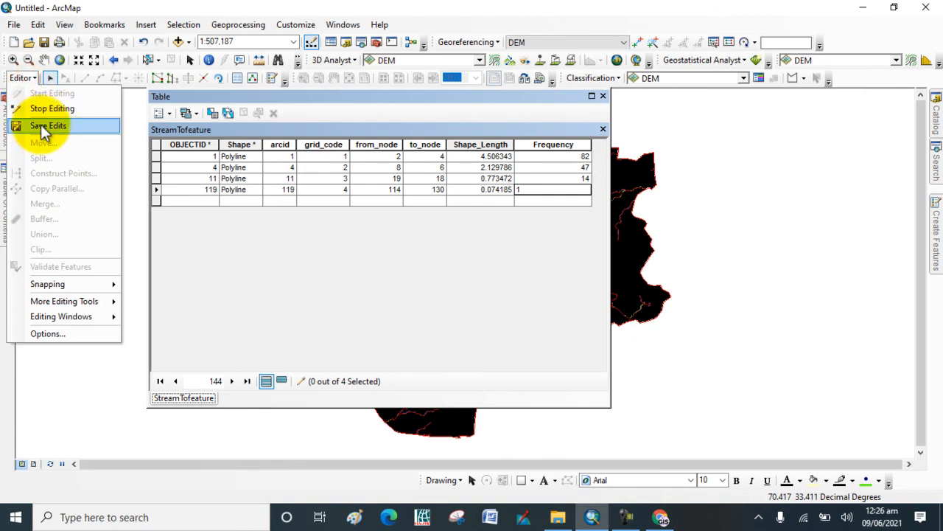
pyautogui.moveTo(52, 109)
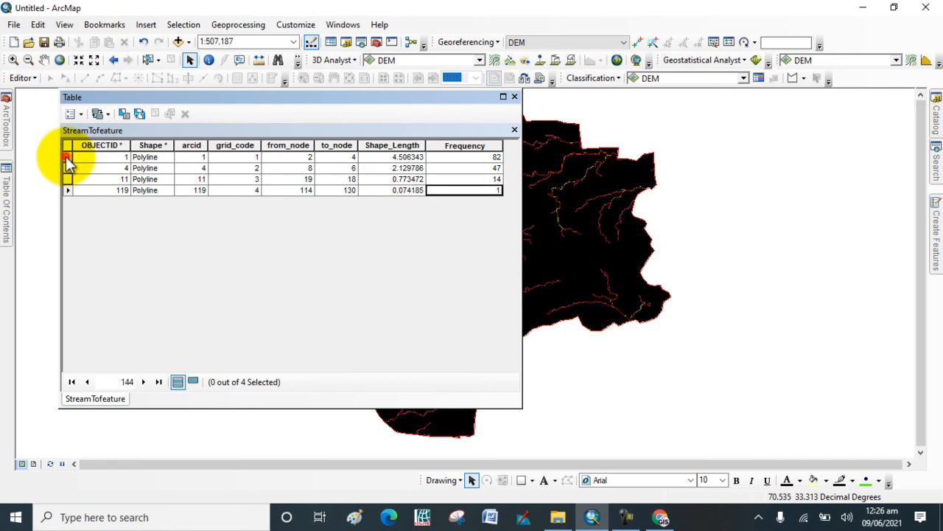
# Step: Save the Frequency edits and close the StreamTofeature attribute table
pyautogui.click(67, 157)
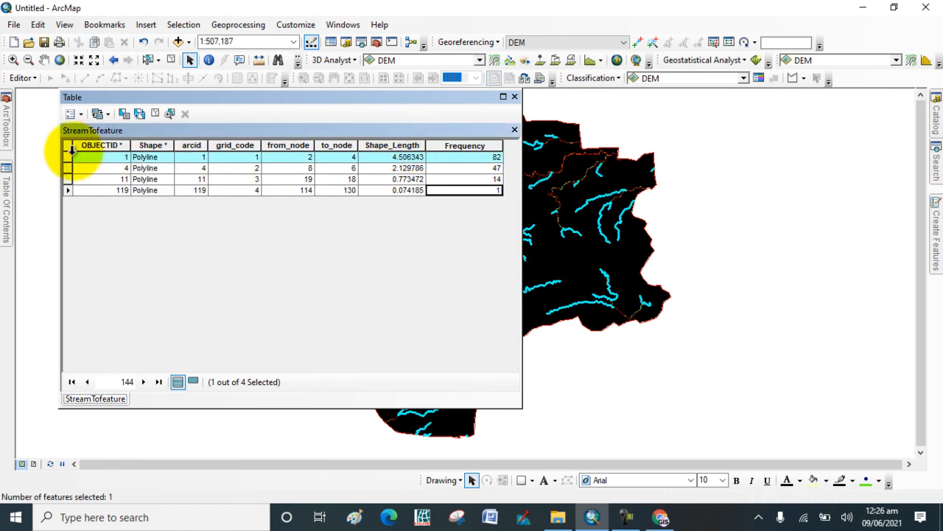
pyautogui.moveTo(478, 101)
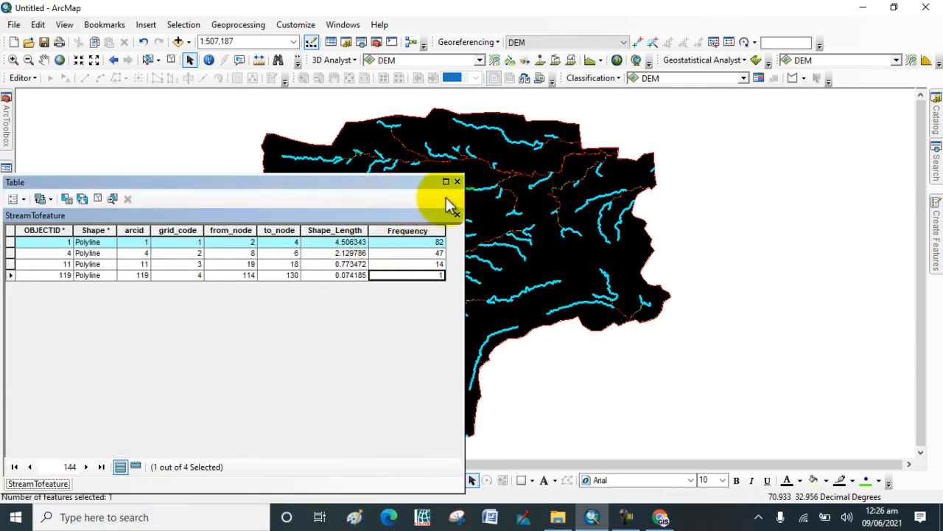
pyautogui.rightClick(469, 203)
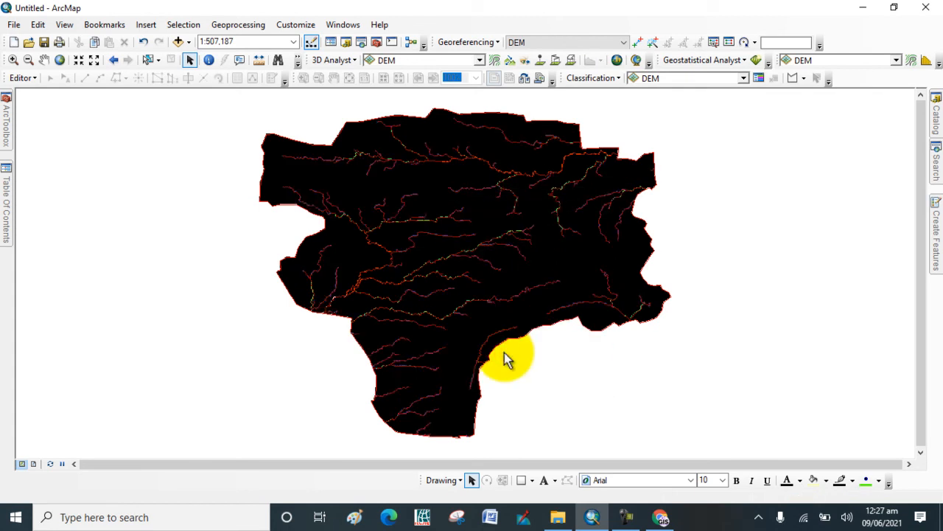
pyautogui.moveTo(399, 350)
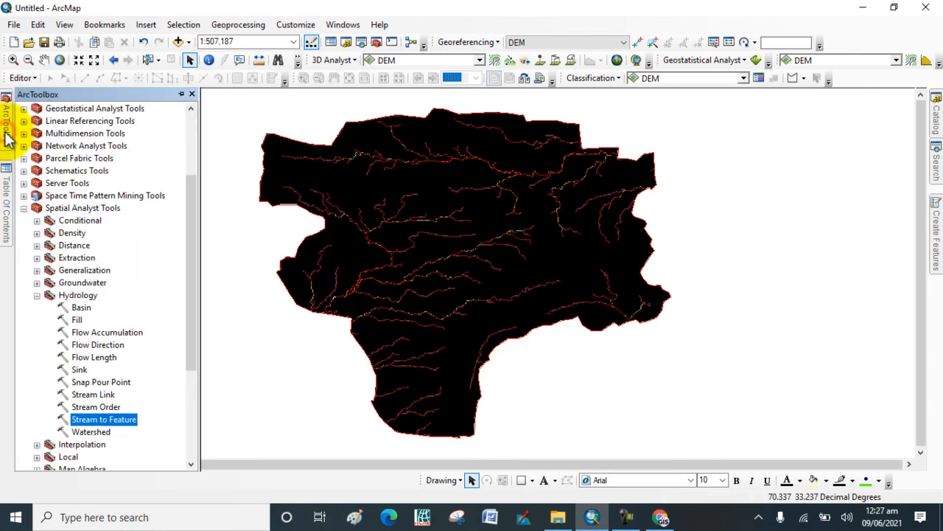
pyautogui.moveTo(39, 308)
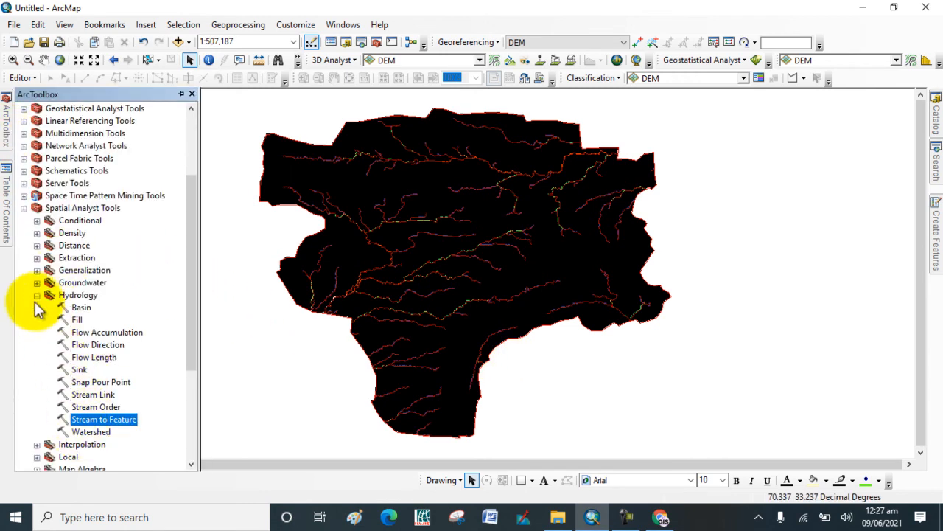
# Step: Launch Line Density from Spatial Analyst Tools > Density in ArcToolbox
pyautogui.click(37, 294)
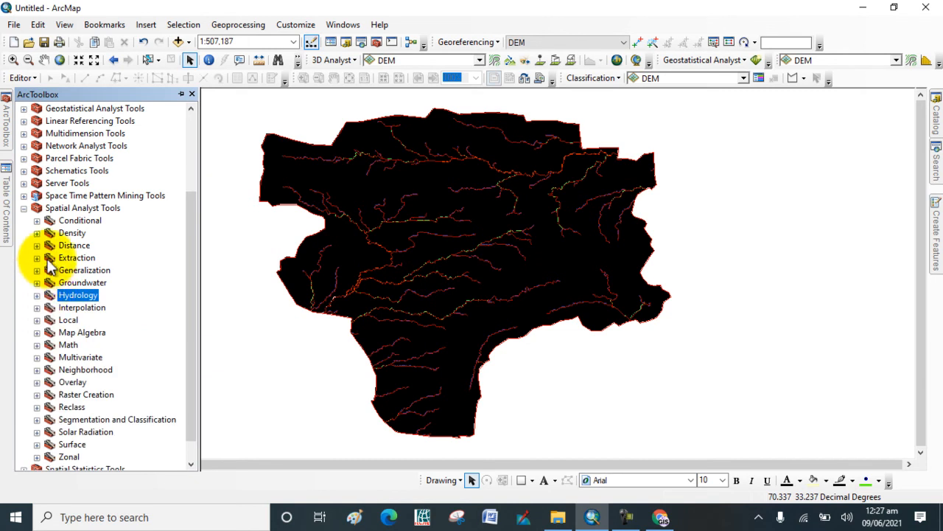
pyautogui.click(37, 233)
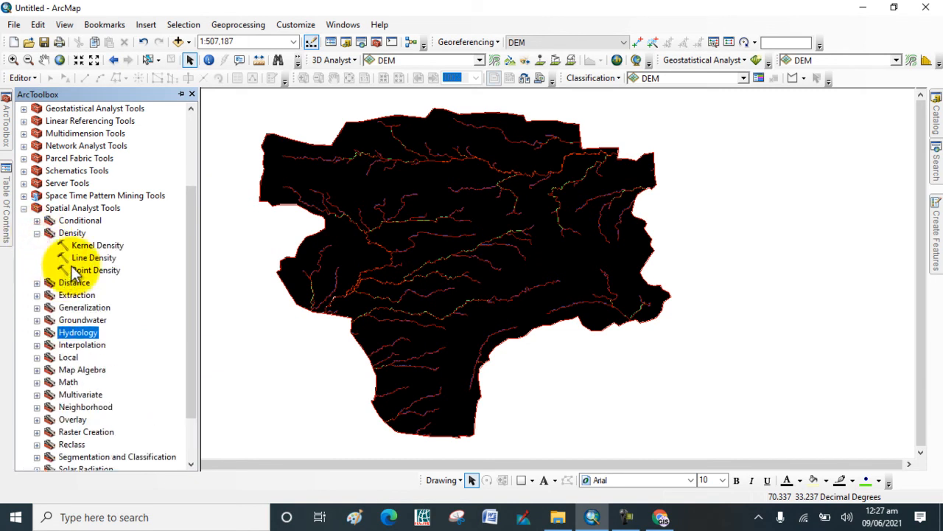
pyautogui.click(94, 257)
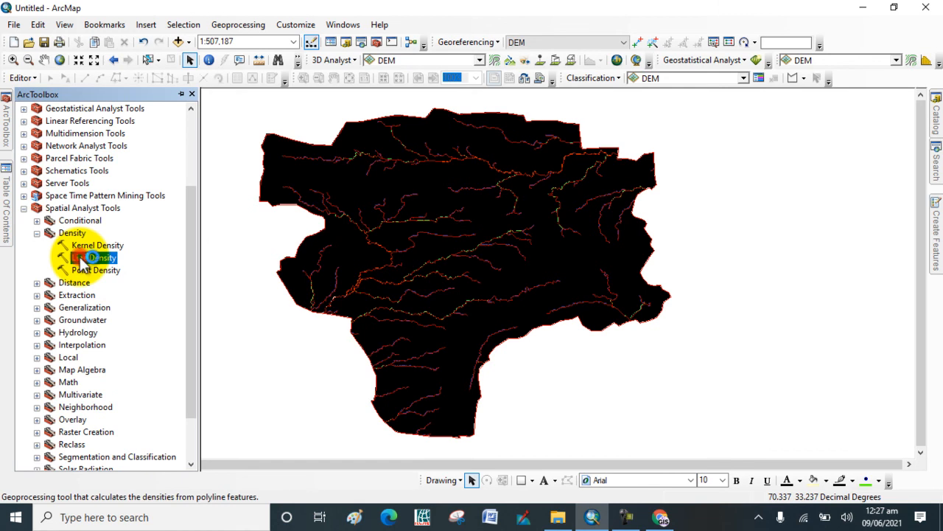
pyautogui.doubleClick(94, 257)
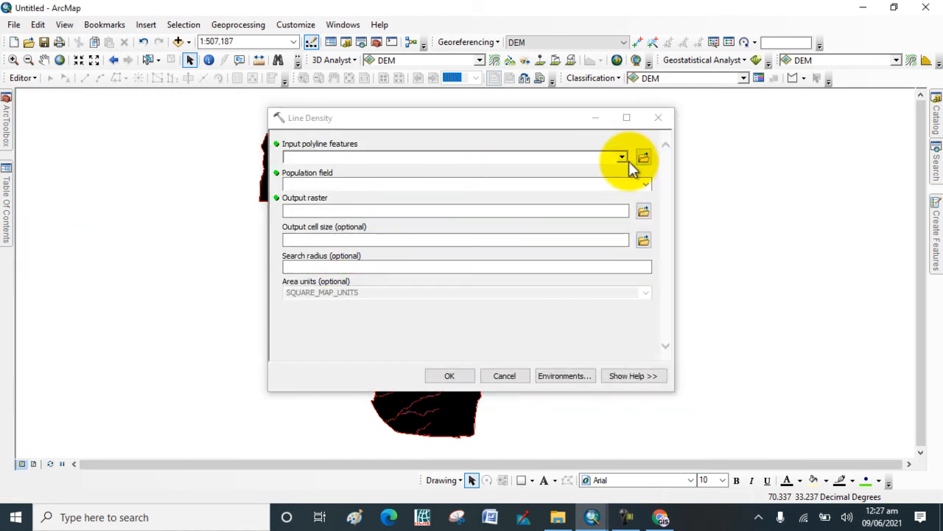
# Step: Set StreamTofeature as input polylines with Frequency as the population field
pyautogui.click(621, 156)
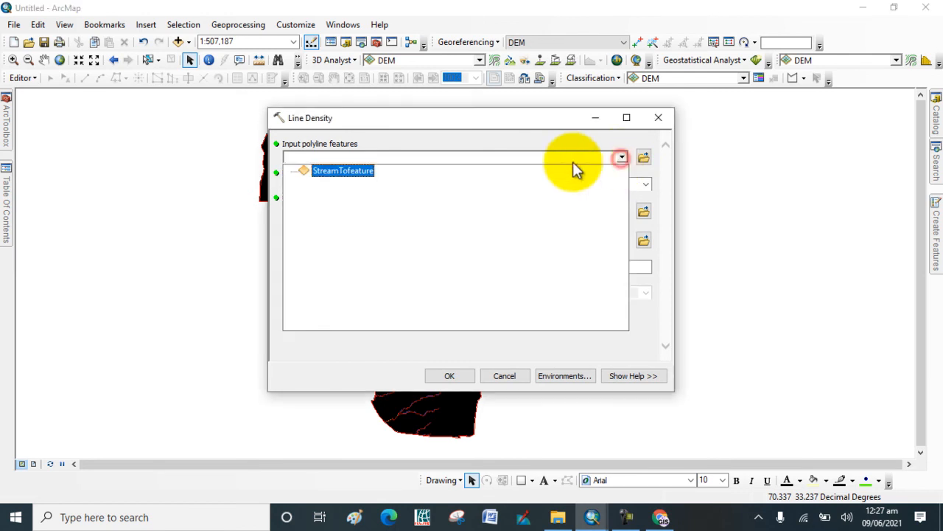
pyautogui.click(343, 170)
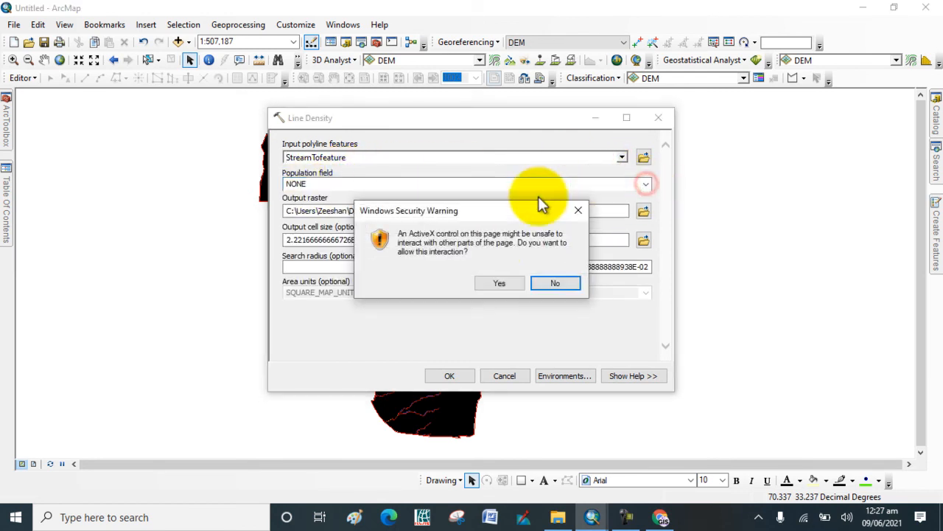
pyautogui.click(555, 283)
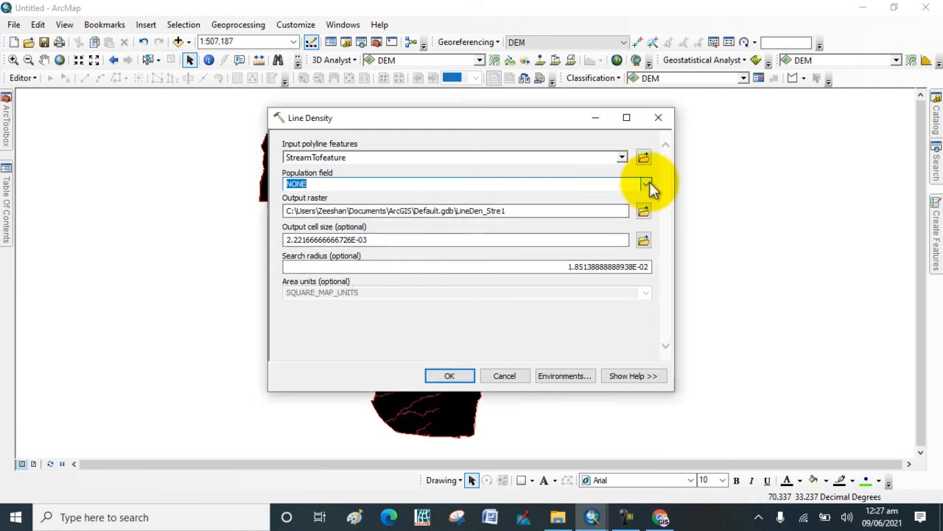
pyautogui.click(646, 184)
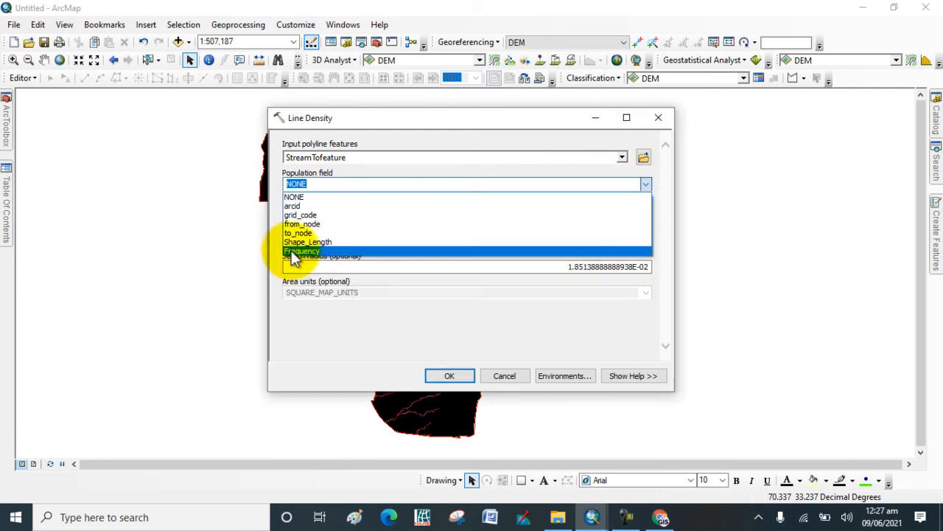
pyautogui.click(301, 250)
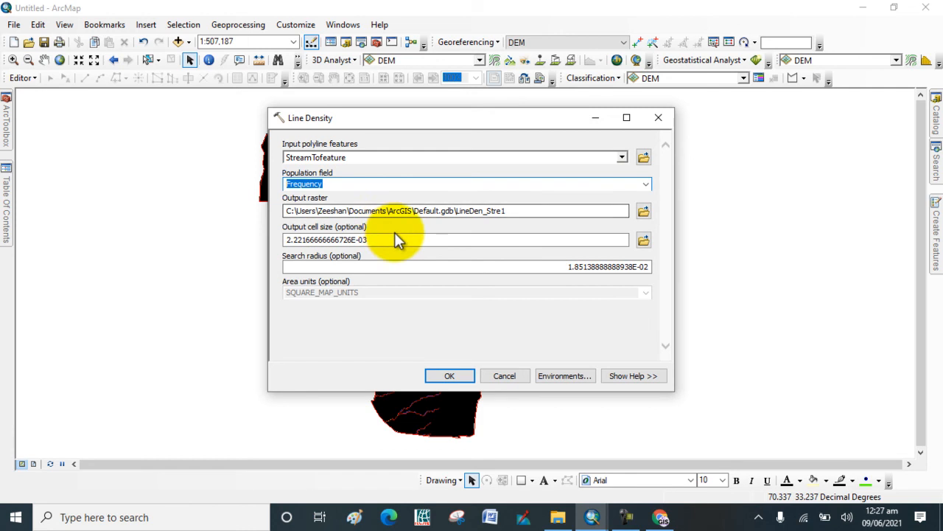
pyautogui.moveTo(564, 376)
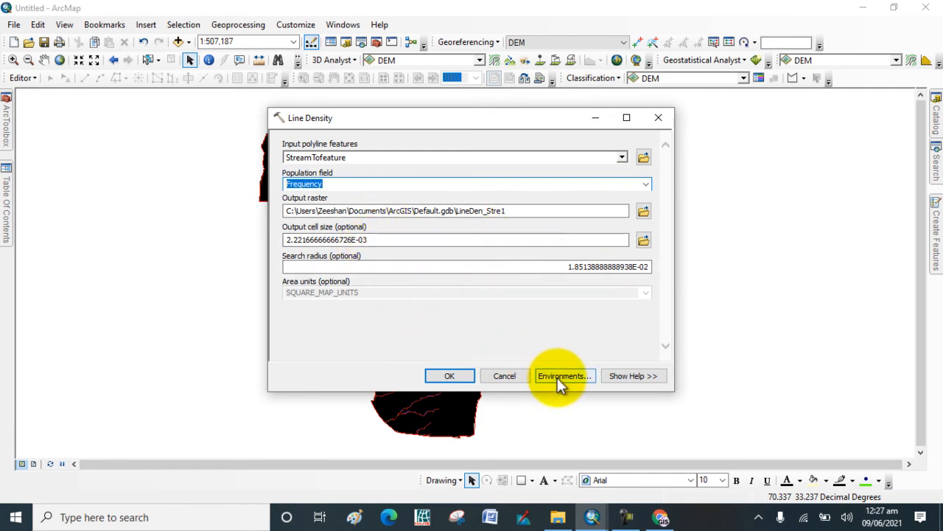
# Step: Set Processing Extent to Same as layer karak and Raster Analysis Mask to karak
pyautogui.click(563, 376)
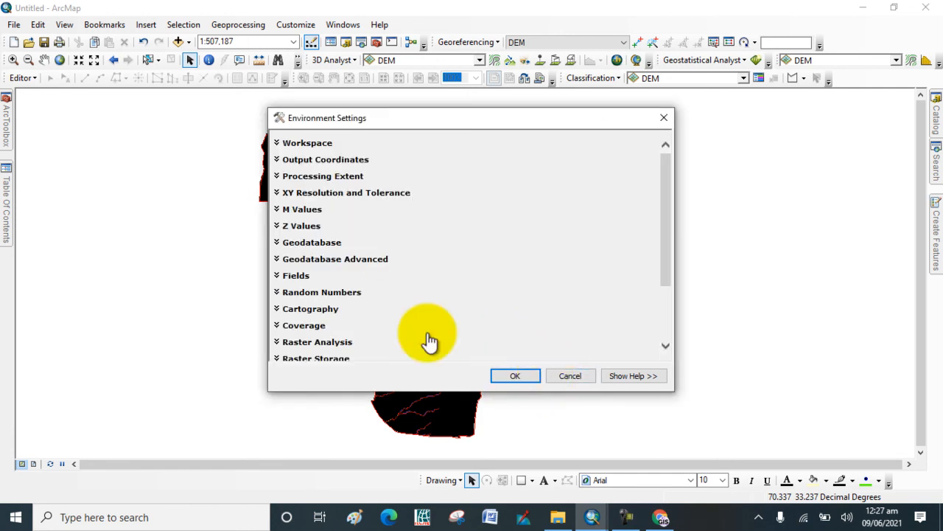
pyautogui.moveTo(284, 192)
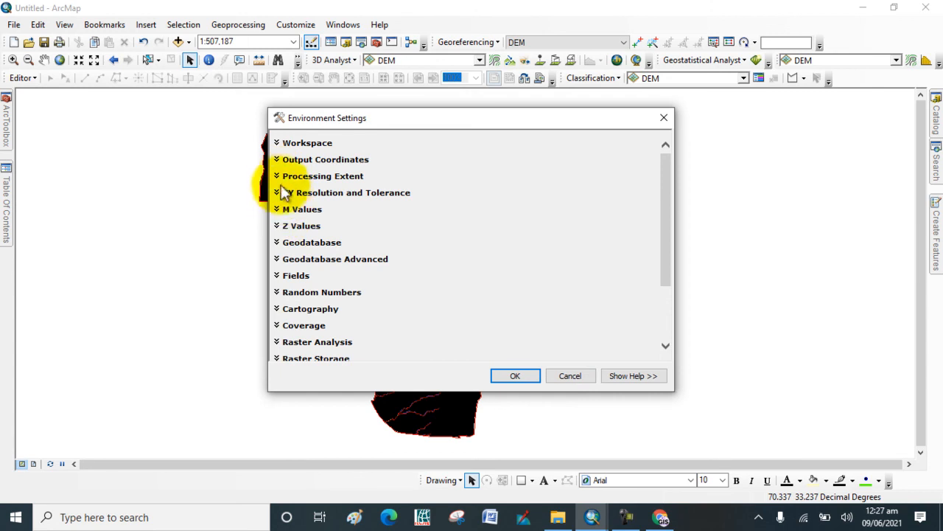
pyautogui.click(323, 176)
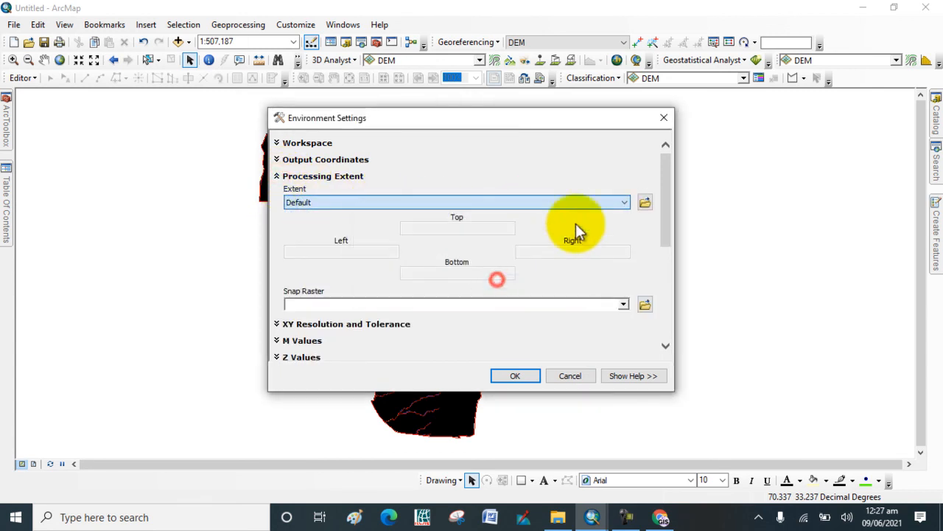
pyautogui.click(623, 202)
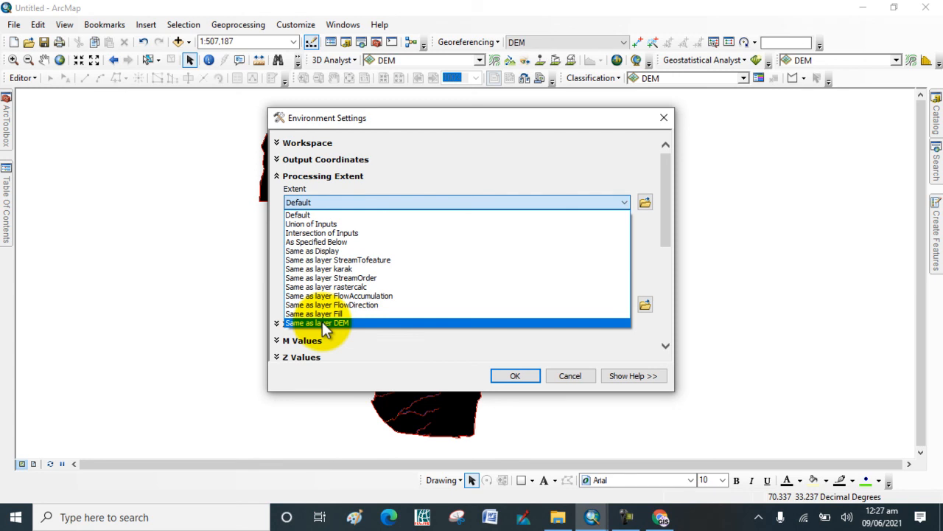
pyautogui.click(319, 268)
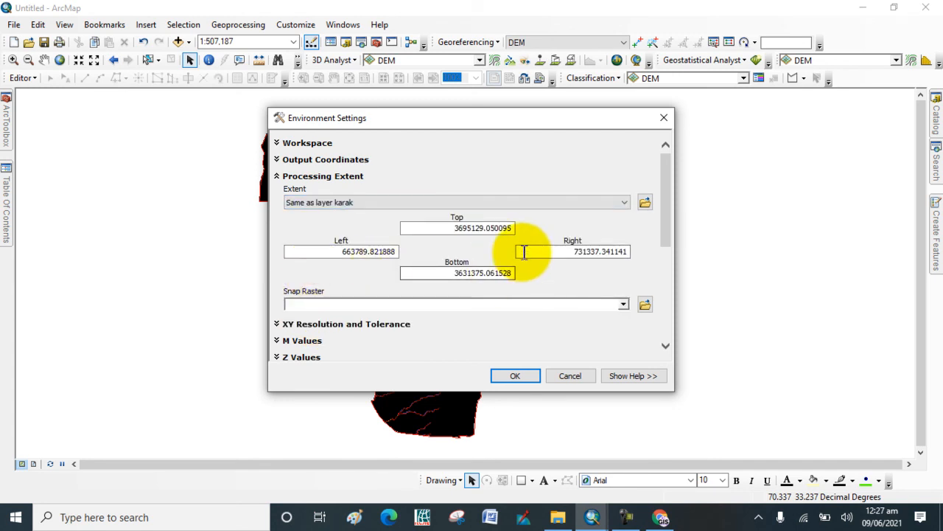
pyautogui.scroll(-3)
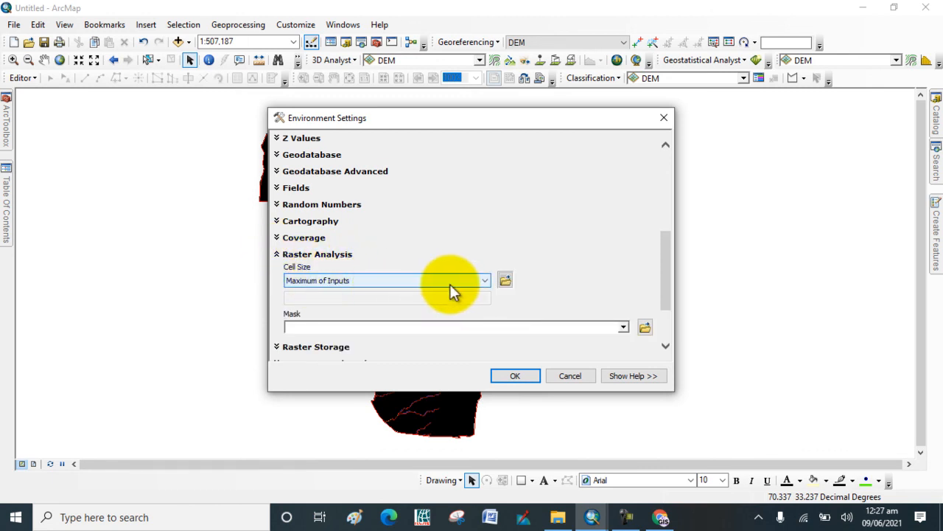
pyautogui.click(623, 327)
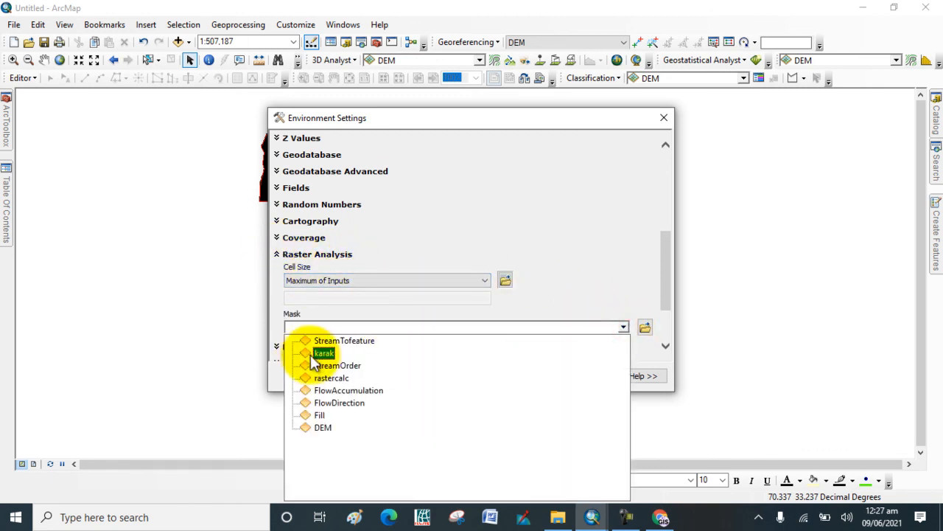
pyautogui.click(325, 352)
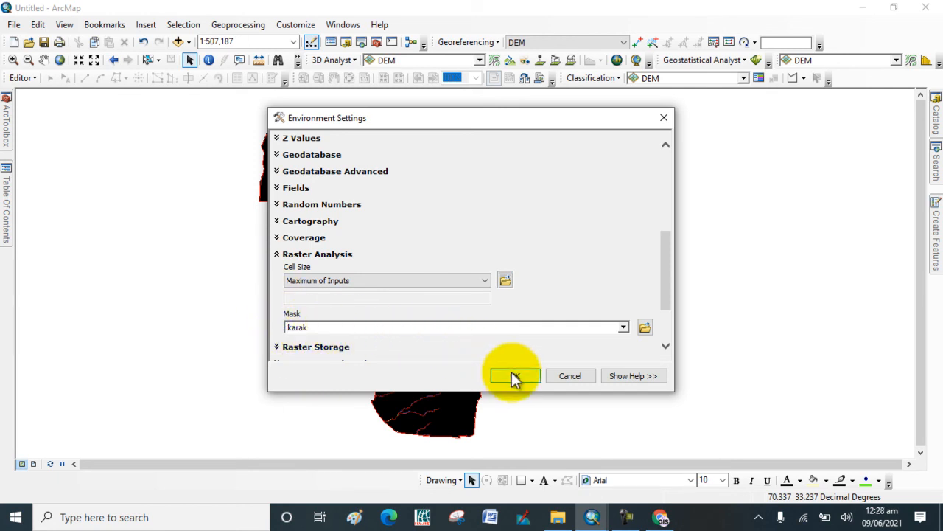
pyautogui.click(514, 376)
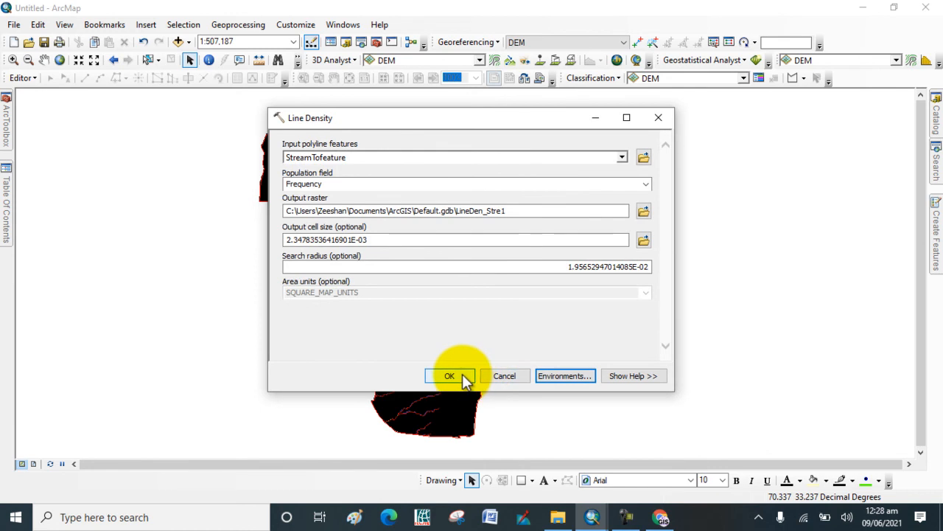
# Step: Run Line Density to create the LineDen_Stre1 raster and show it in the Table Of Contents
pyautogui.click(450, 375)
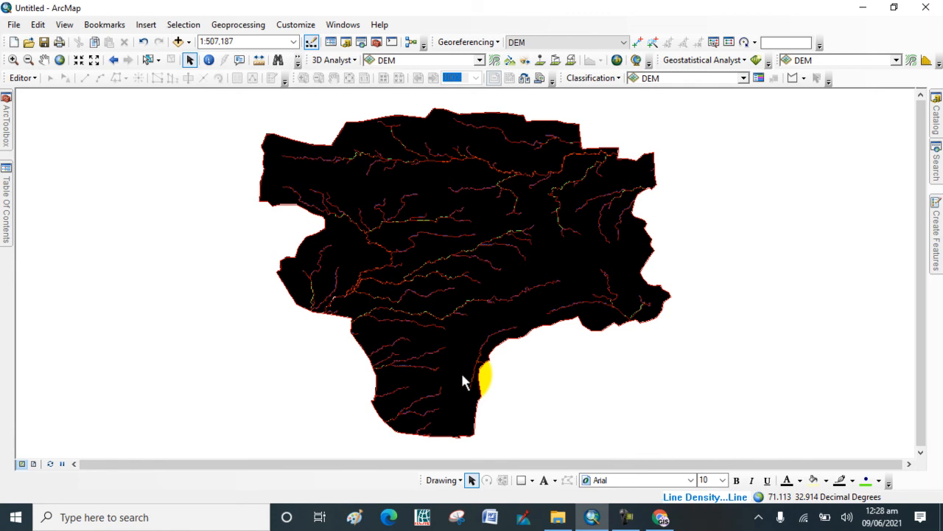
pyautogui.click(463, 374)
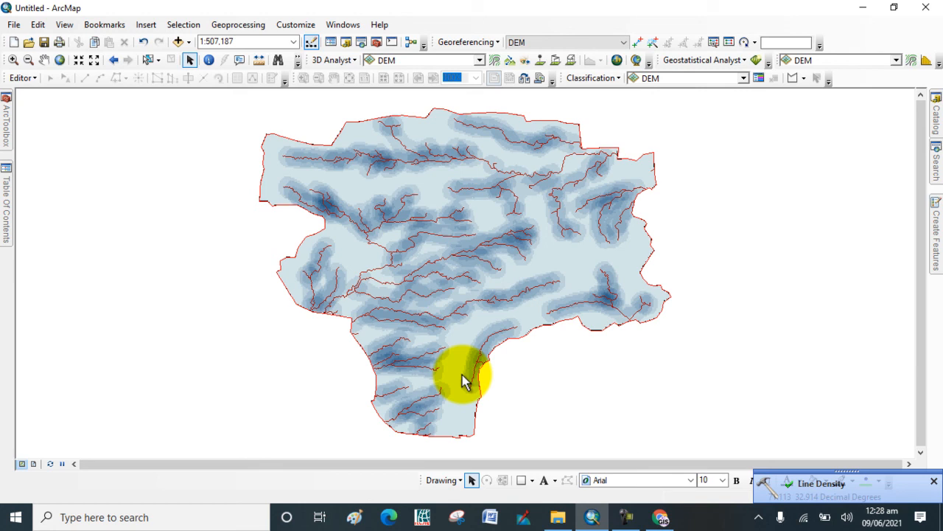
pyautogui.click(934, 481)
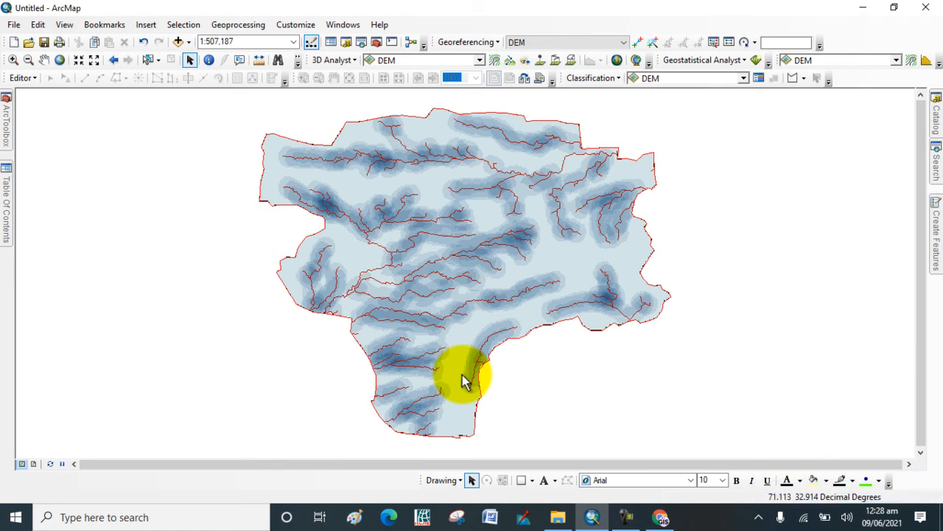
pyautogui.moveTo(7, 273)
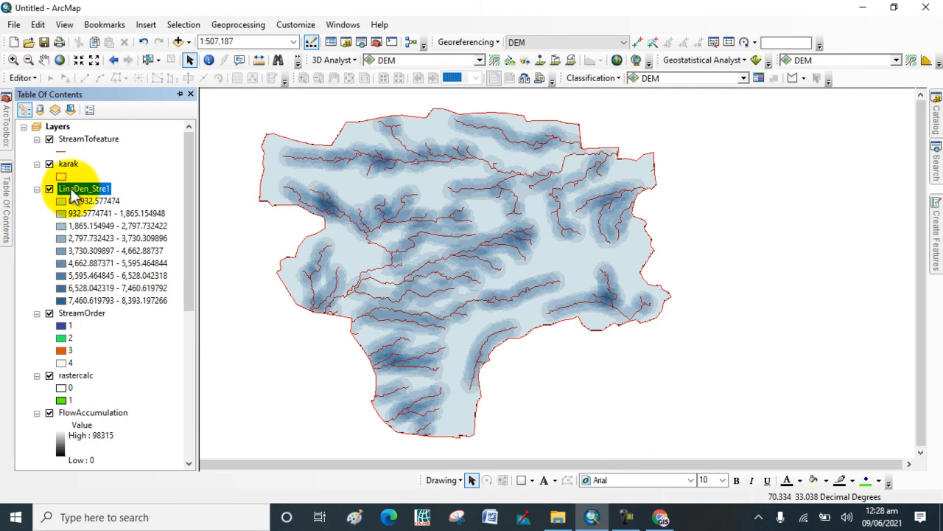
# Step: Bring up the symbology settings for the LineDen_Stre1 density layer
pyautogui.rightClick(83, 189)
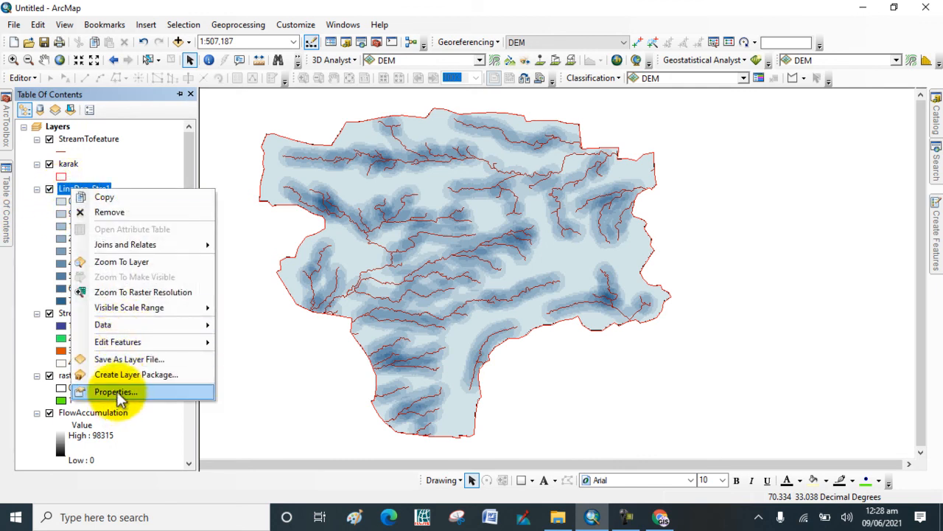
pyautogui.click(116, 392)
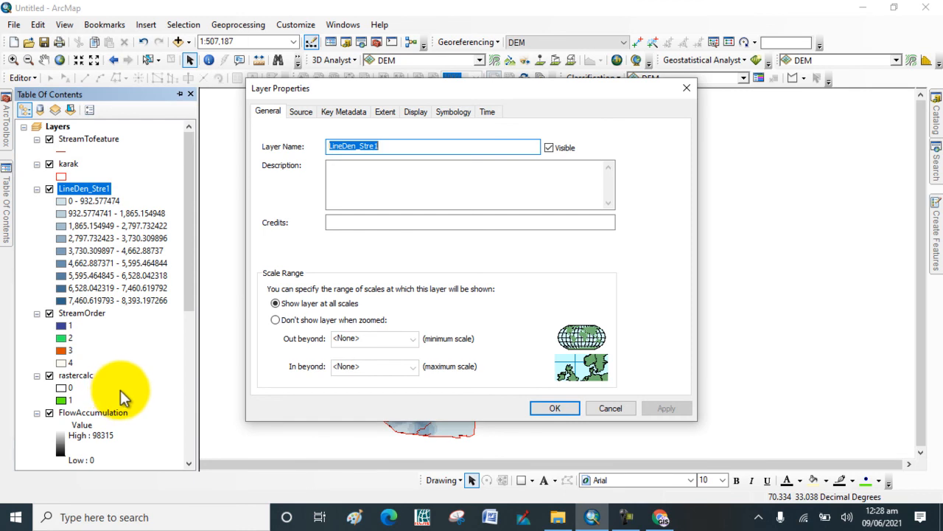
pyautogui.moveTo(425, 181)
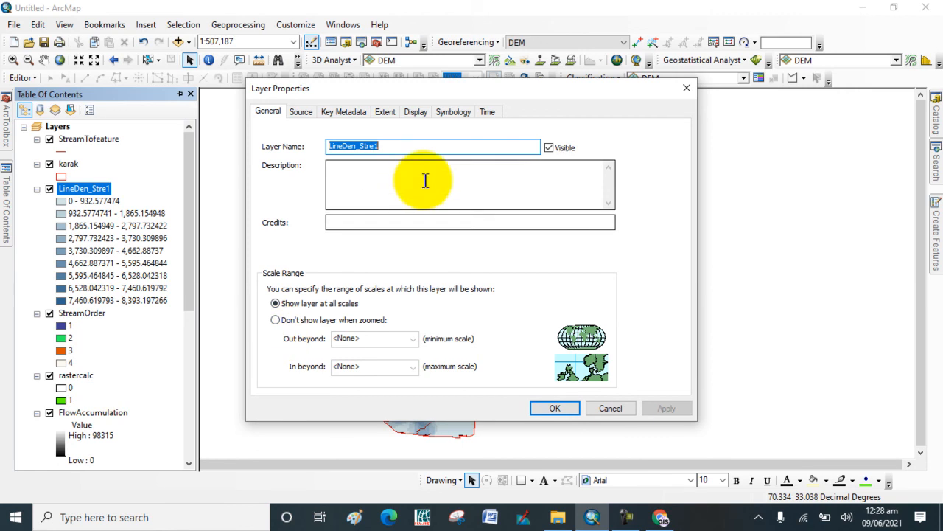
pyautogui.click(453, 112)
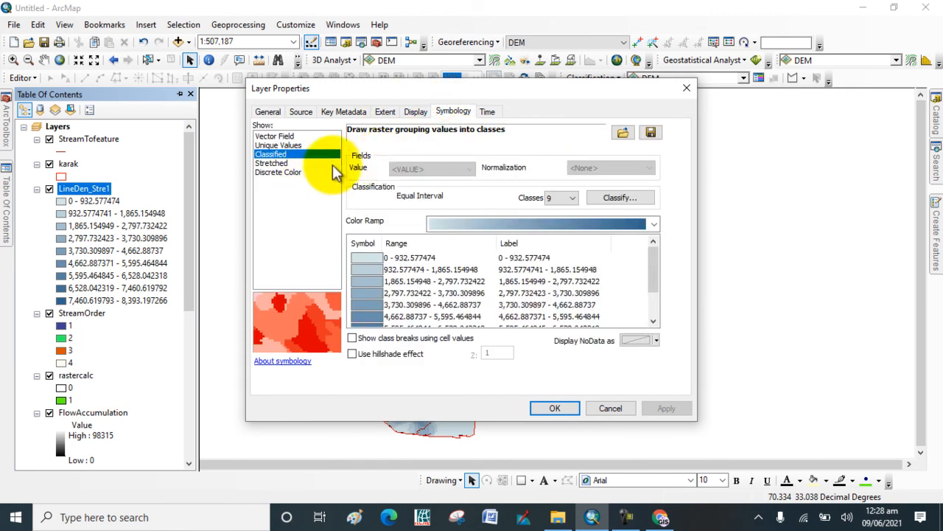
# Step: Choose the orange-to-blue classified colour ramp and go to its classification settings
pyautogui.click(651, 224)
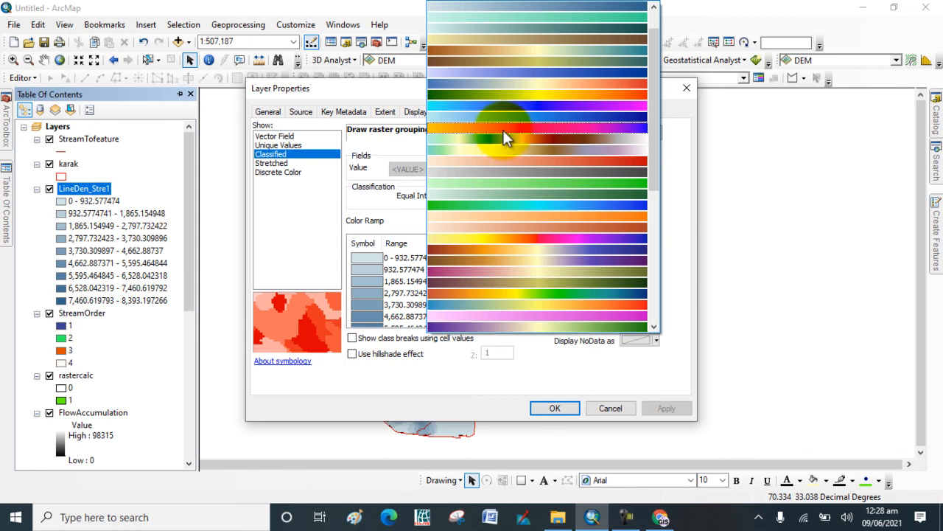
pyautogui.click(537, 129)
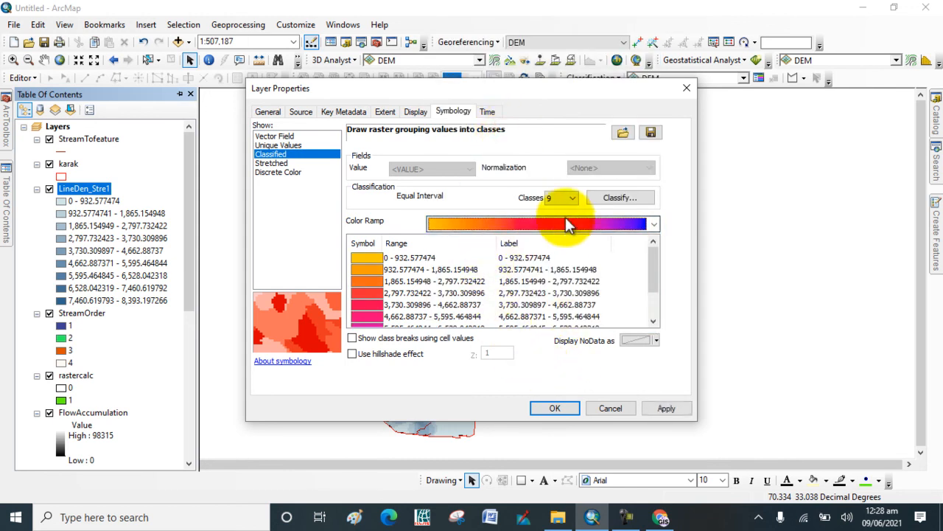
pyautogui.click(620, 197)
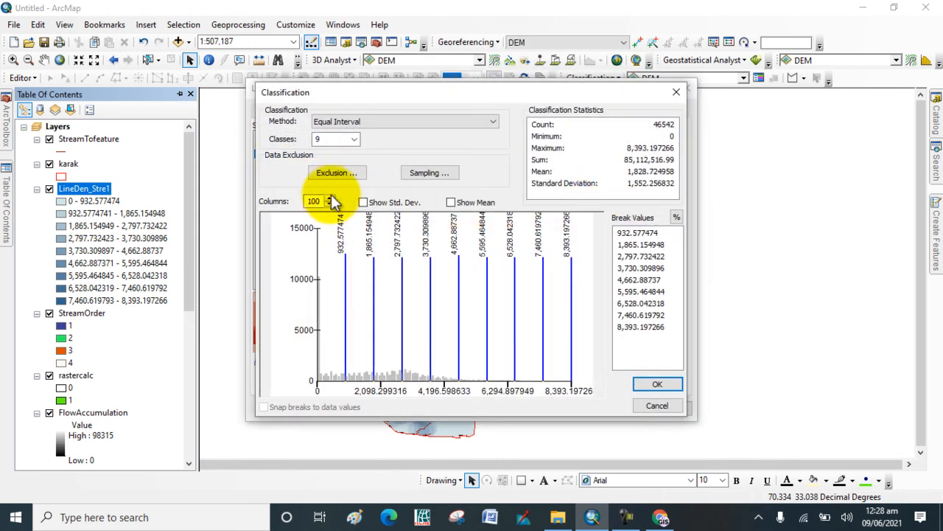
# Step: Set the classification to 5 equal-interval classes
pyautogui.click(354, 139)
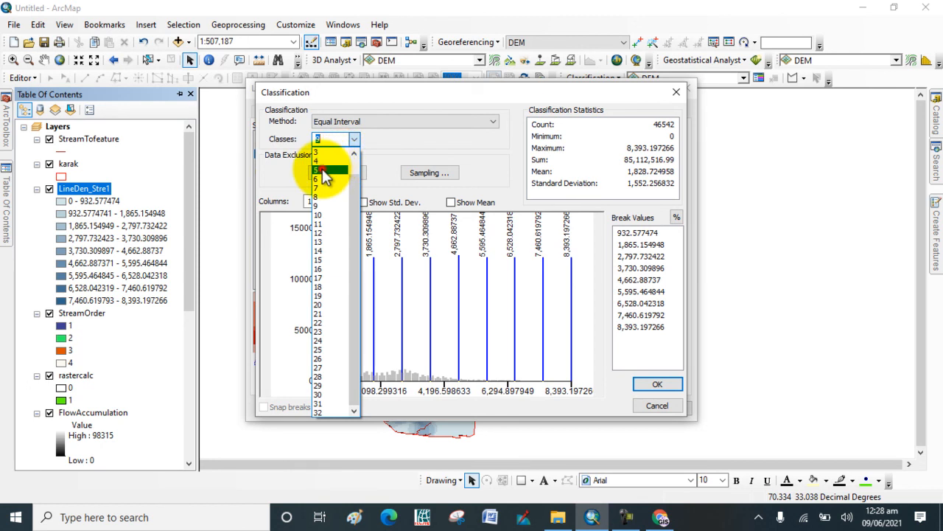
pyautogui.click(318, 169)
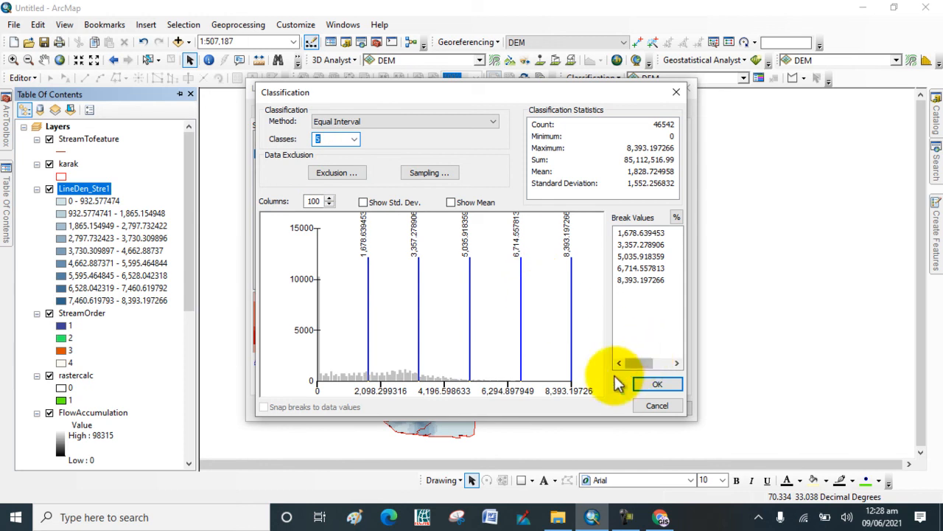
pyautogui.click(657, 385)
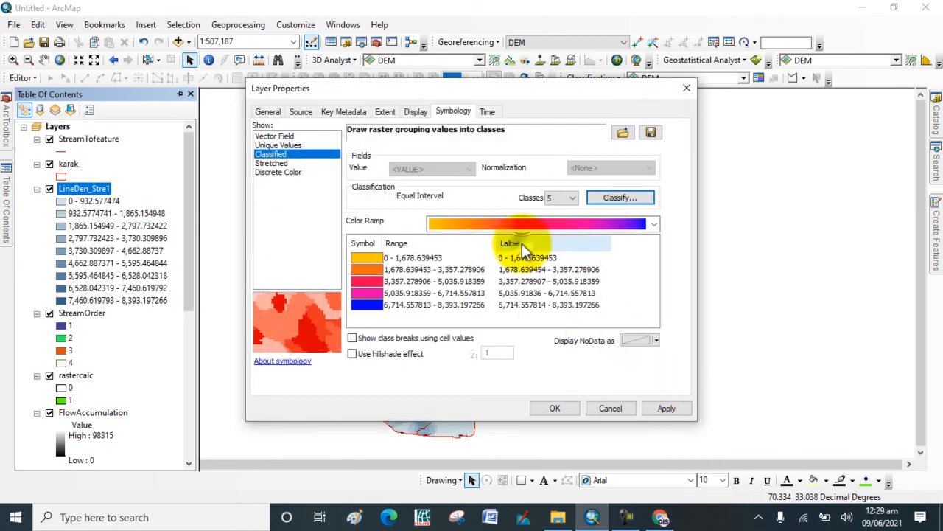
# Step: Format the class labels to three significant digits
pyautogui.rightClick(508, 242)
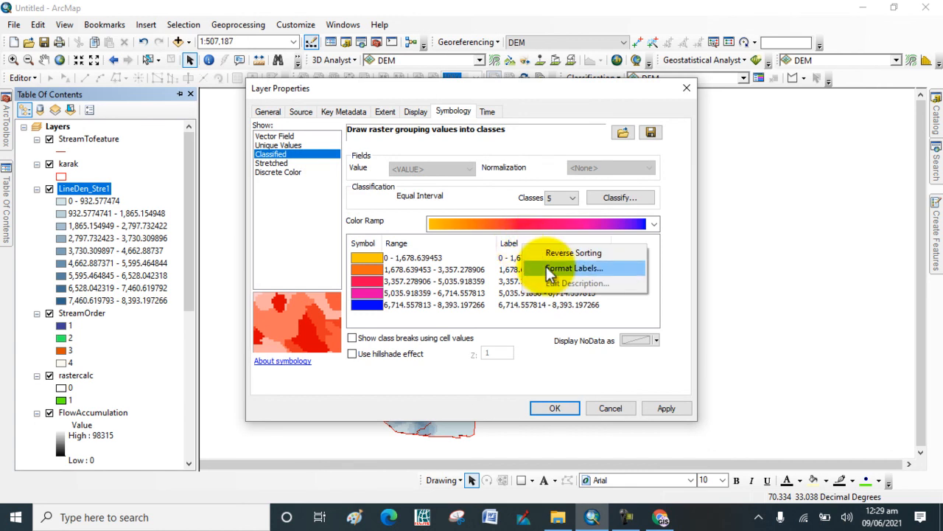
pyautogui.click(574, 268)
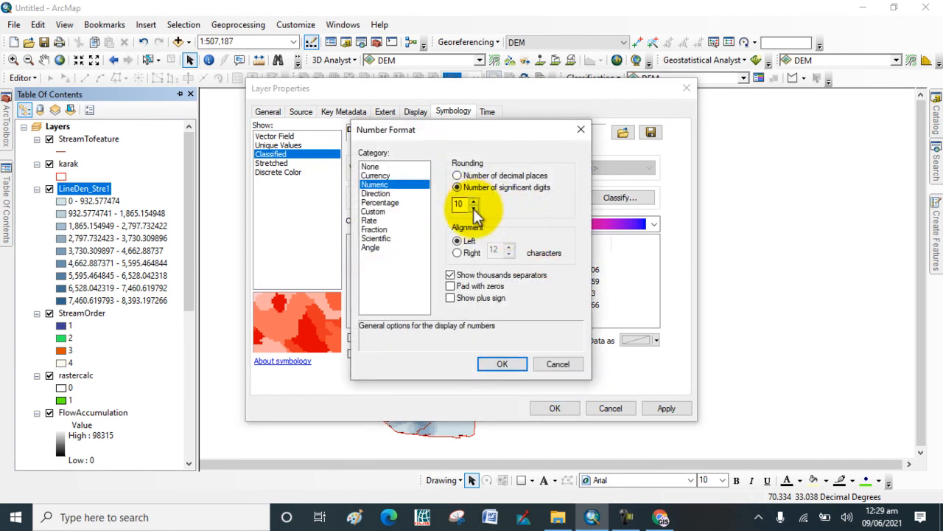
pyautogui.click(474, 207)
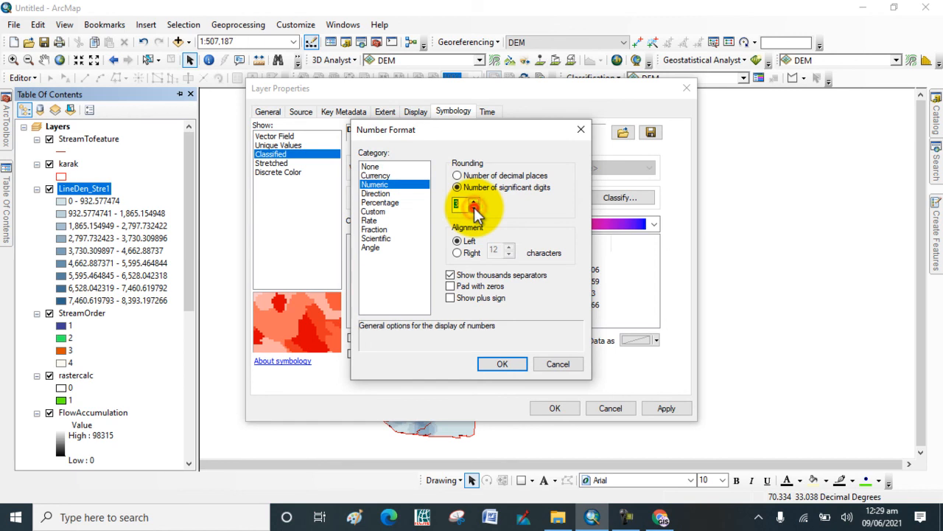
pyautogui.click(502, 364)
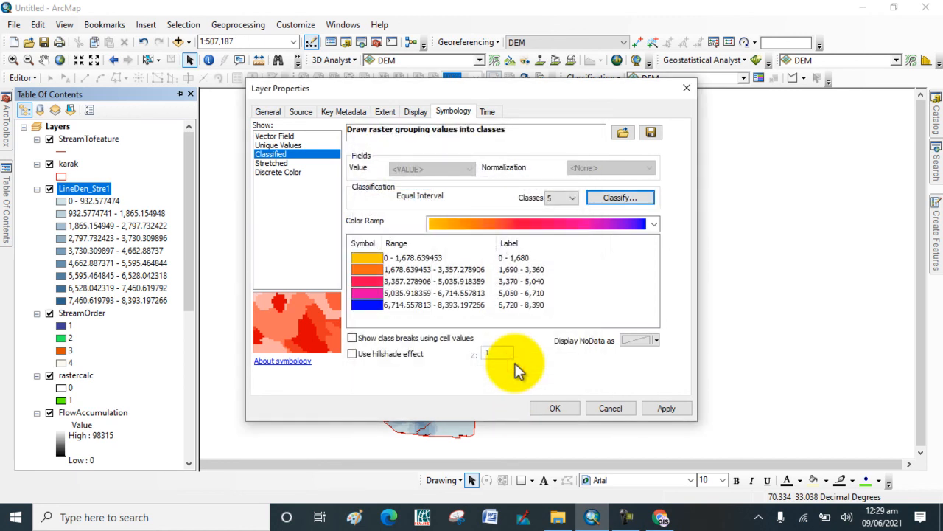
pyautogui.moveTo(494, 284)
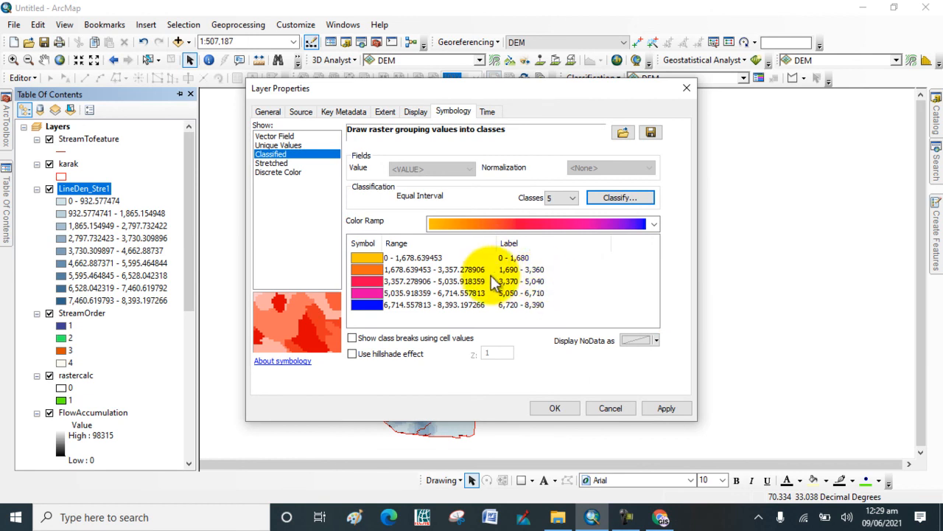
# Step: Apply the rounded five-class symbology to the layer
pyautogui.click(665, 409)
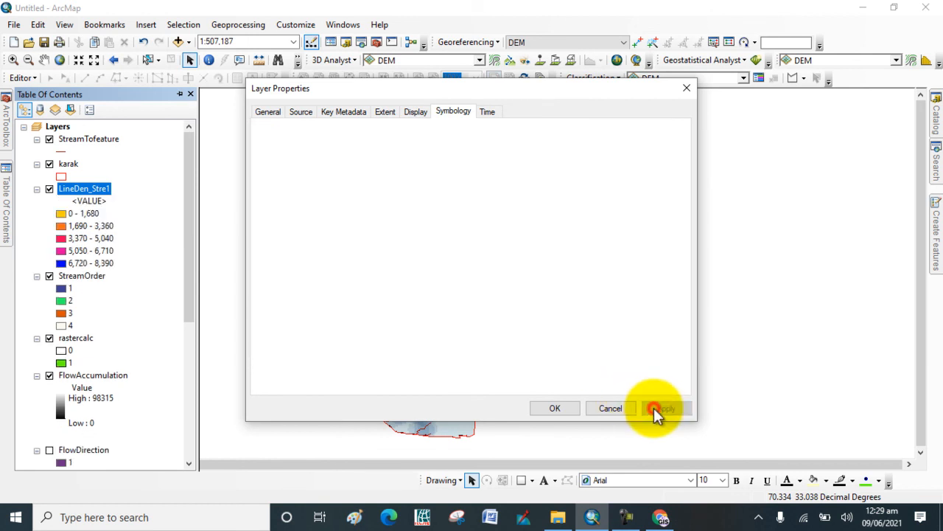
pyautogui.click(657, 409)
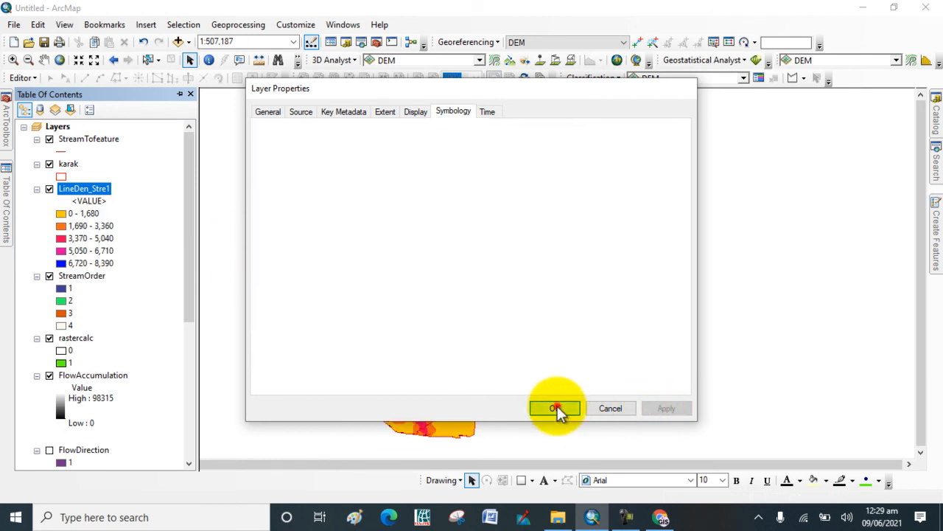
# Step: Close Layer Properties to show the five-class orange-to-blue density map
pyautogui.click(555, 407)
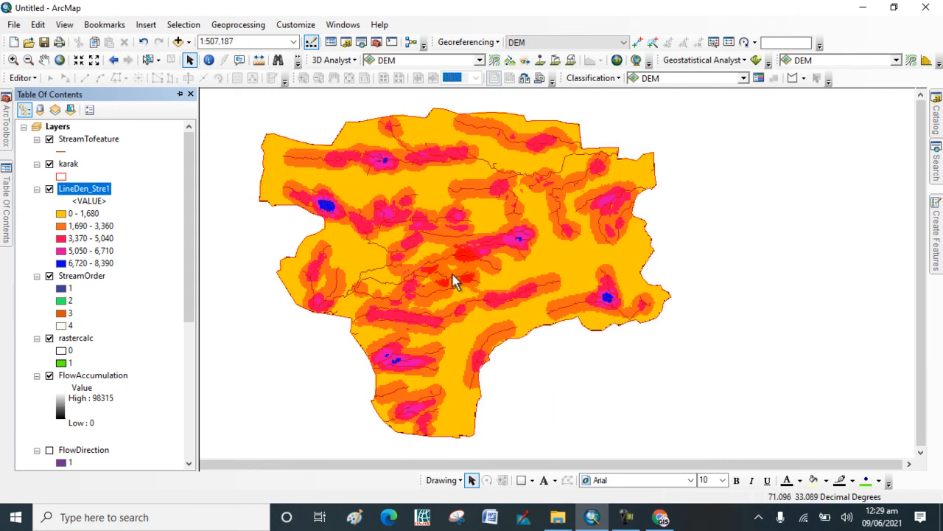
pyautogui.moveTo(402, 366)
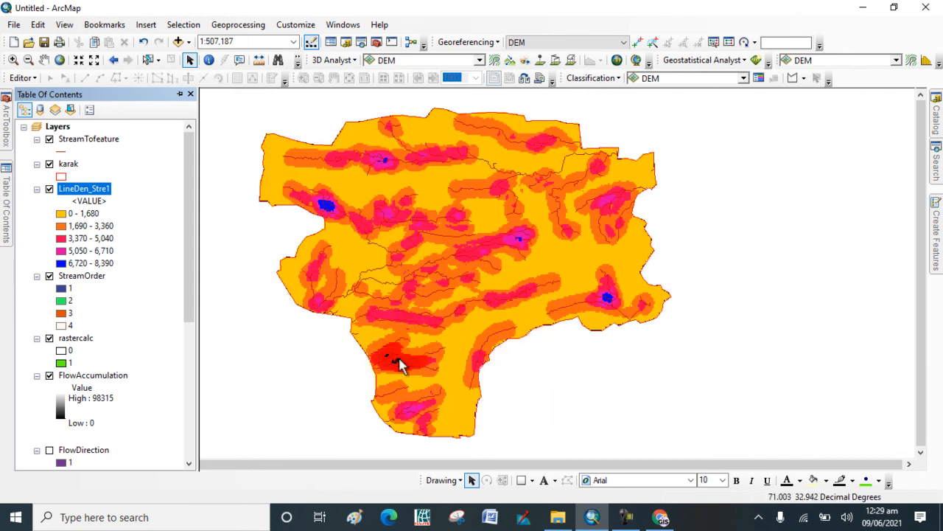
pyautogui.moveTo(398, 362)
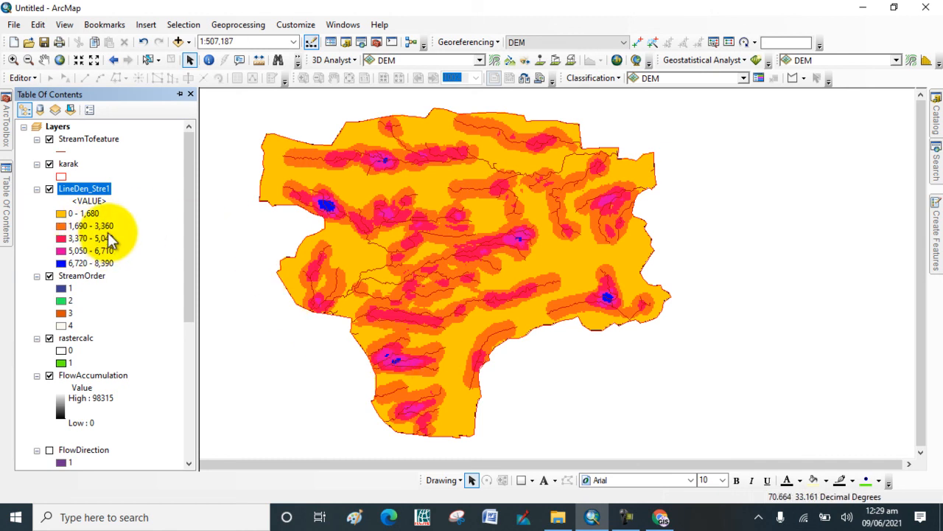
pyautogui.moveTo(82, 279)
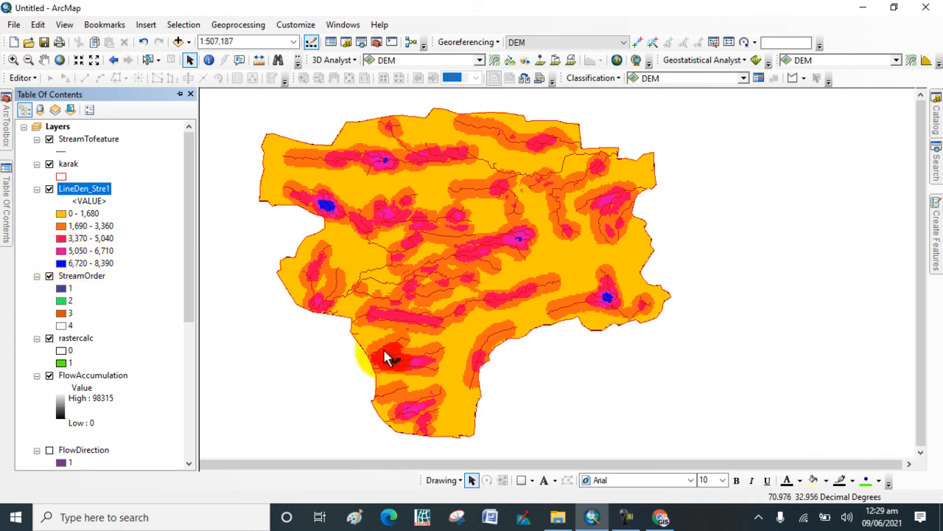
pyautogui.moveTo(439, 288)
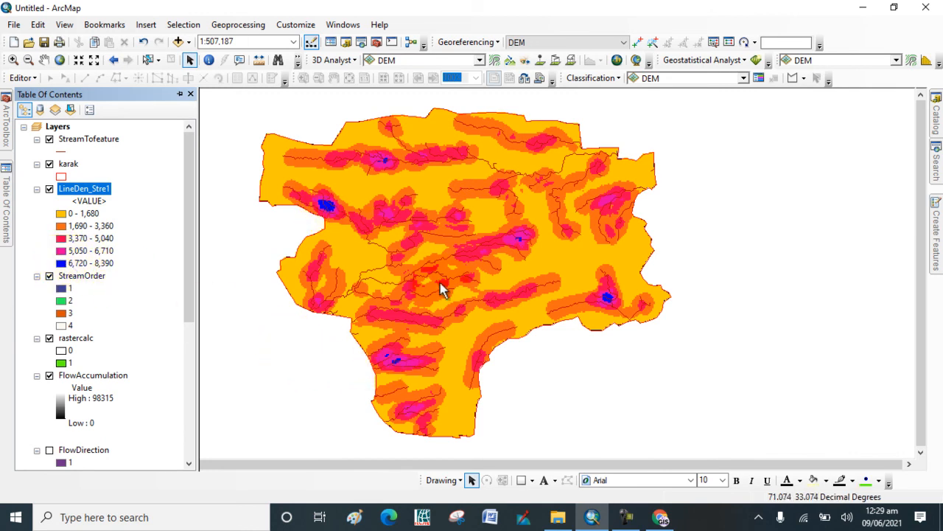
pyautogui.moveTo(468, 410)
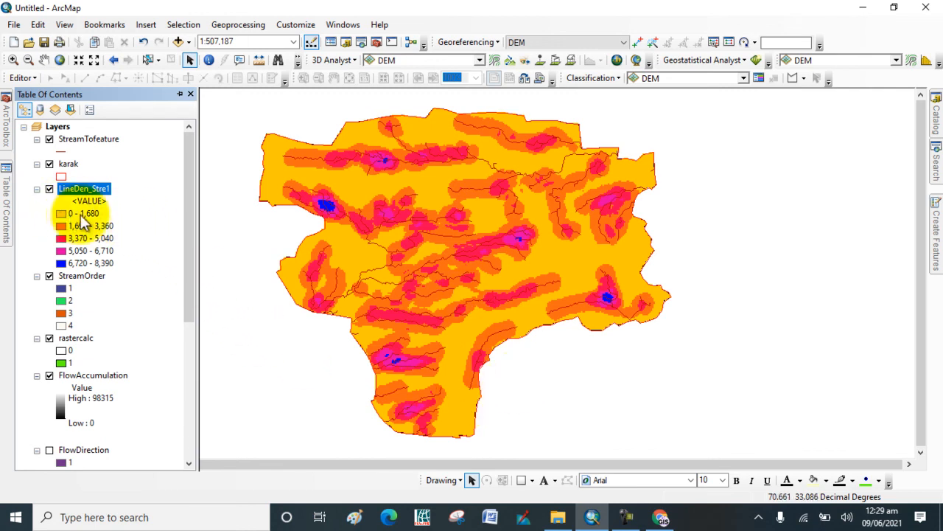
pyautogui.moveTo(73, 241)
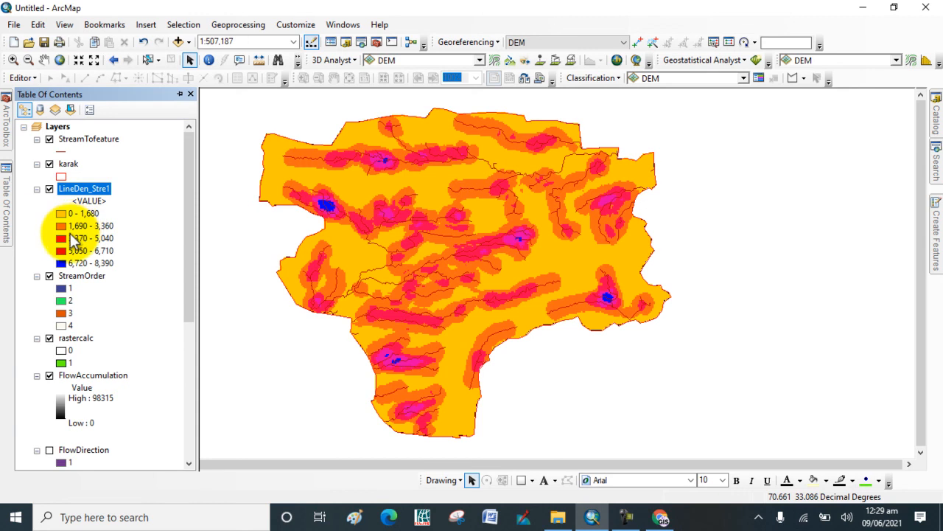
pyautogui.moveTo(89, 254)
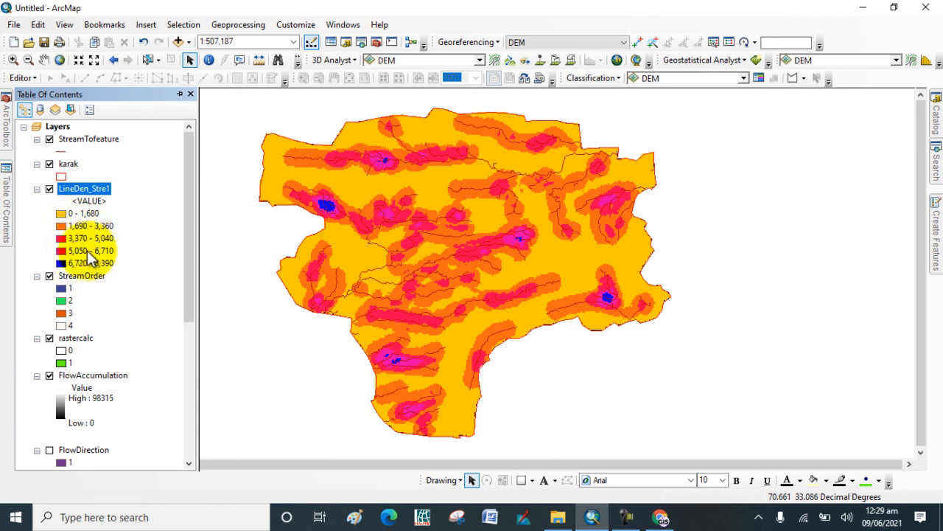